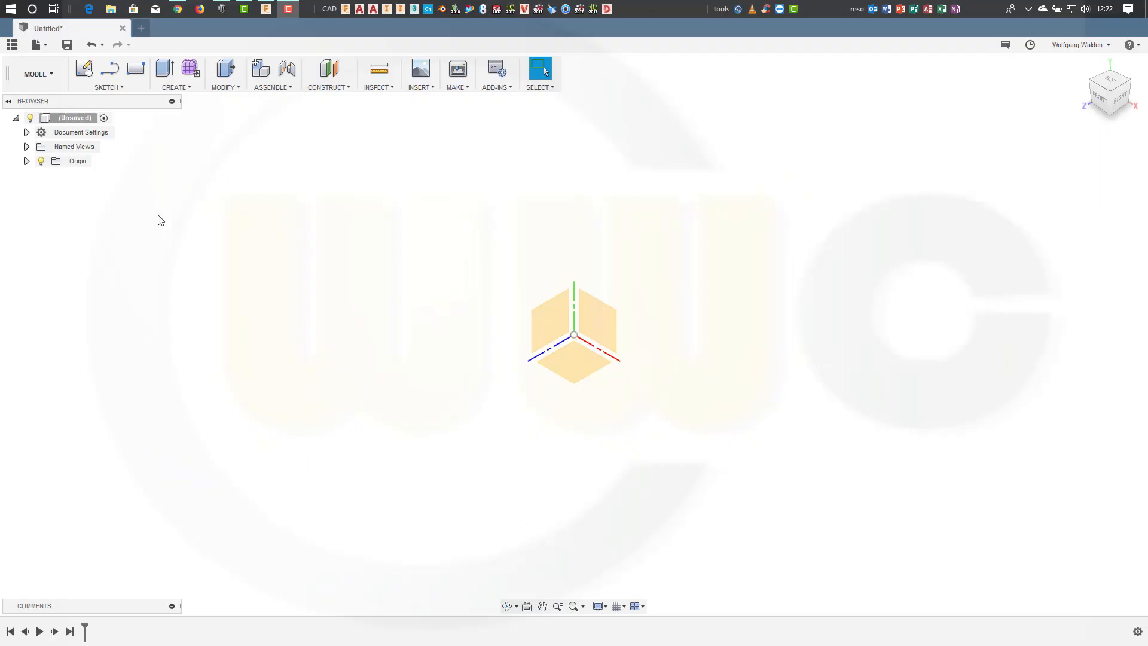
Step: Start a new sketch for drawing on the front XY plane
click(83, 67)
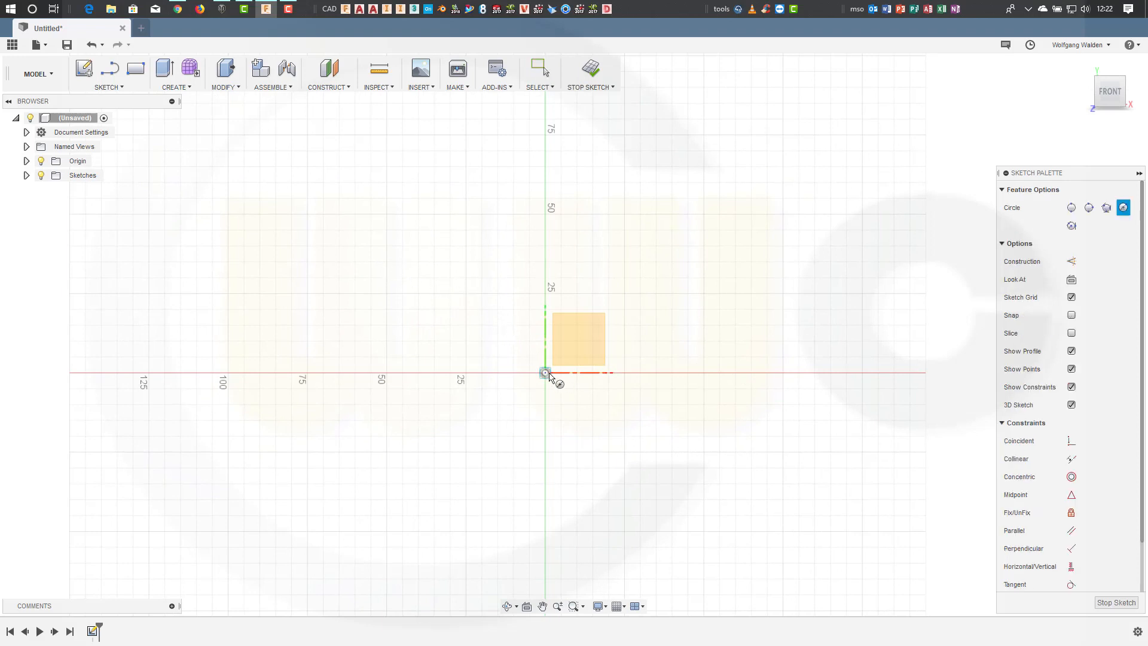
mouse_move(701, 271)
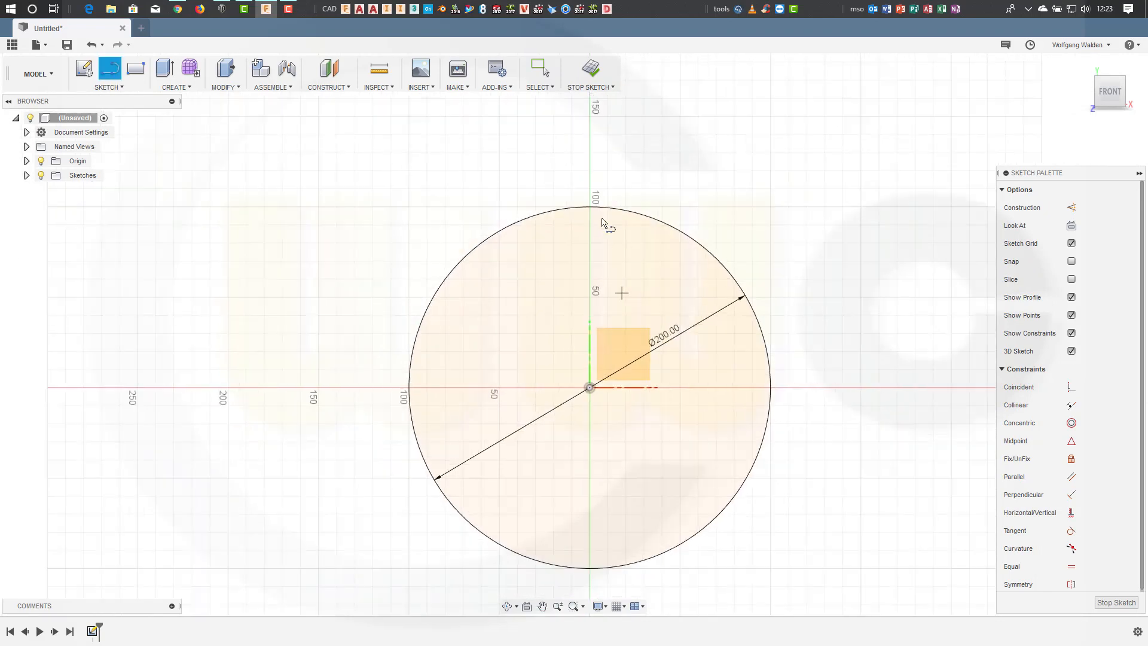
mouse_move(586, 396)
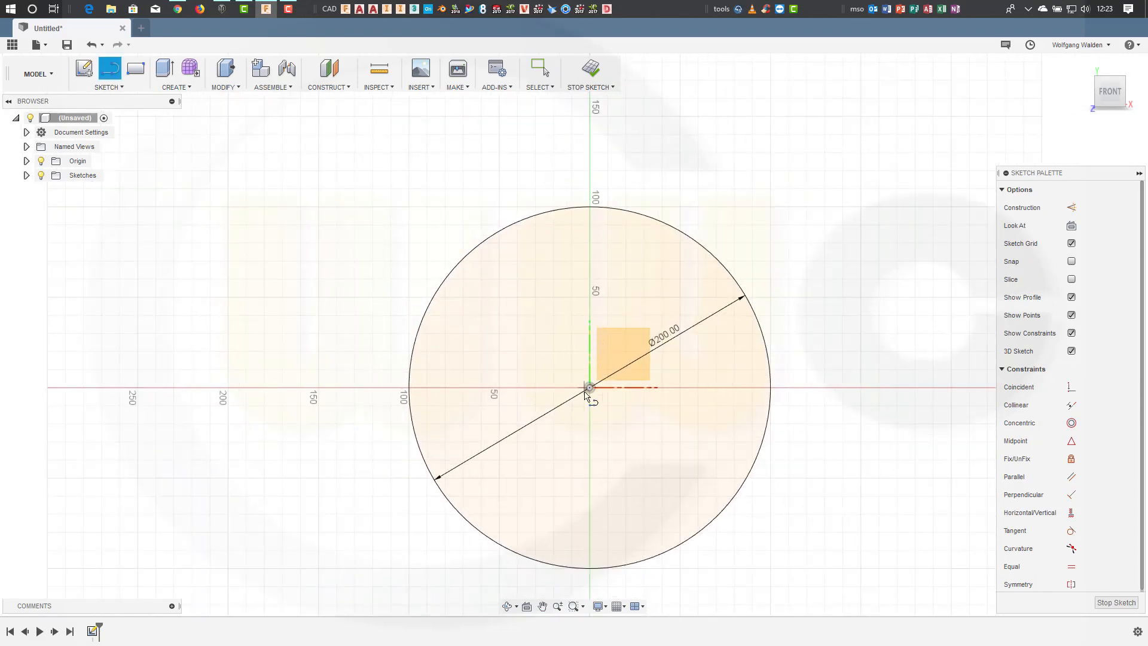
mouse_move(593, 181)
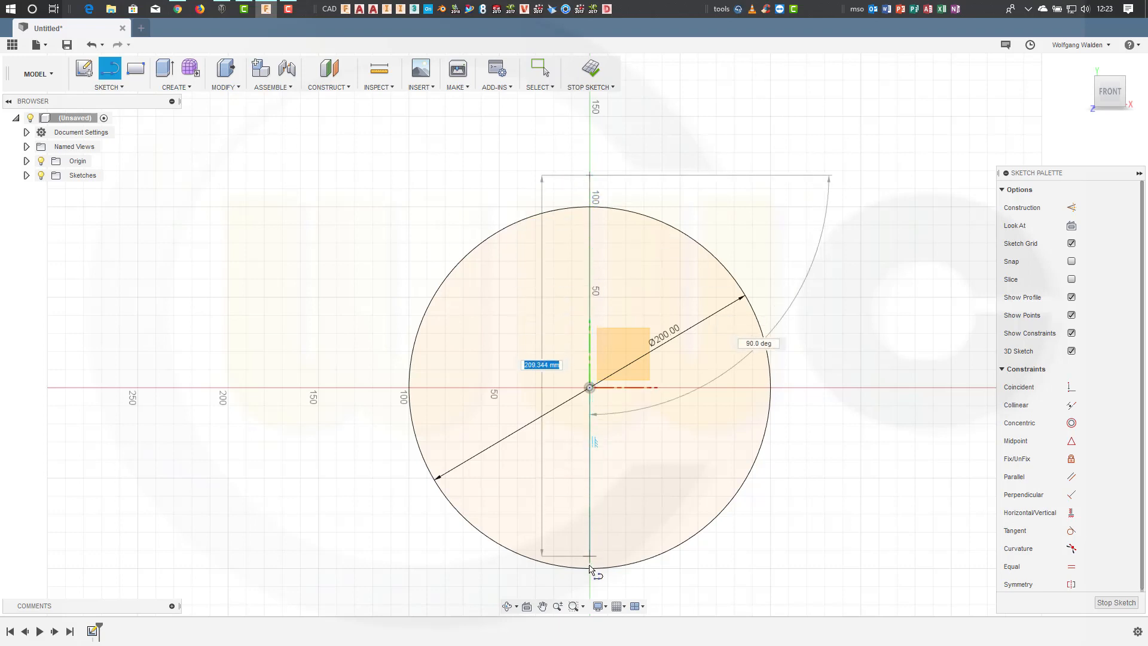
Step: Draw a vertical centre line, trim away the circle's left arc, and finish the sketch
click(623, 559)
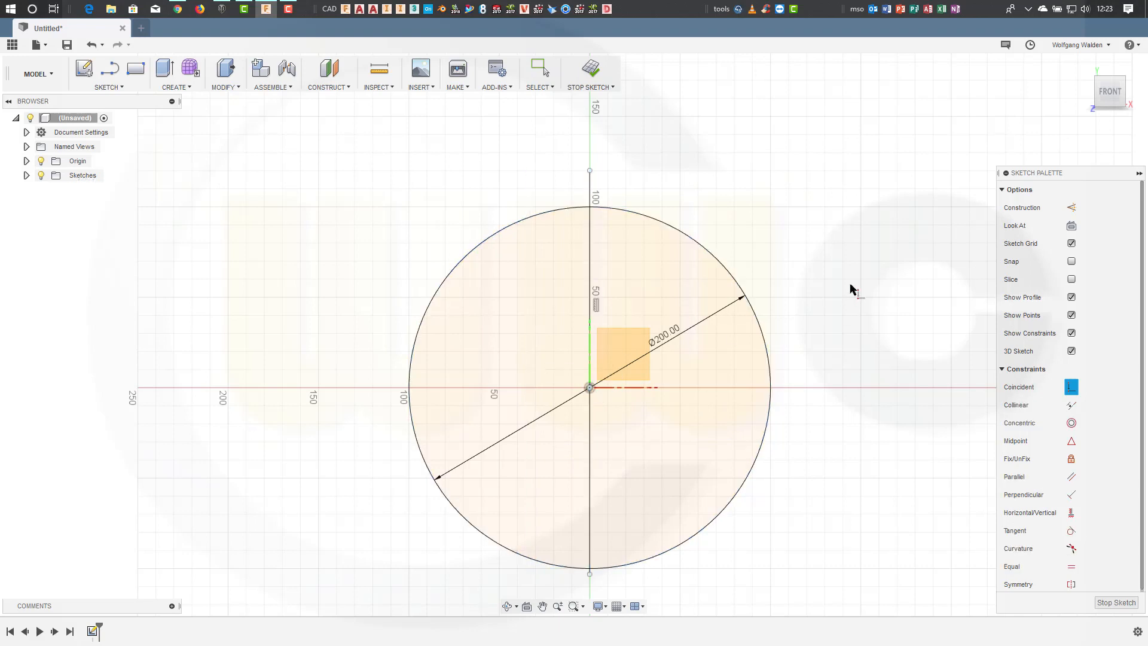
click(592, 461)
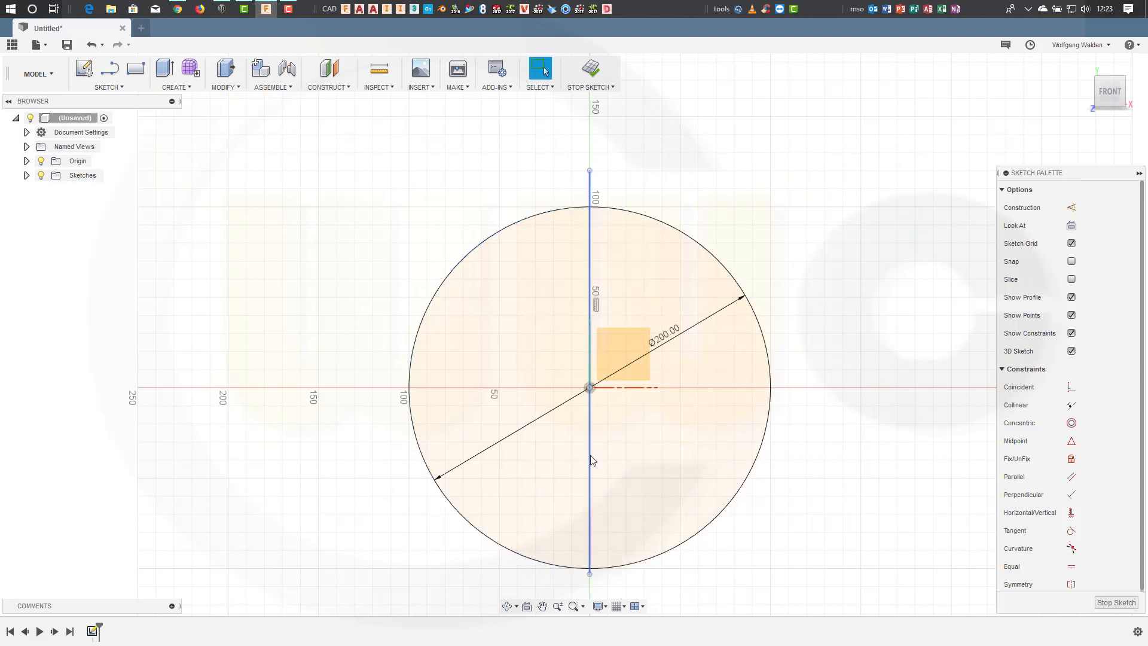
mouse_move(591, 471)
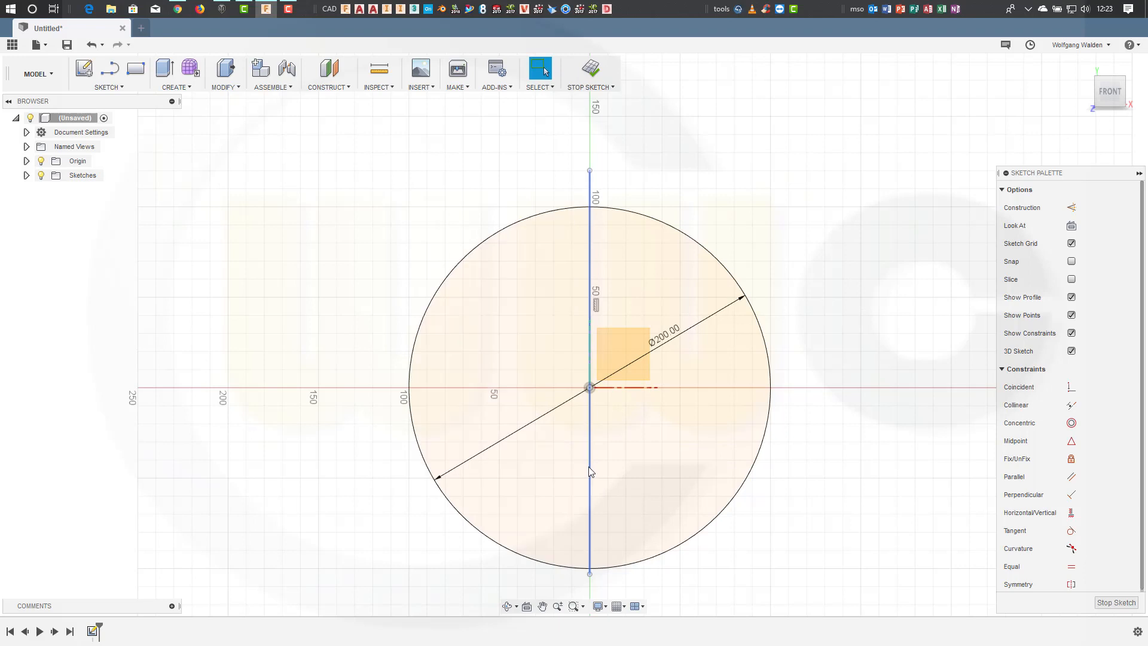
click(297, 177)
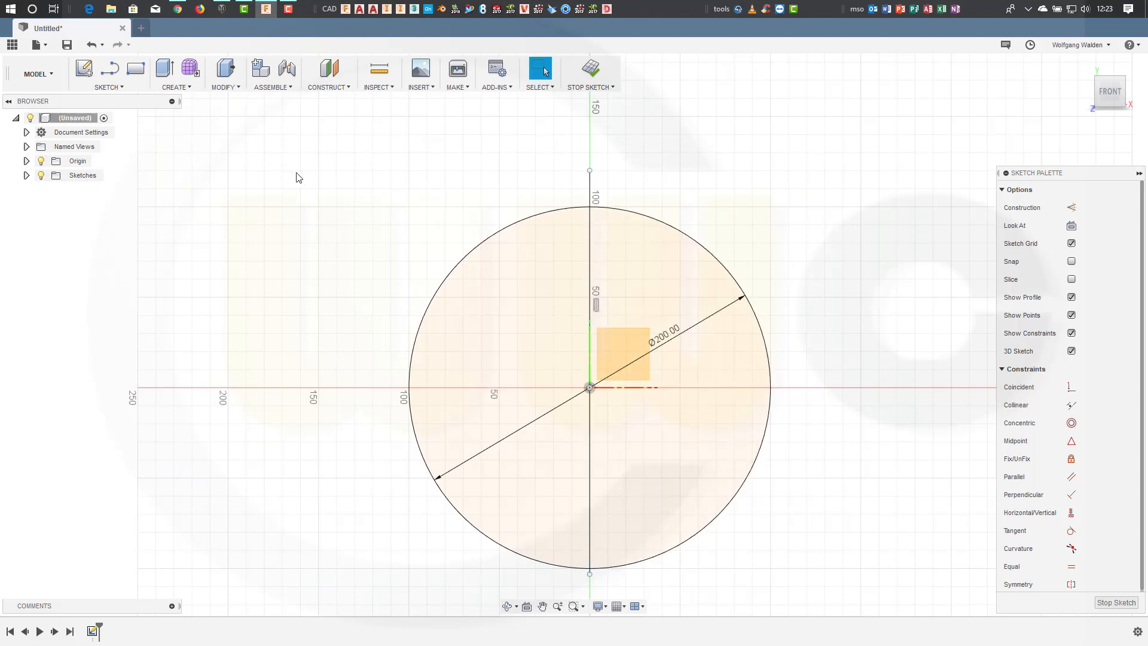
click(590, 198)
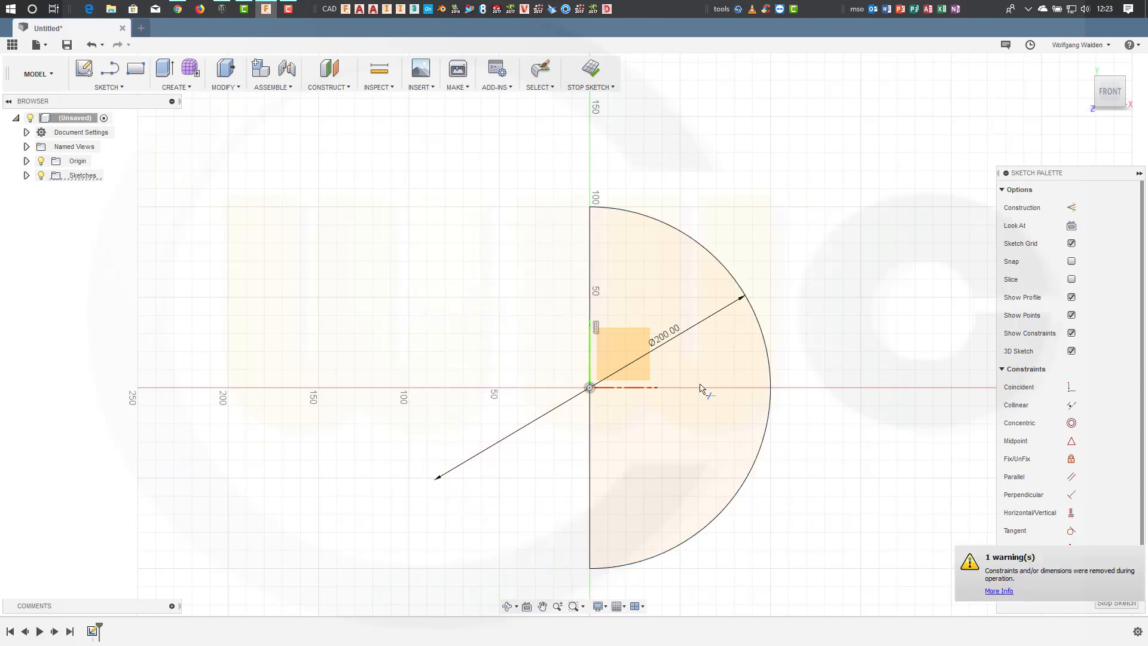
mouse_move(880, 291)
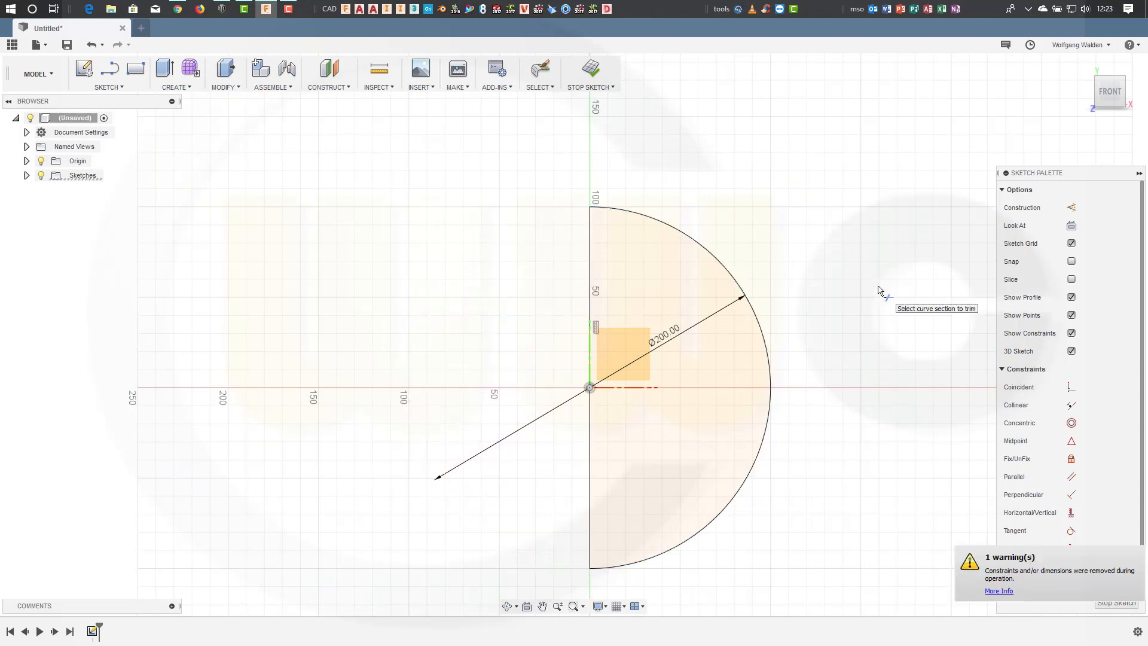
click(540, 68)
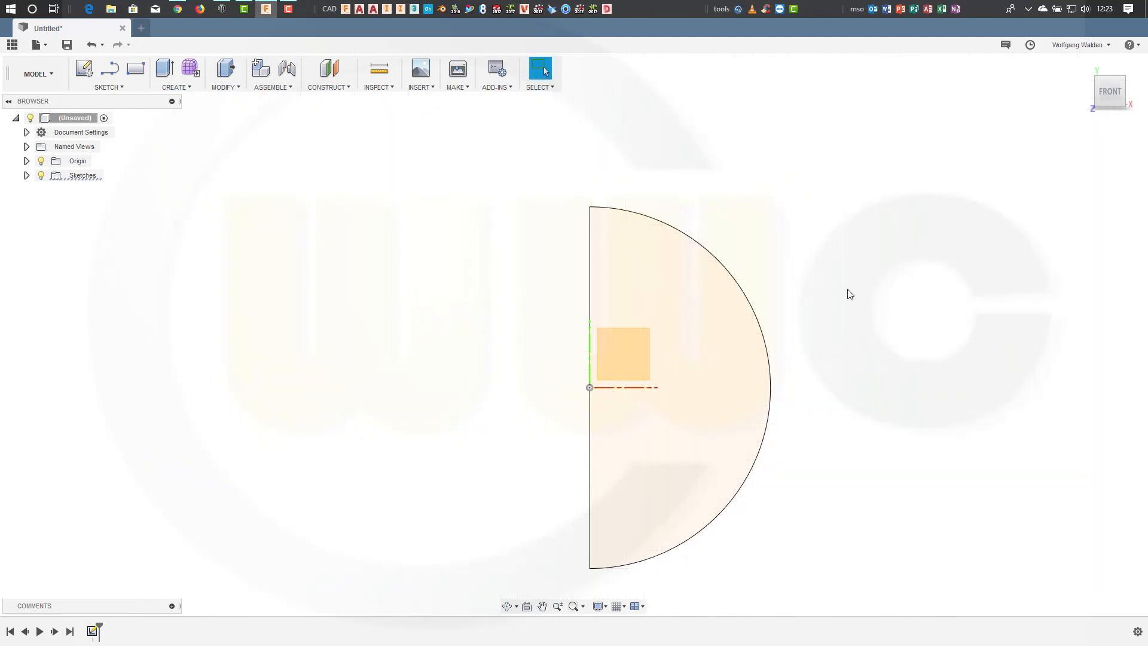
mouse_move(203, 142)
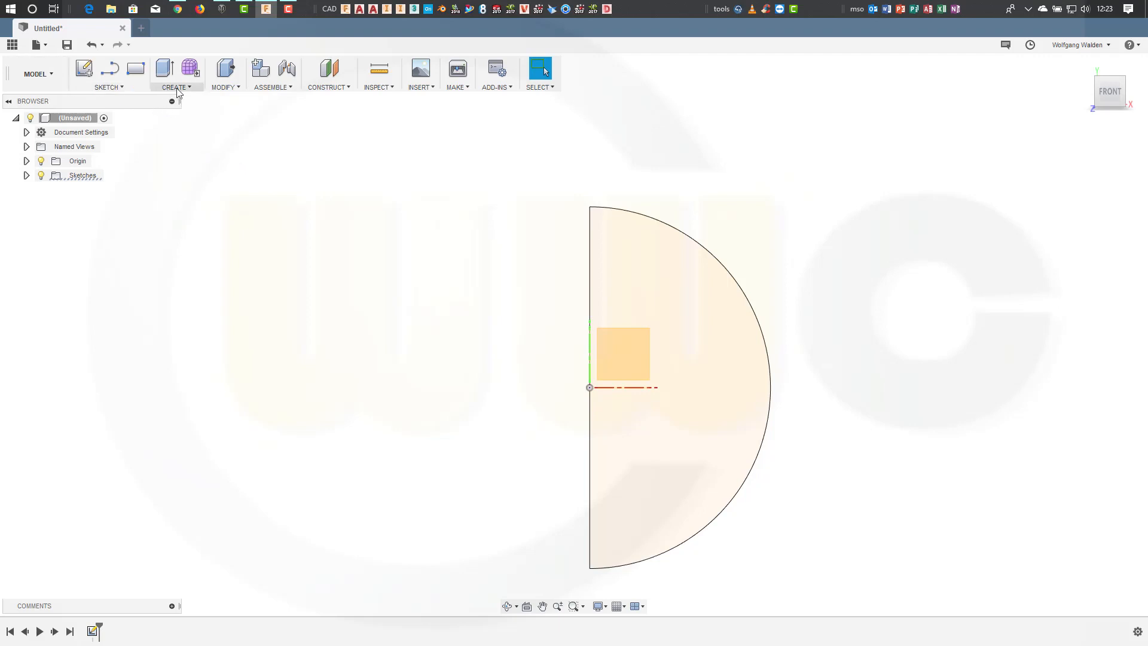
Step: Revolve the half-disc 360° about its vertical edge into a 200 mm sphere
click(175, 73)
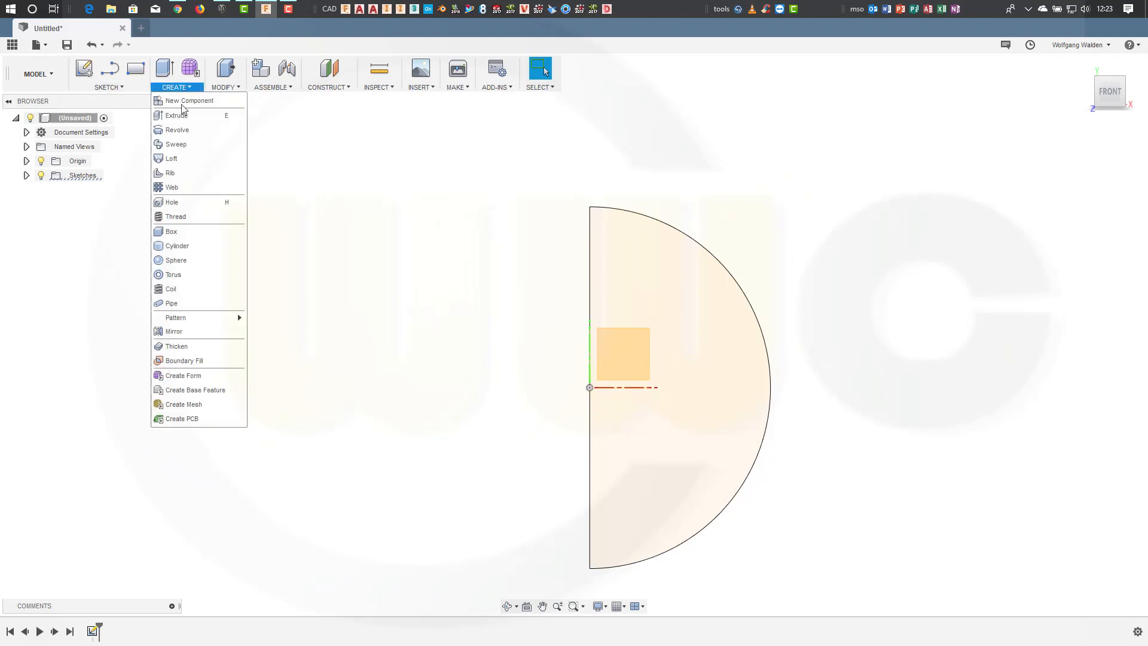
click(177, 130)
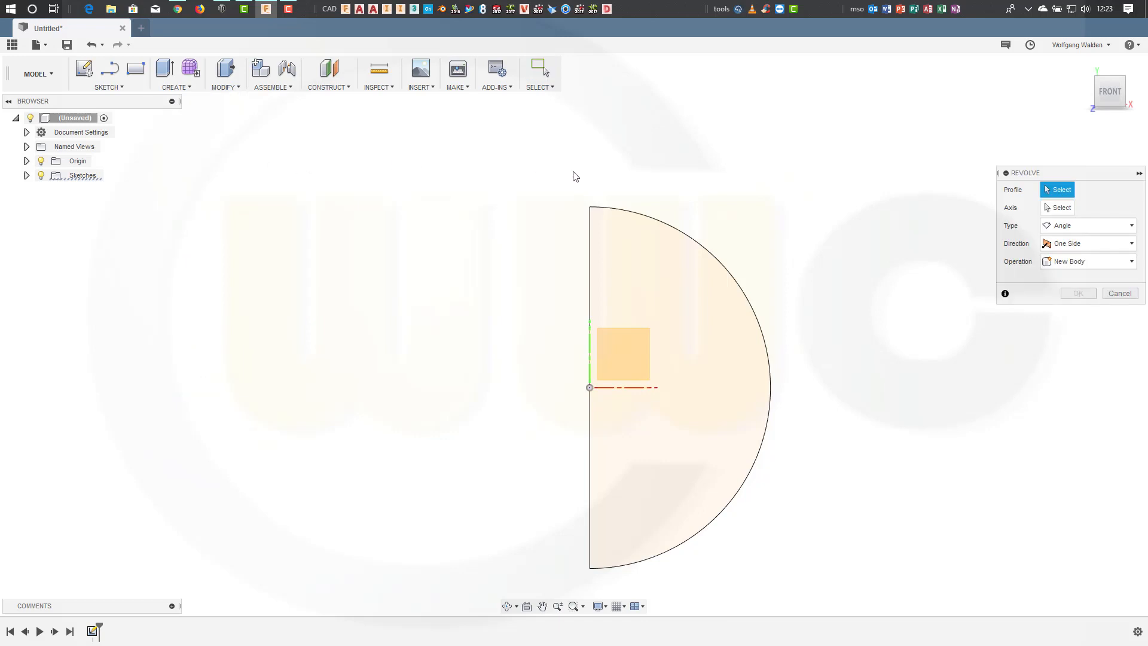
click(674, 329)
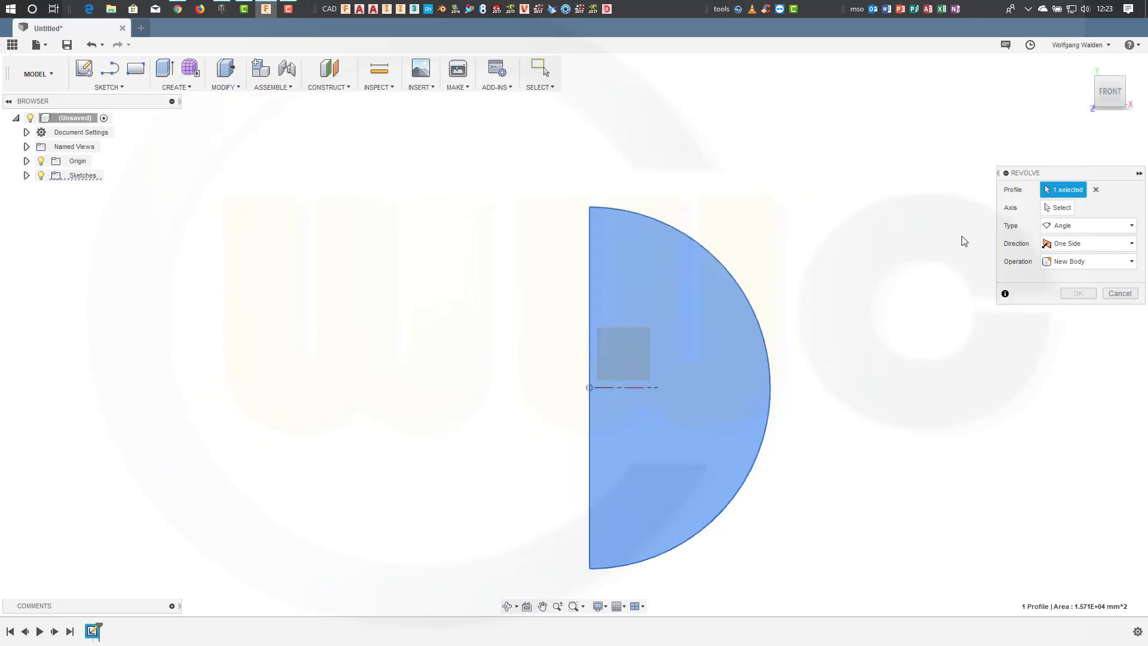
click(1060, 207)
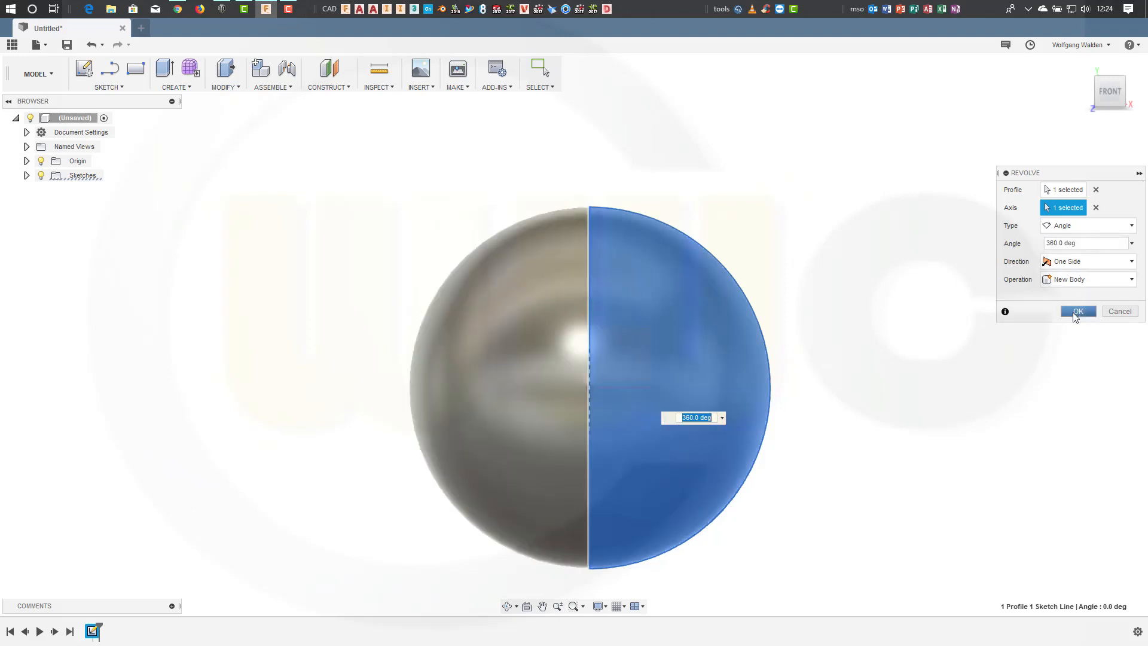
click(1077, 311)
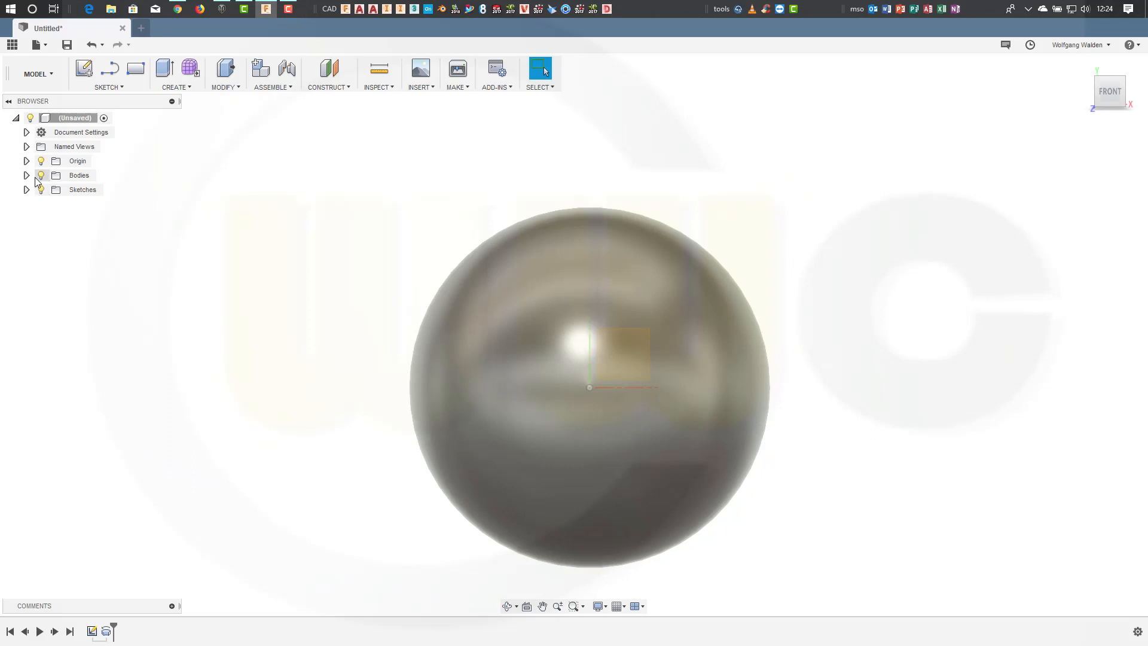
Step: Hide Body1 and draw a 200 mm construction circle at the origin in a new sketch
click(26, 176)
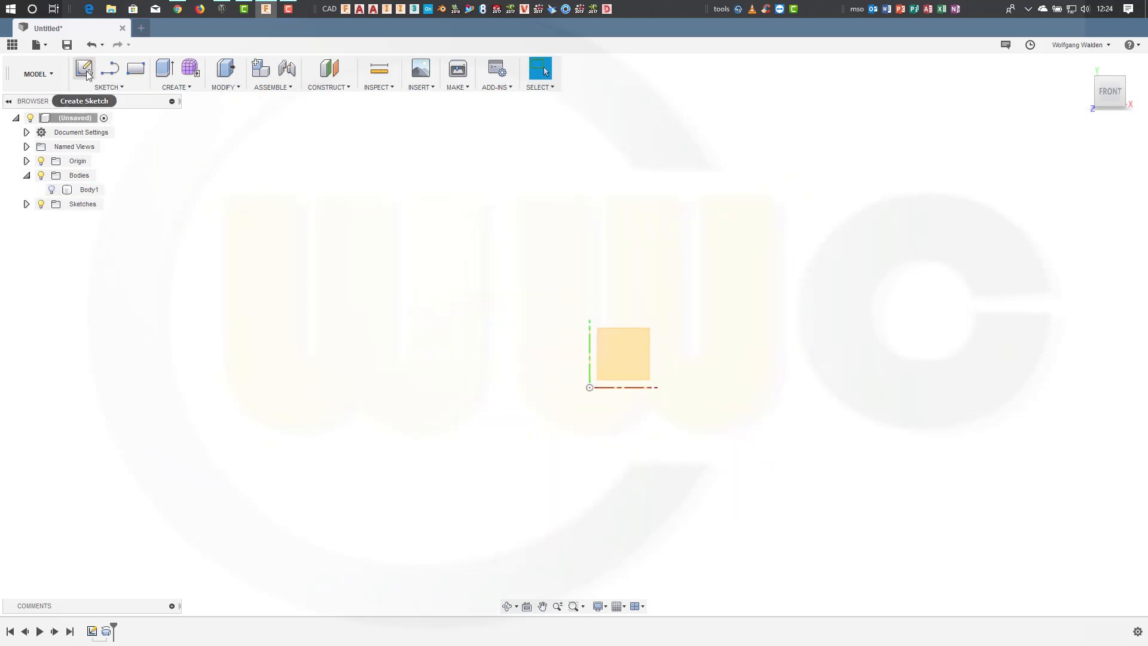
click(84, 68)
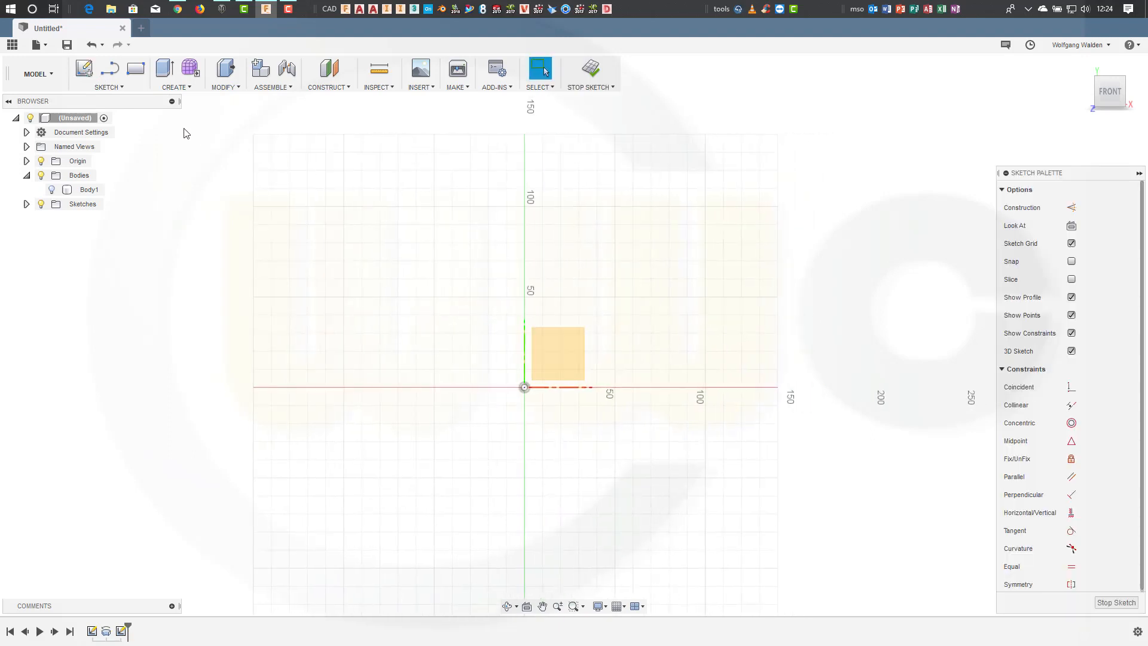
mouse_move(982, 374)
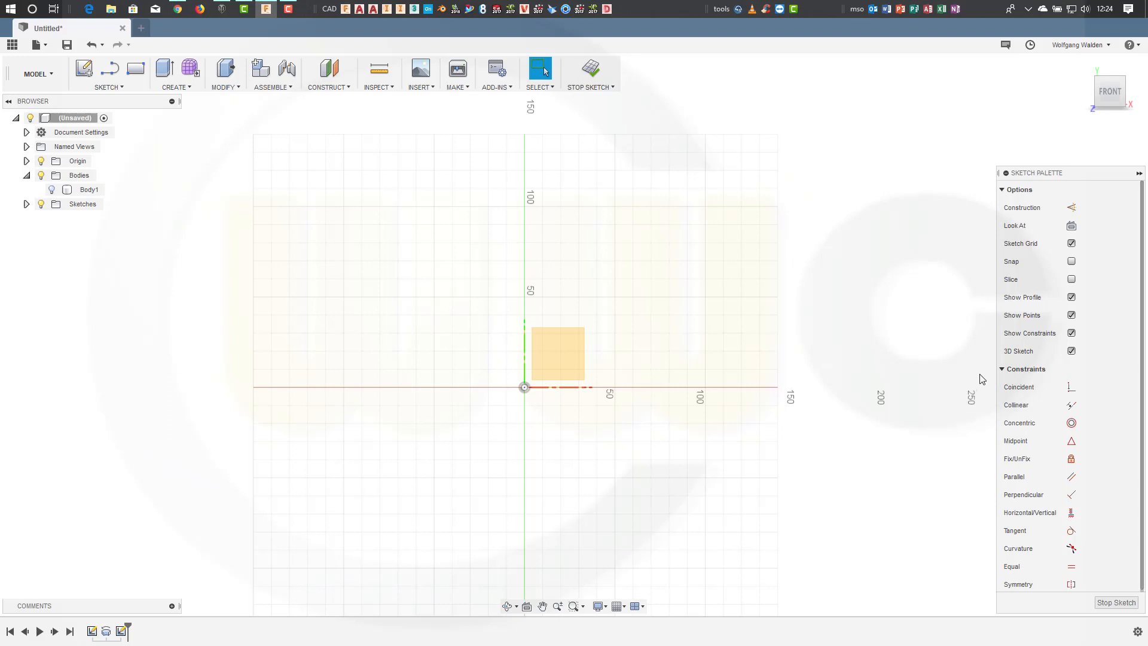
mouse_move(956, 386)
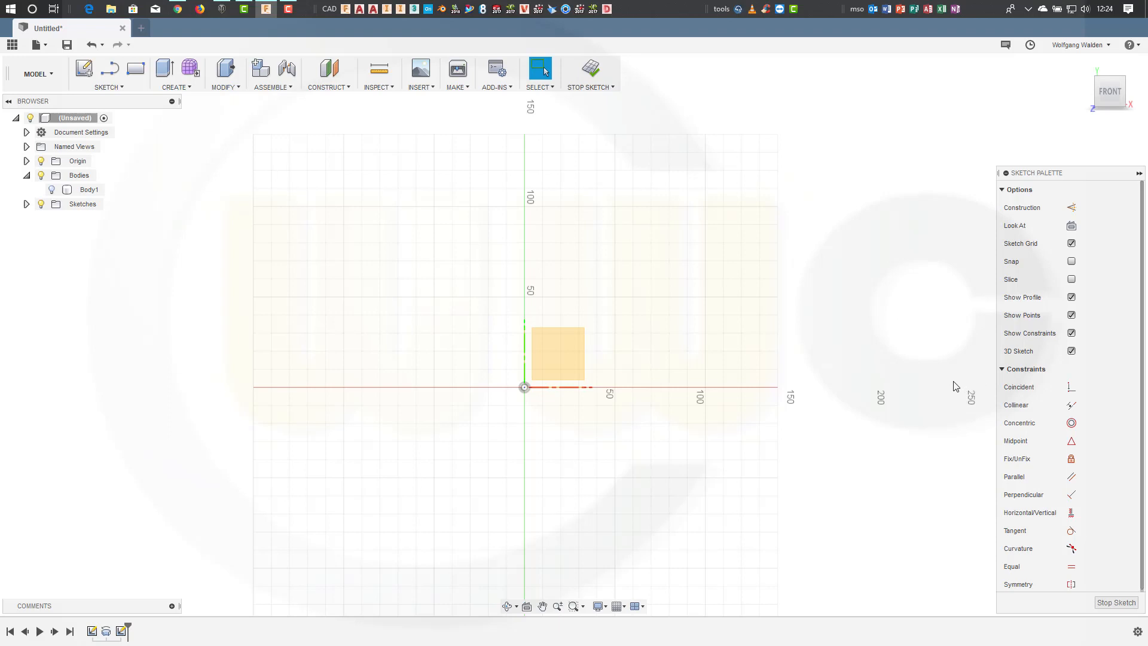
mouse_move(1071, 224)
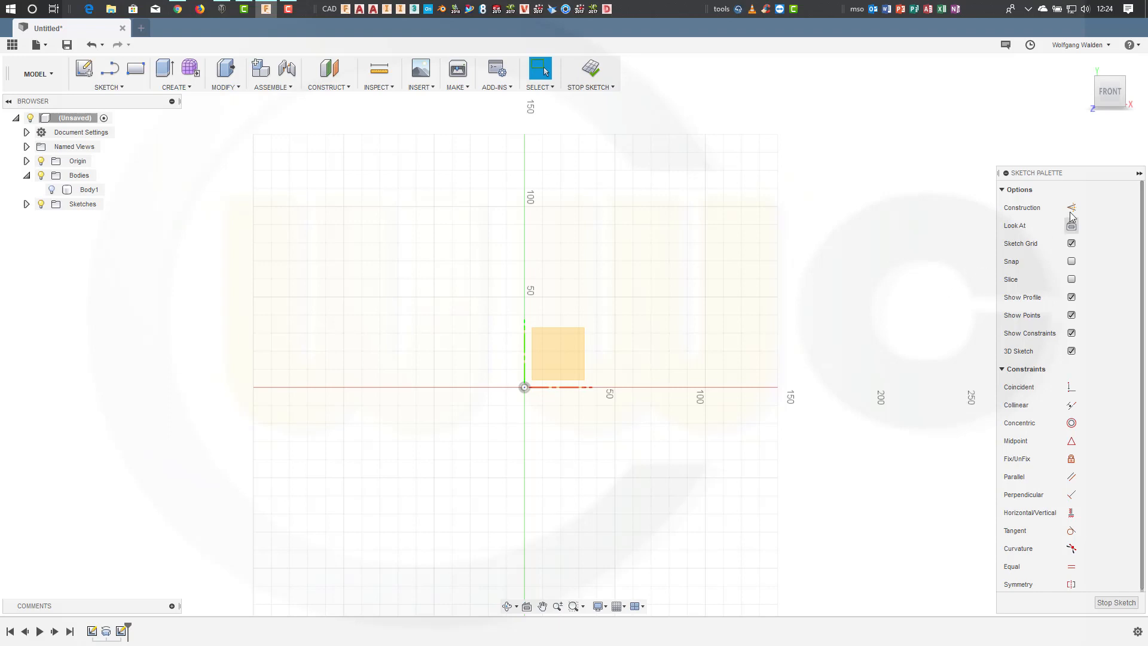
click(1071, 208)
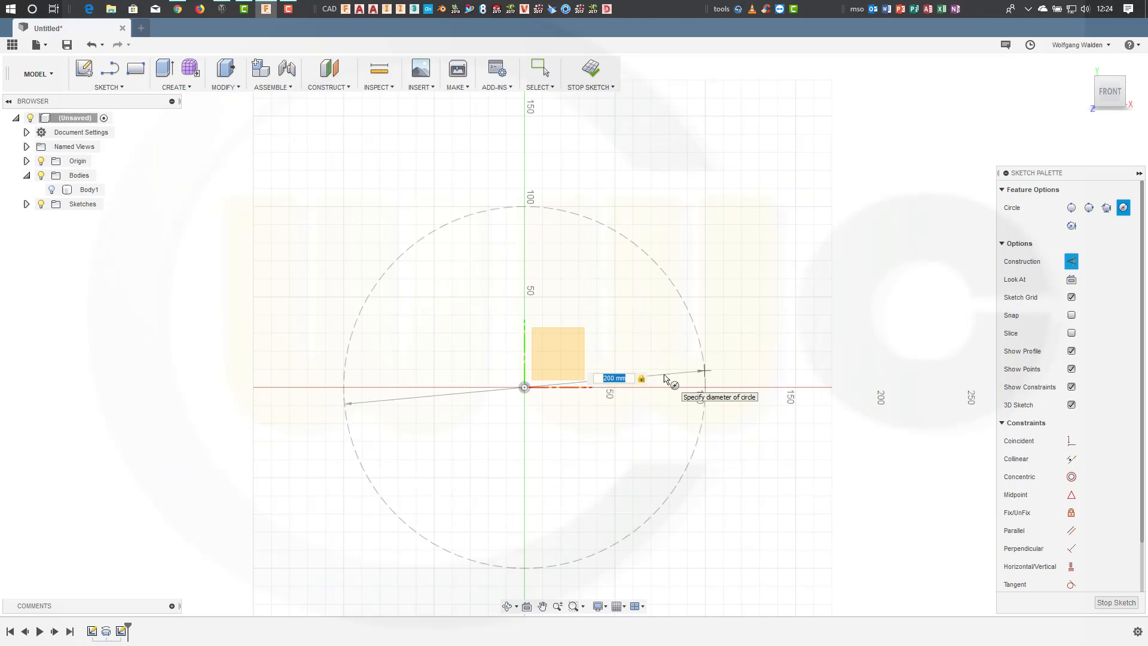
key(Return)
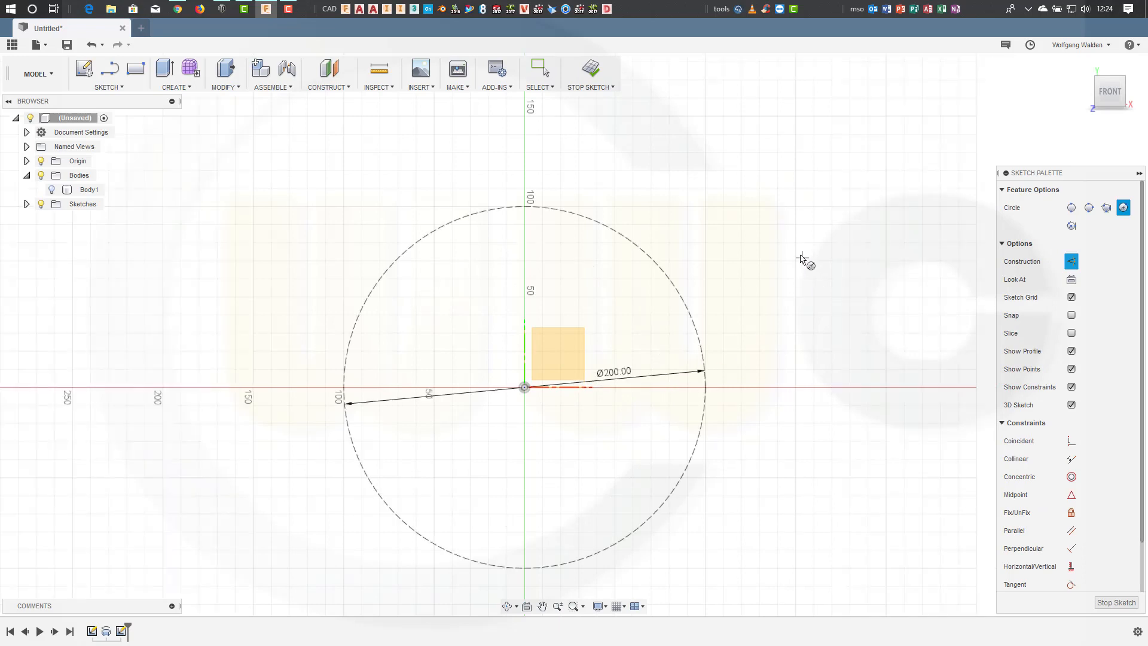
mouse_move(1050, 254)
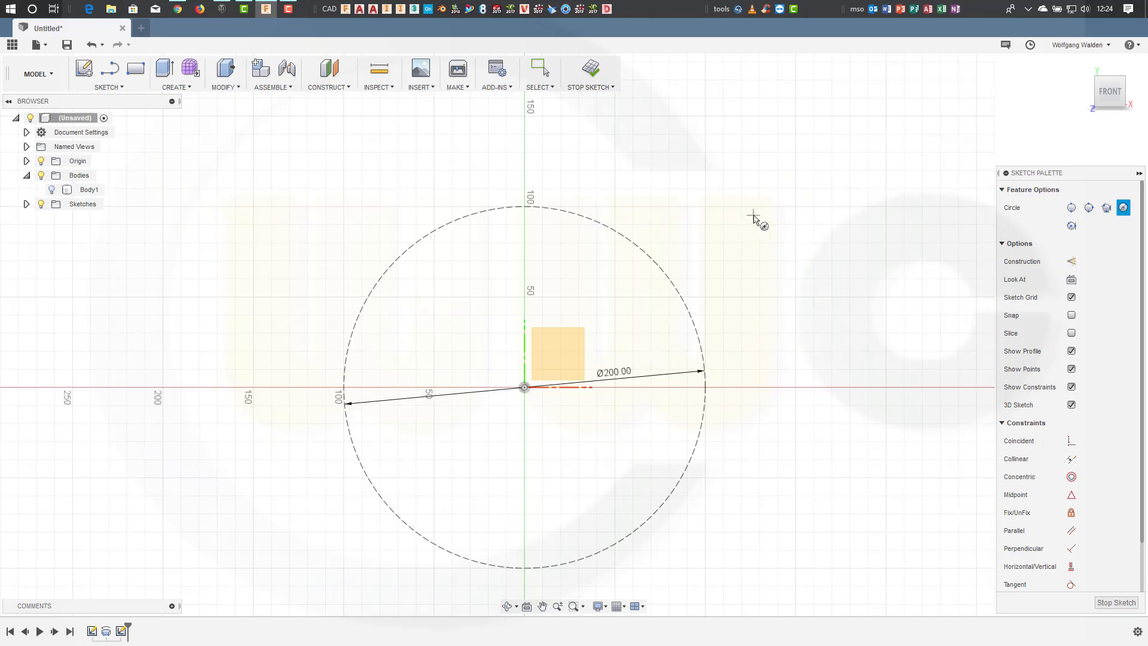
Step: Place two 100 mm circles, make them tangent, and drag their contact point onto the circle
click(753, 216)
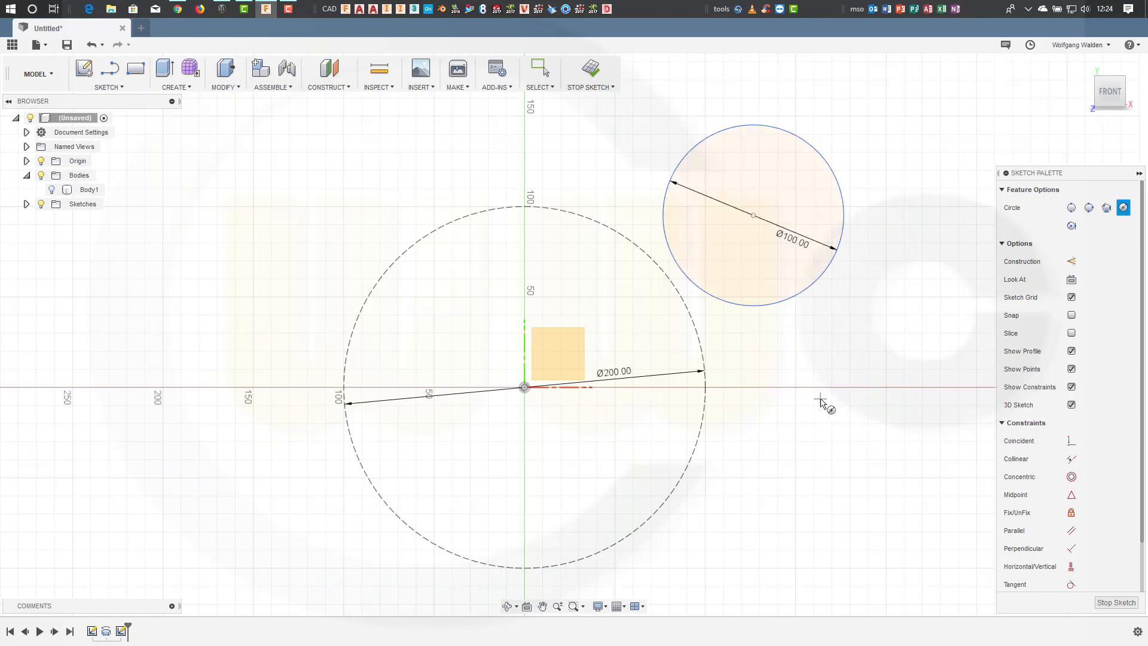
click(820, 398)
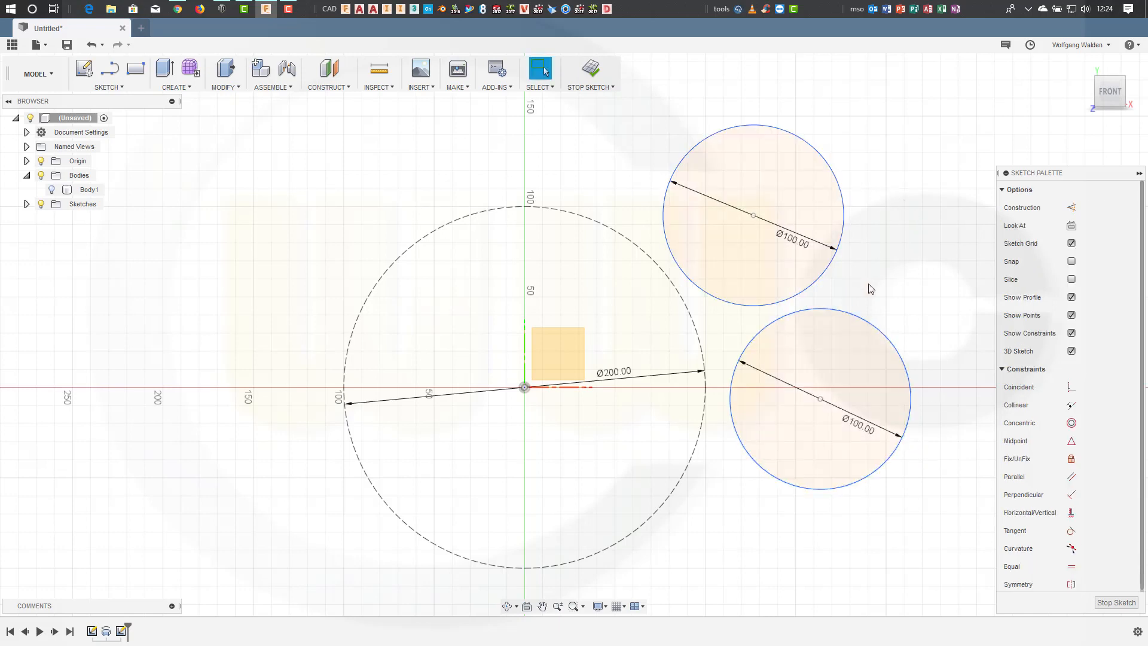
mouse_move(1098, 535)
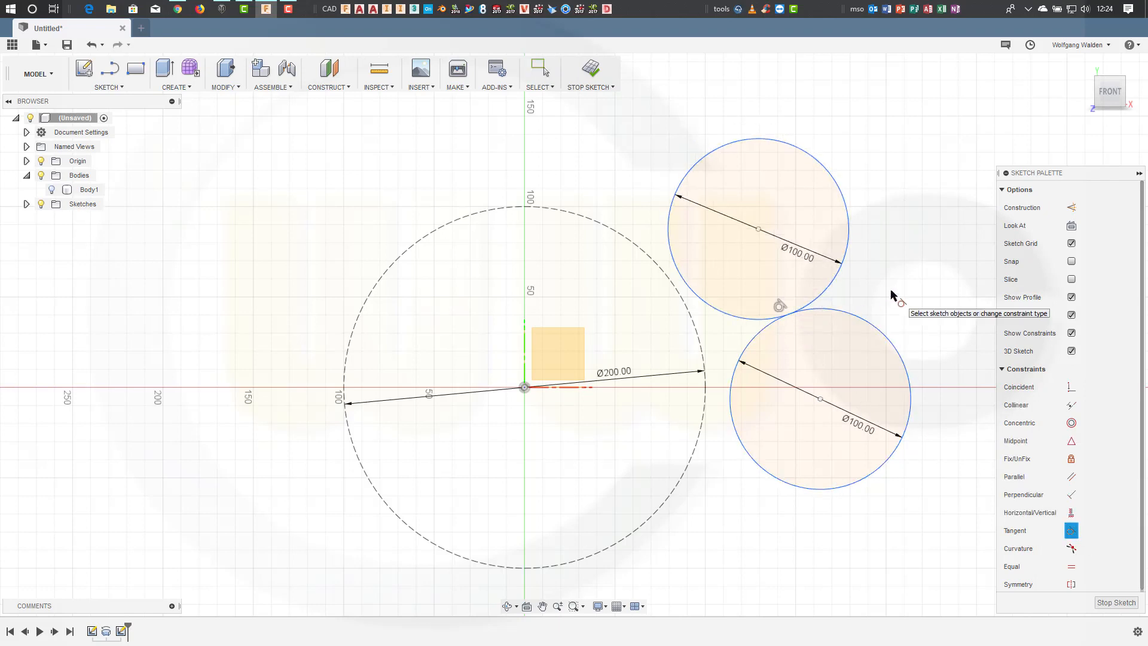
click(539, 68)
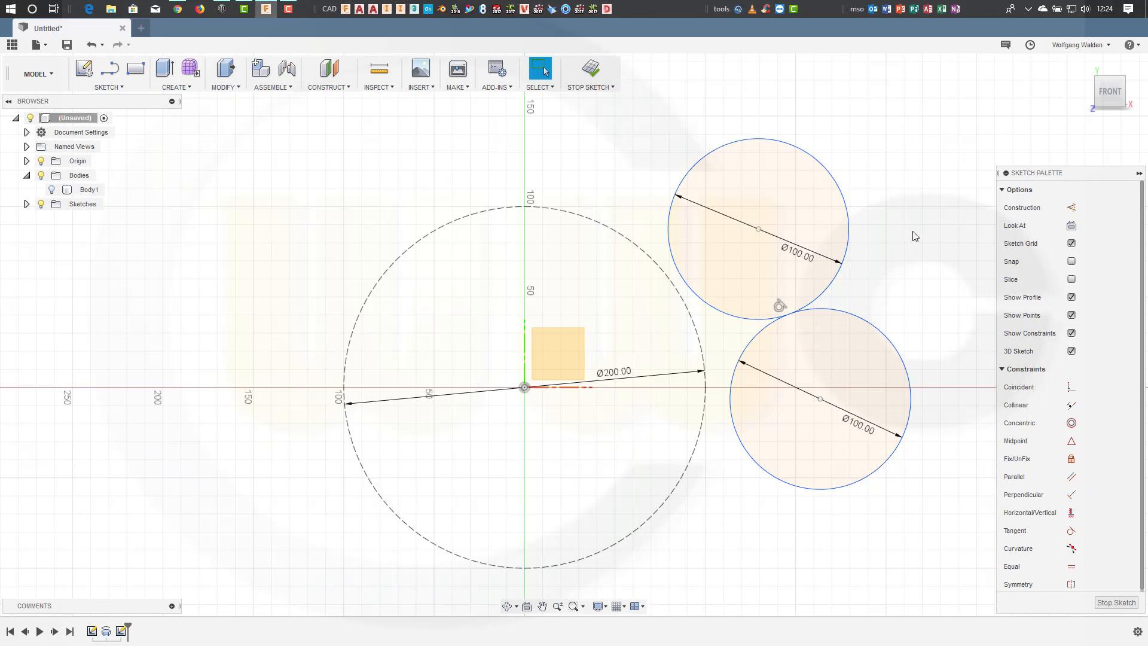
mouse_move(373, 221)
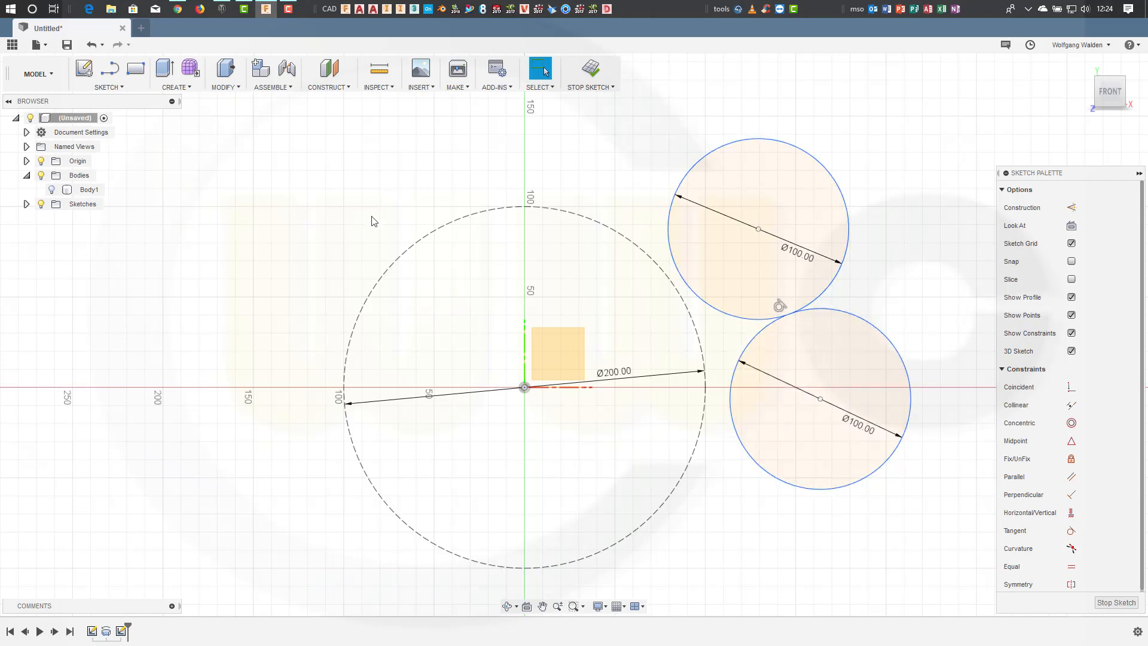
click(108, 88)
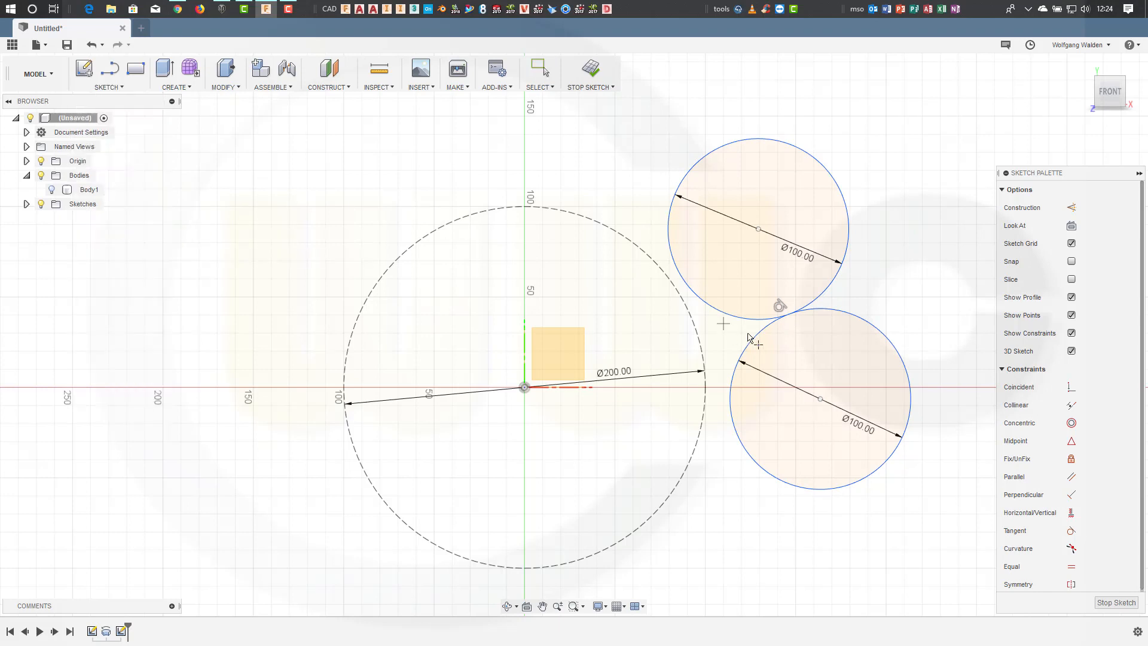
mouse_move(897, 303)
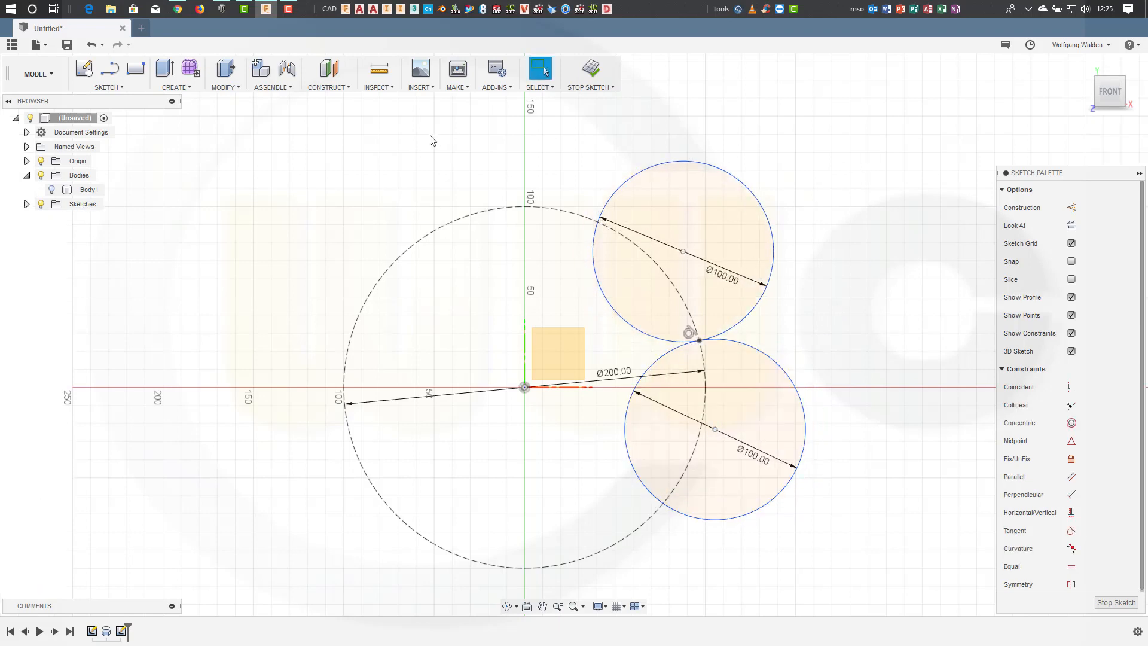
mouse_move(461, 175)
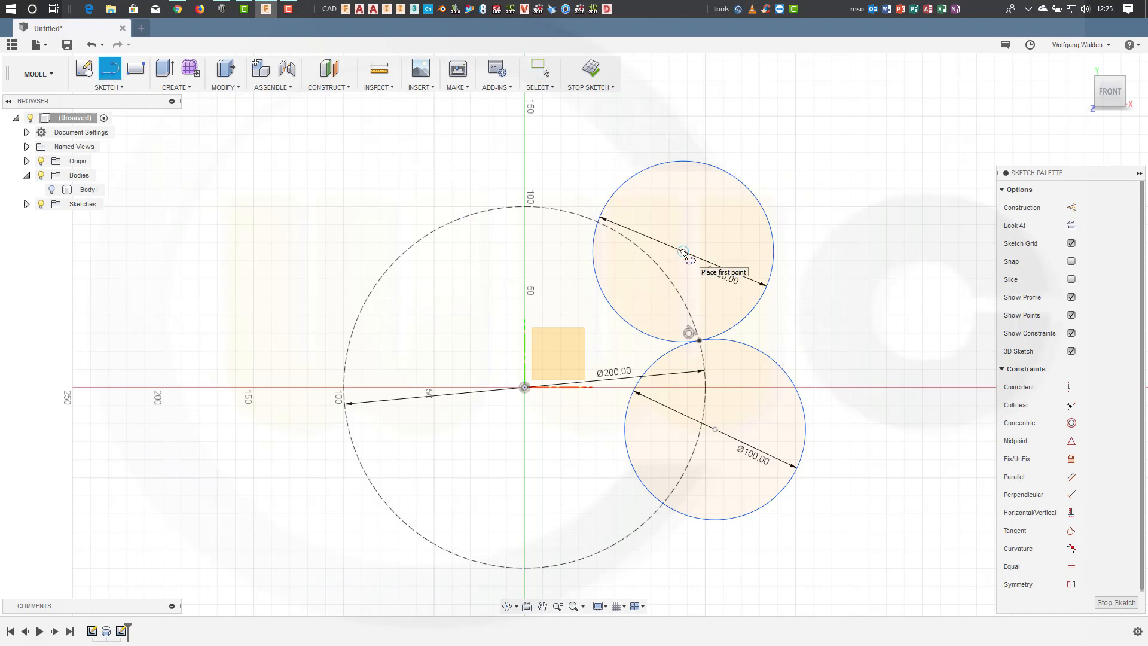
Step: Draw radius lines from each circle centre and convert them to construction geometry
click(682, 251)
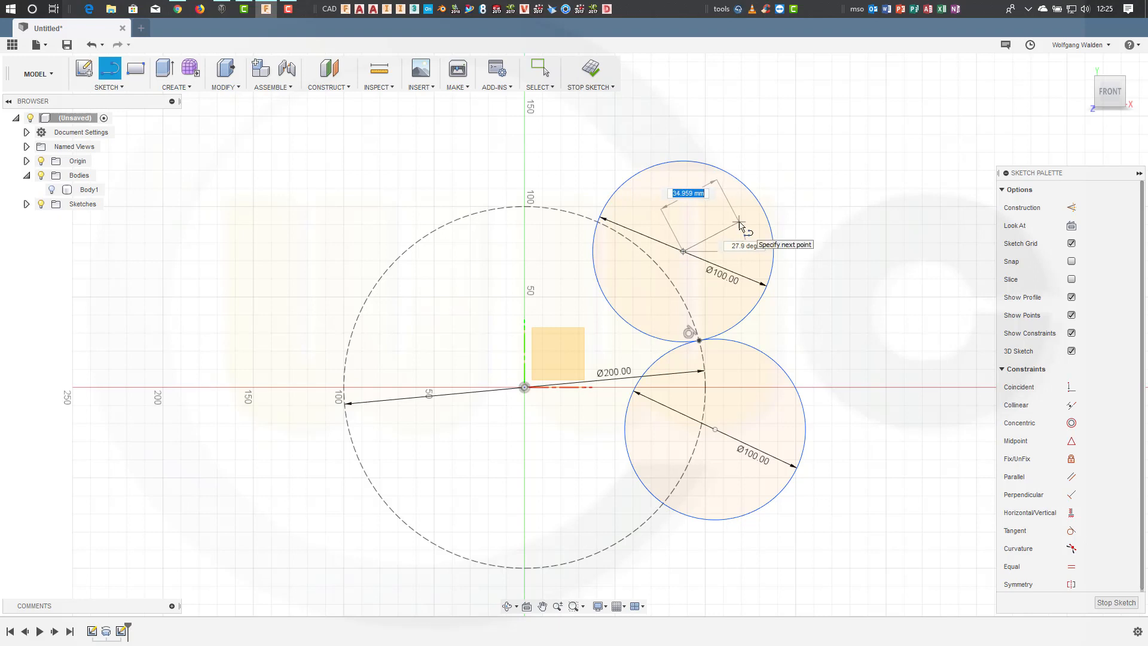
mouse_move(593, 311)
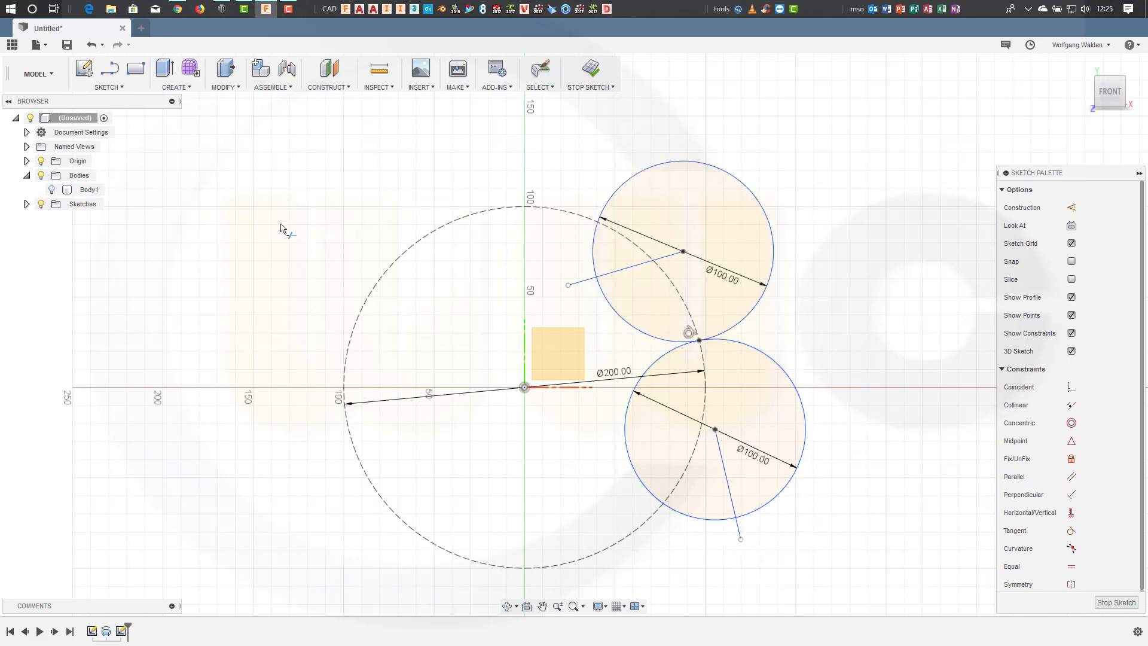
mouse_move(591, 360)
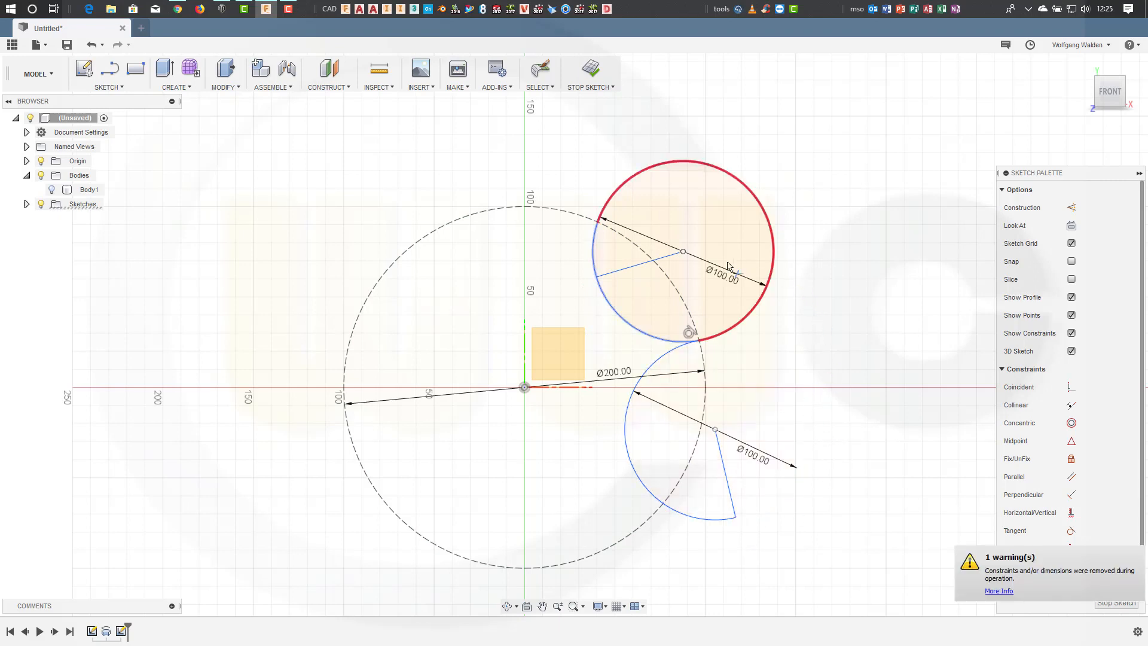
mouse_move(578, 258)
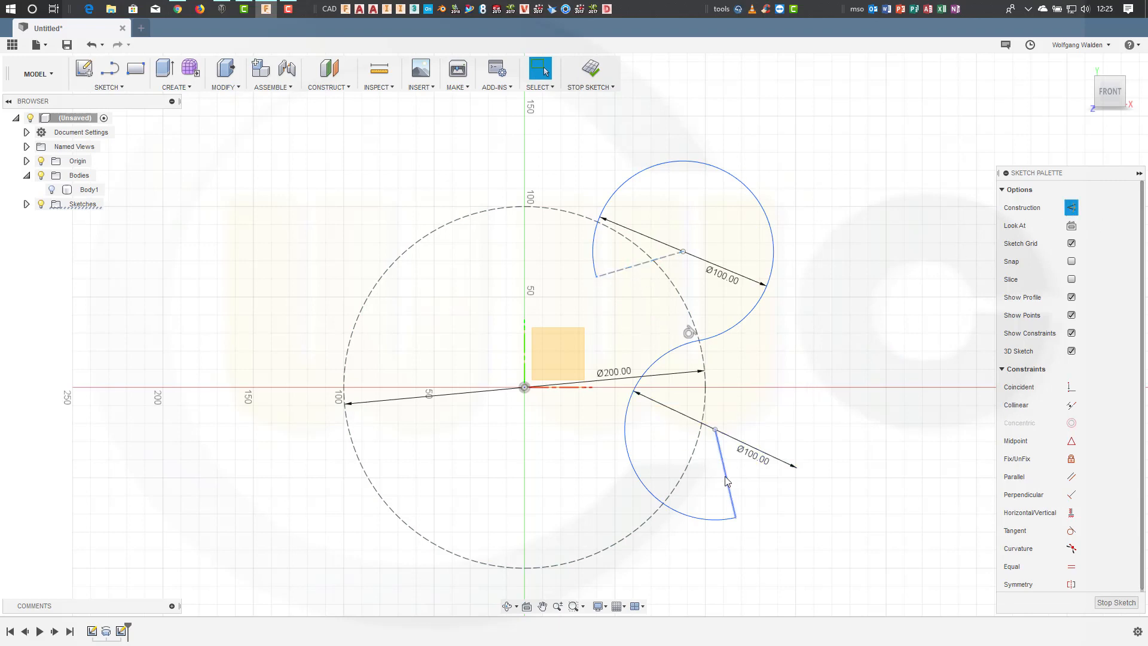
click(1070, 208)
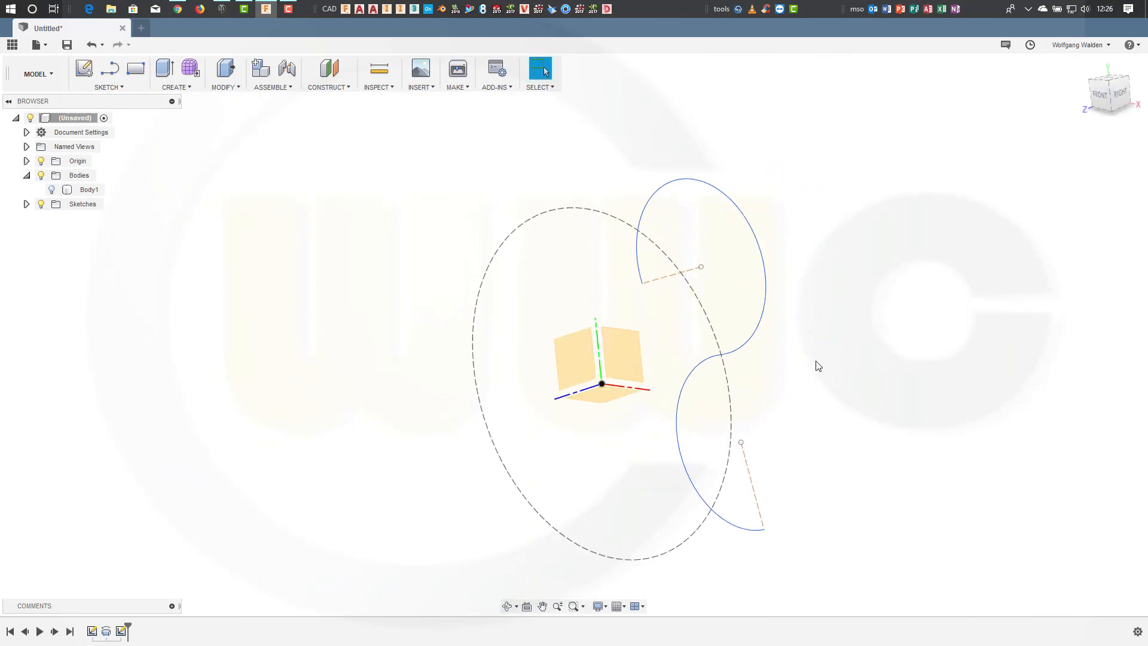
mouse_move(329, 140)
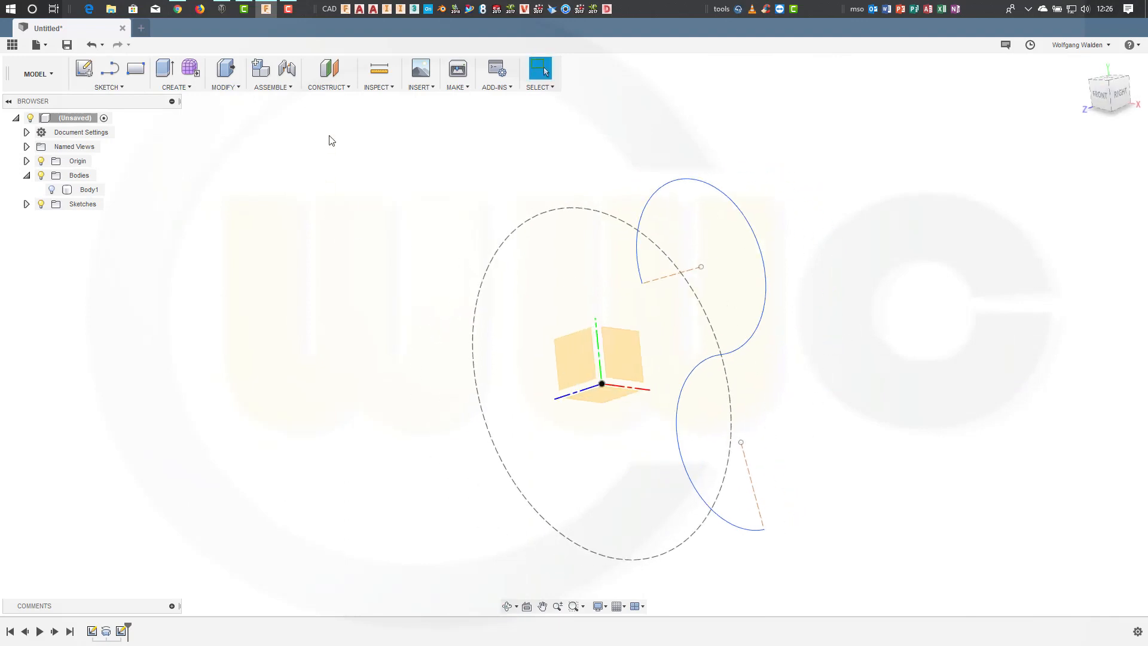
Step: Create a Plane Along Path on the S-curve, positioned near its upper end
click(327, 73)
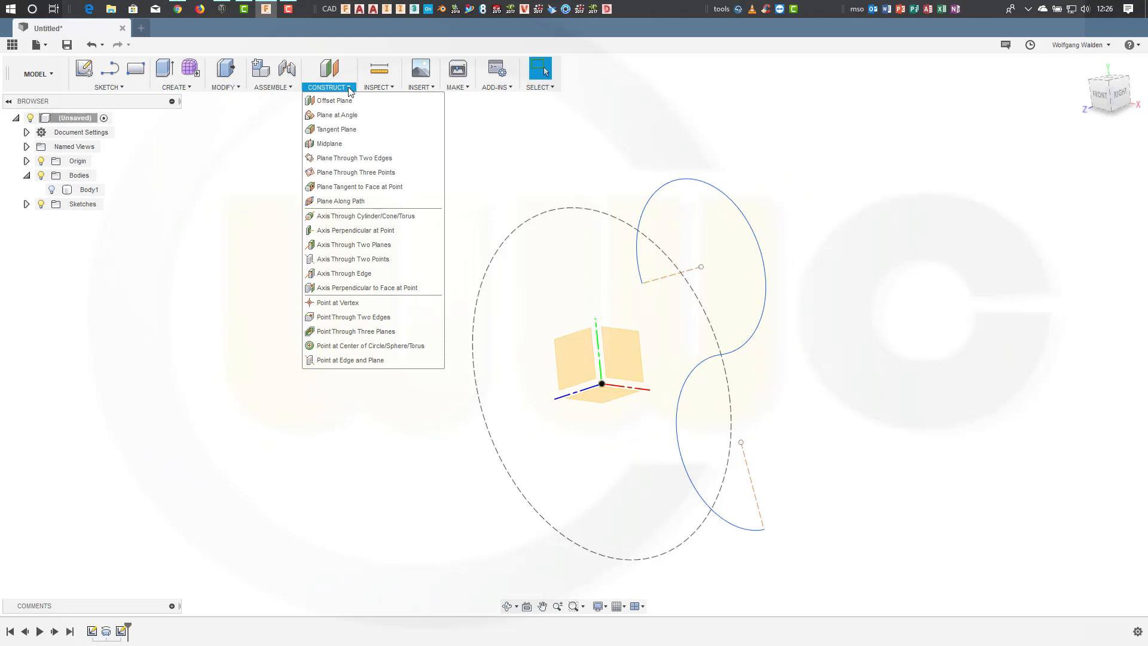
mouse_move(340, 95)
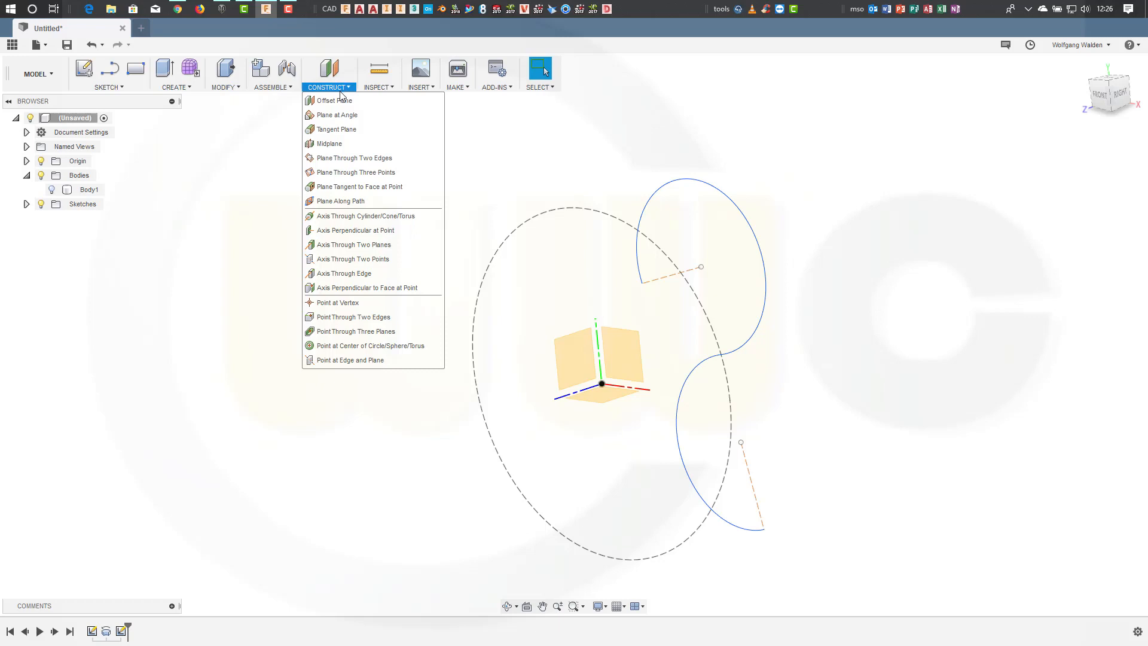
mouse_move(337, 201)
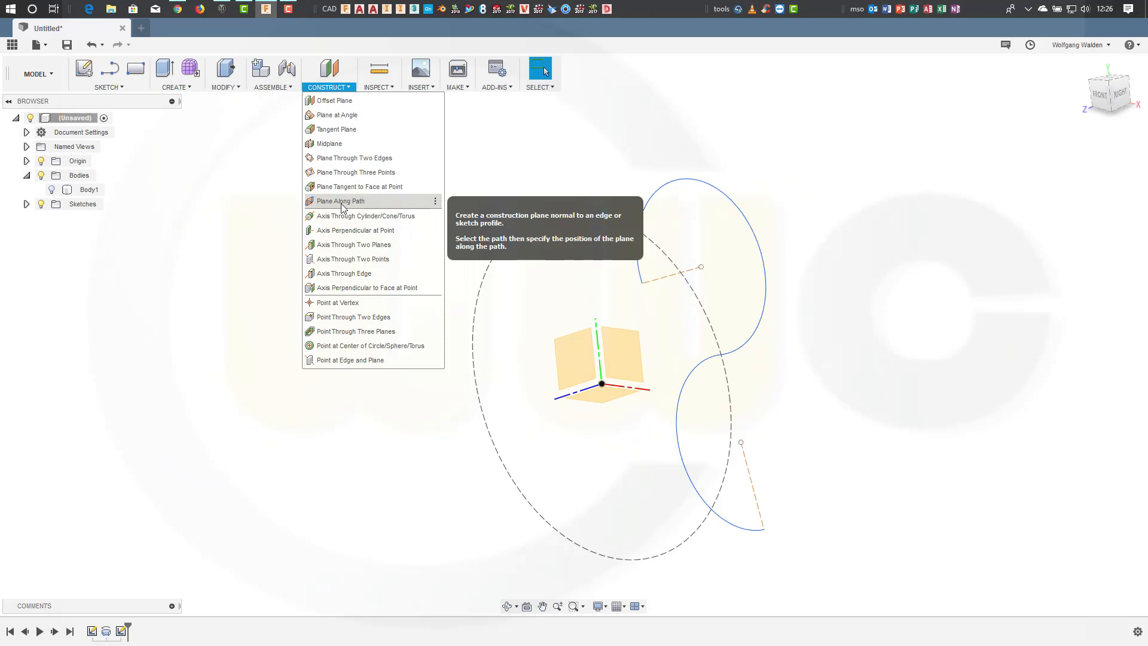
click(338, 201)
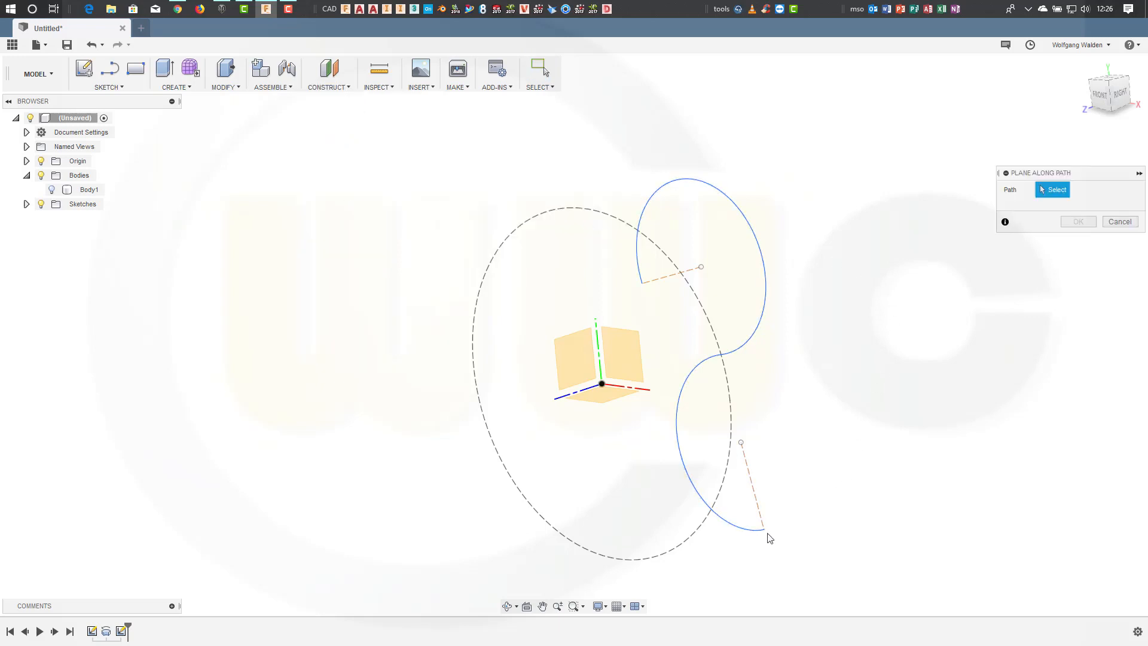
click(767, 535)
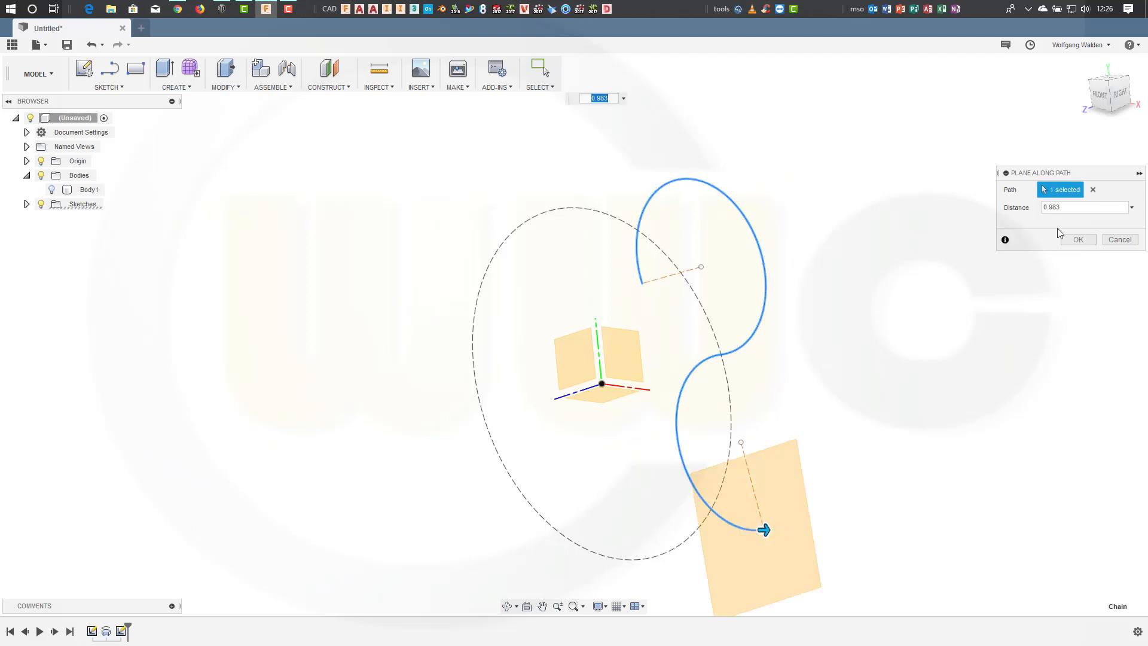
click(1083, 206)
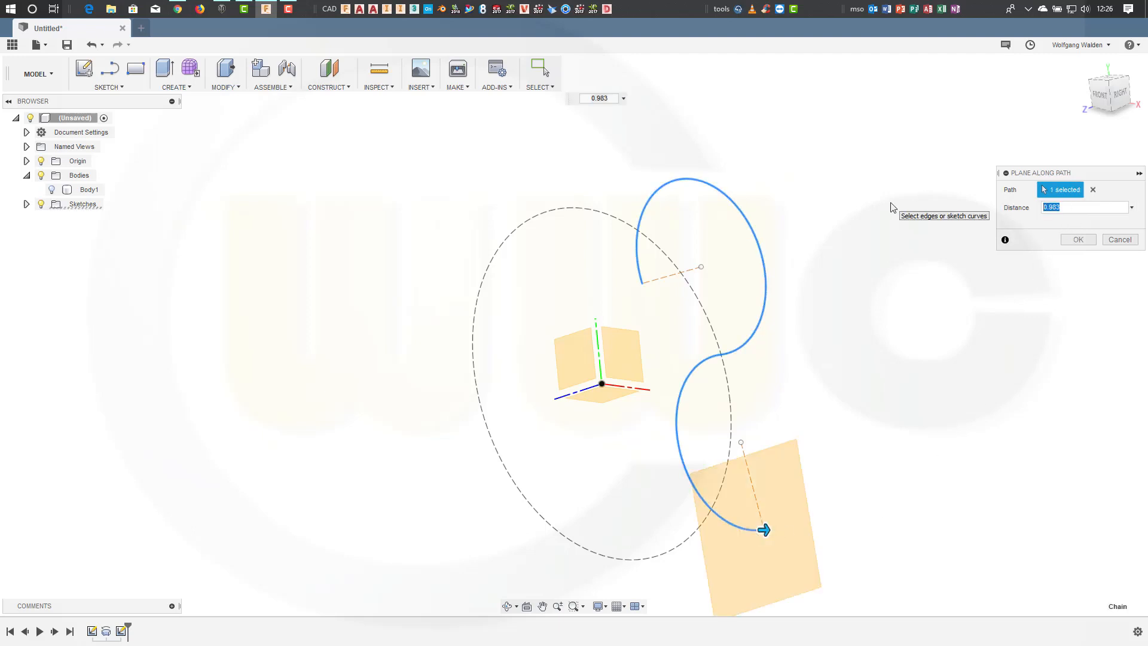
click(1077, 239)
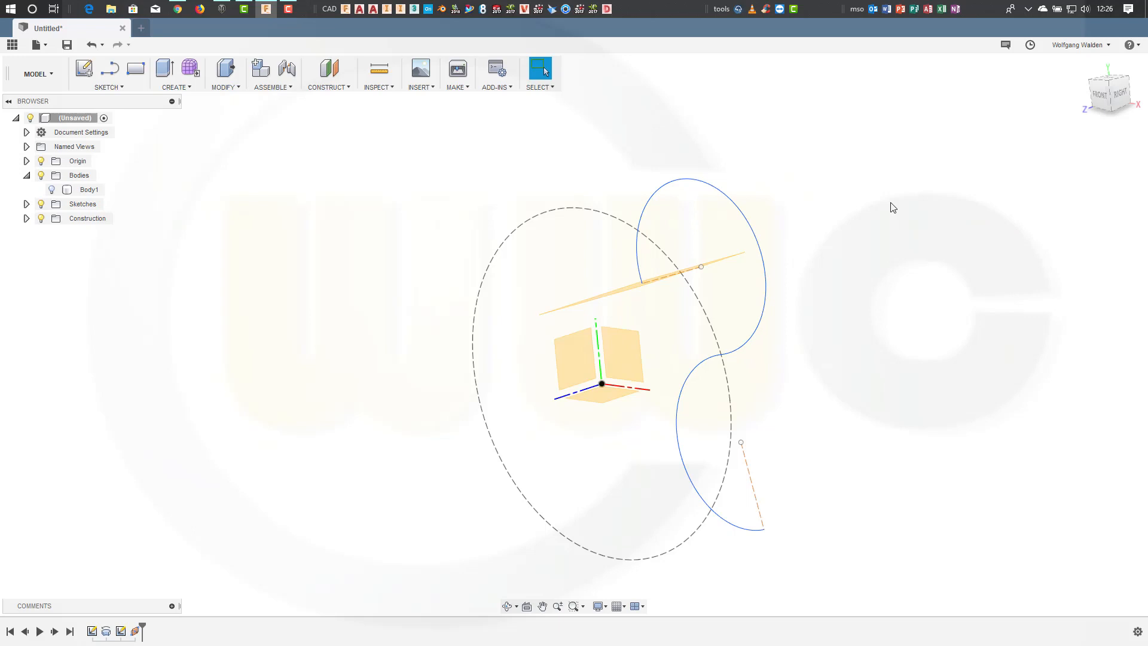
mouse_move(666, 300)
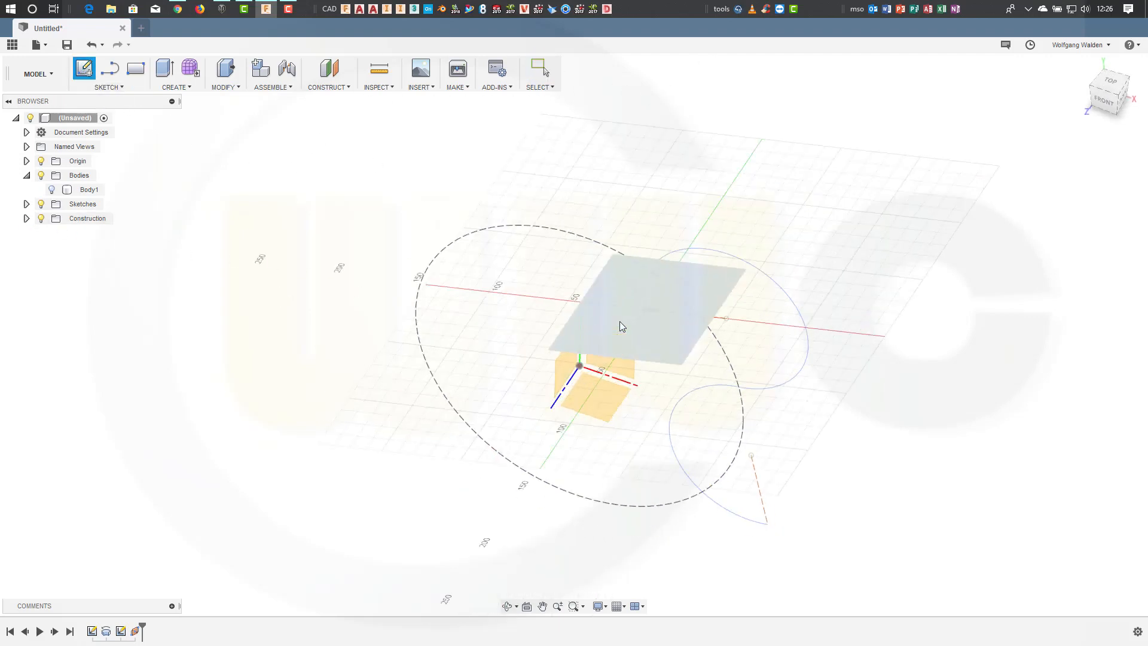
Step: Sketch a 30 mm circle on the construction plane at the curve's end and finish
click(83, 68)
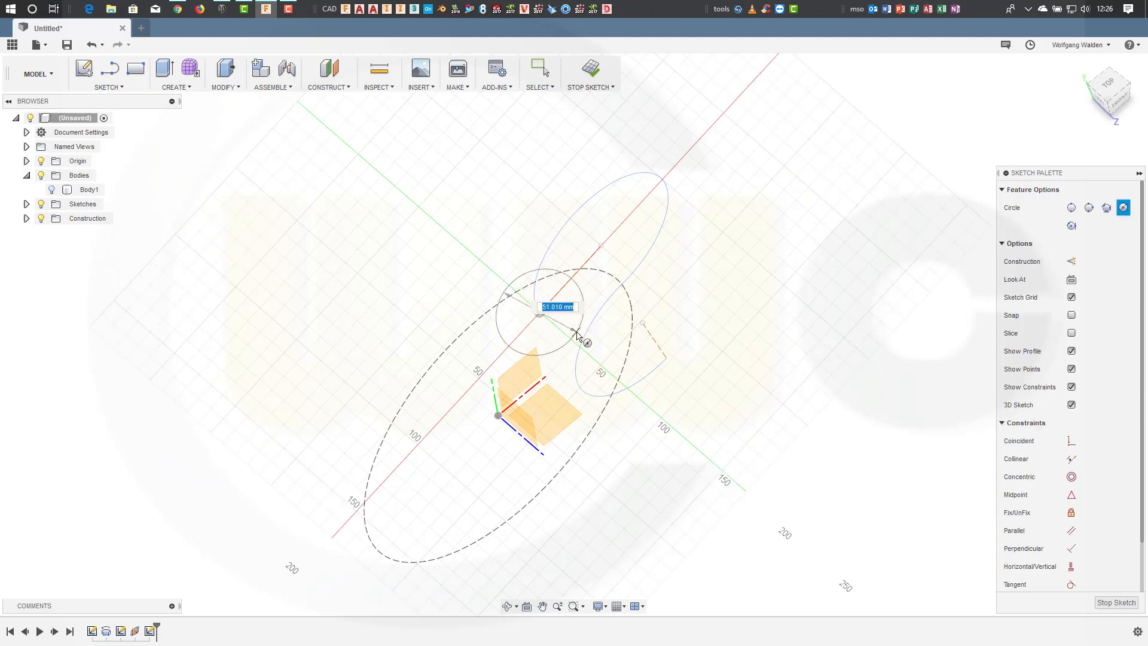
mouse_move(564, 337)
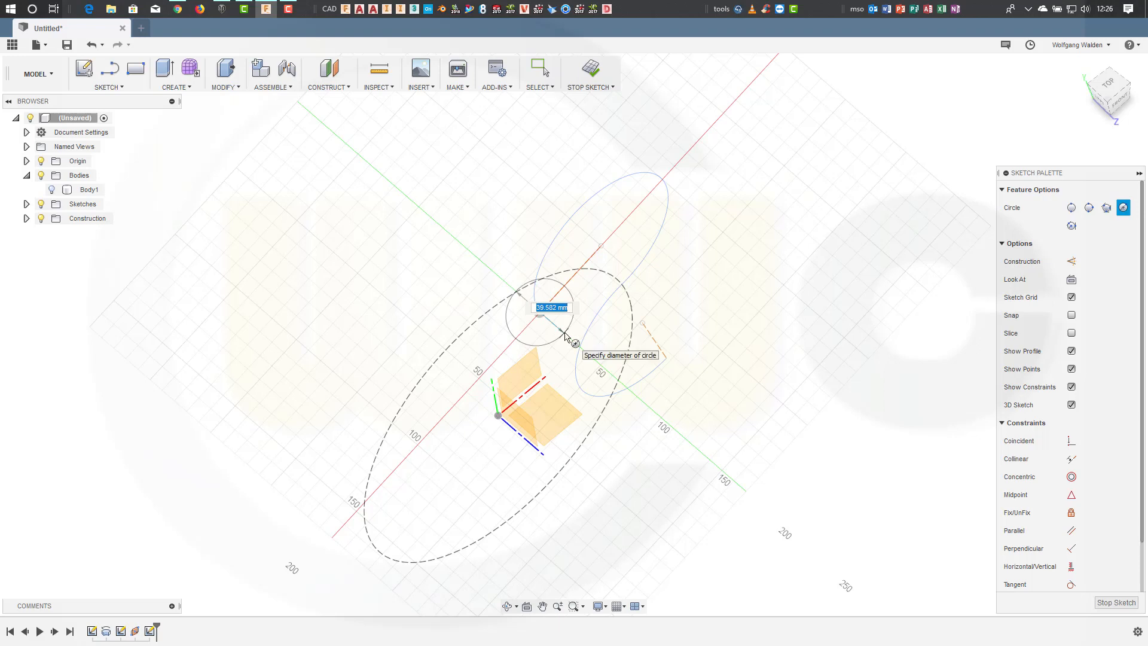
text(3)
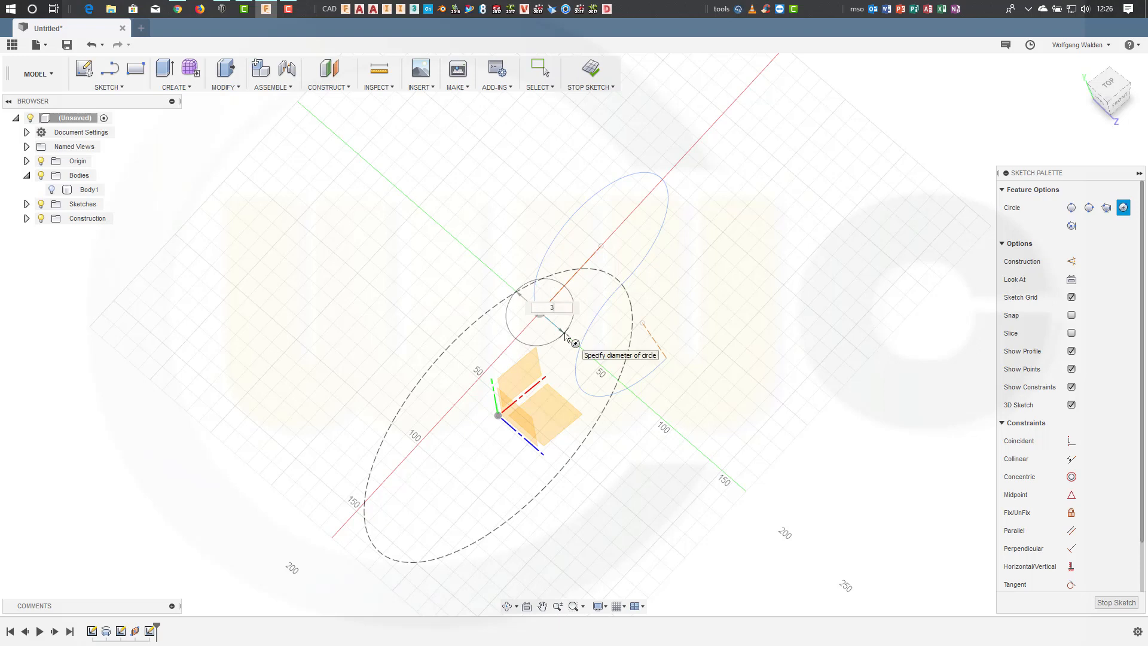
text(0)
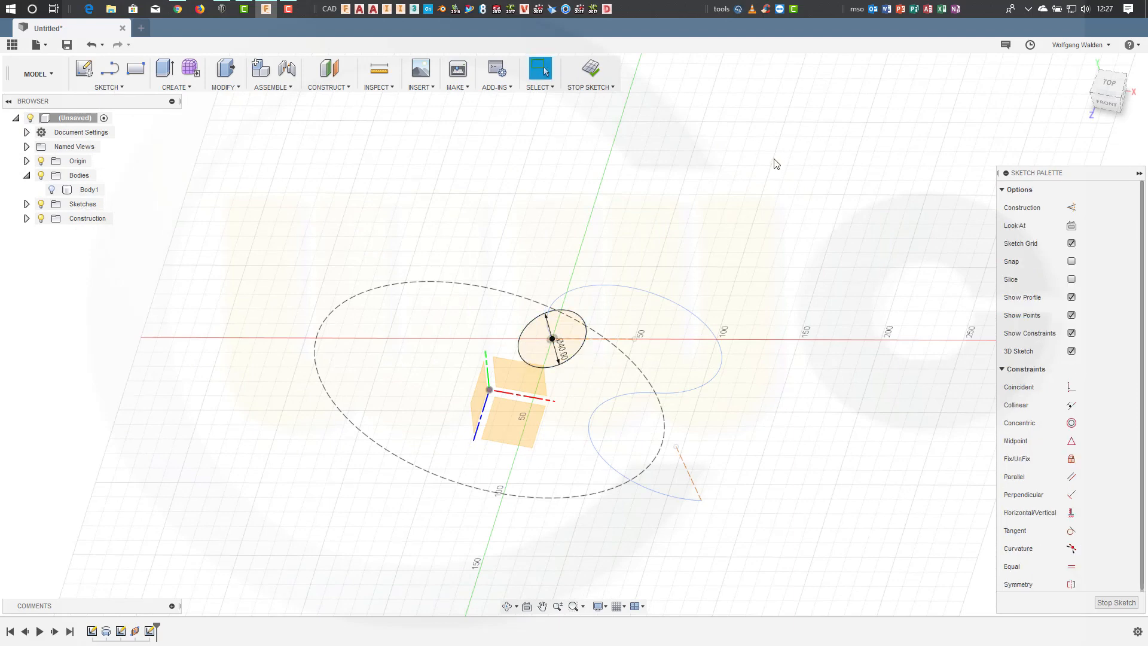
click(590, 71)
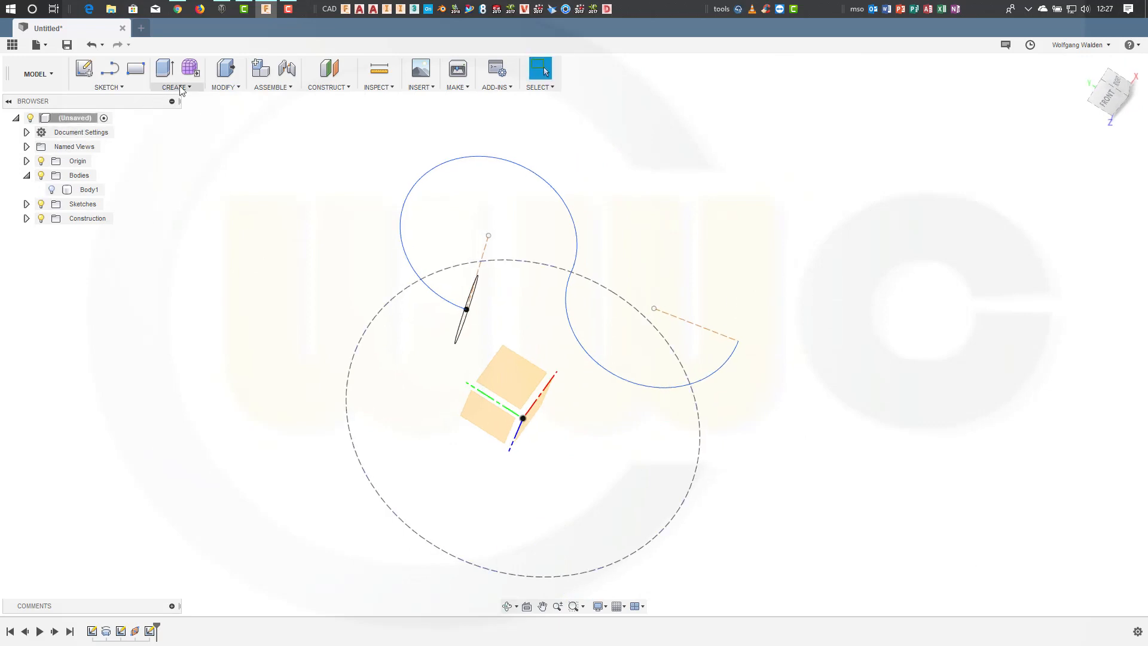
Step: Sweep the 30 mm circle along the S-shaped curve into a new tube body
click(176, 88)
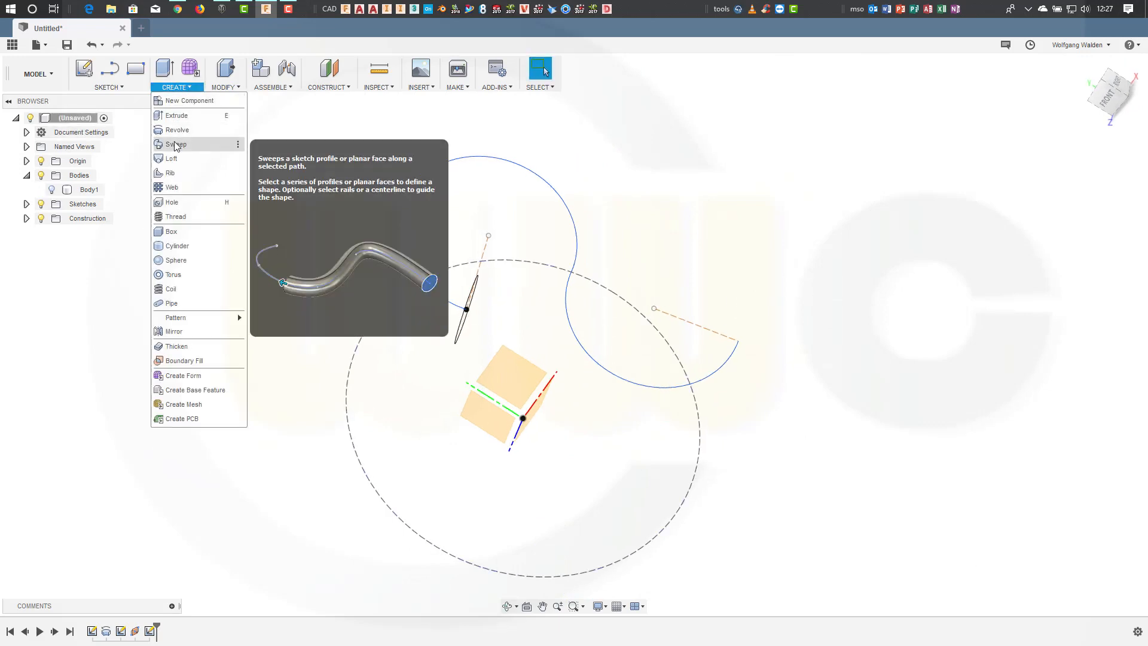
click(175, 144)
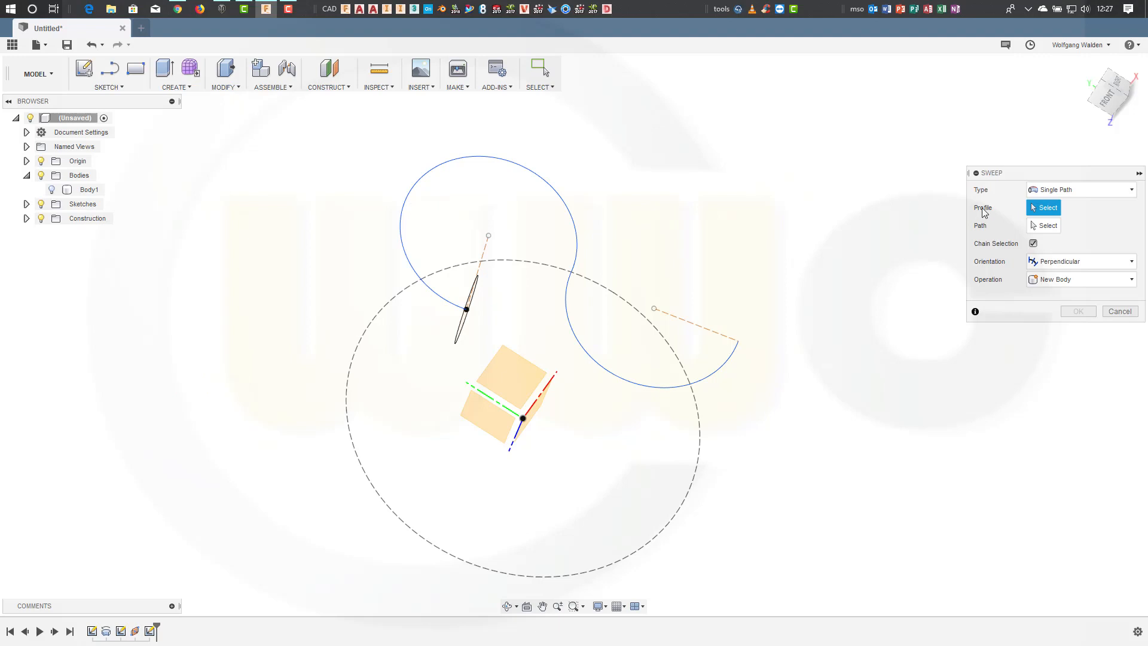
mouse_move(540, 284)
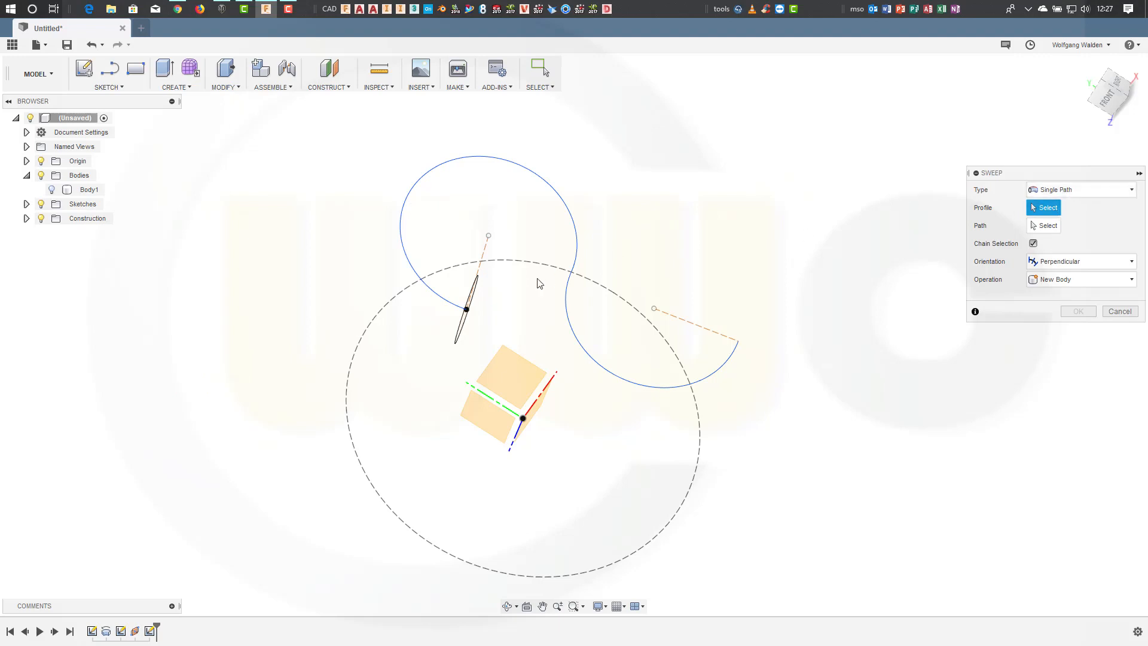
click(467, 293)
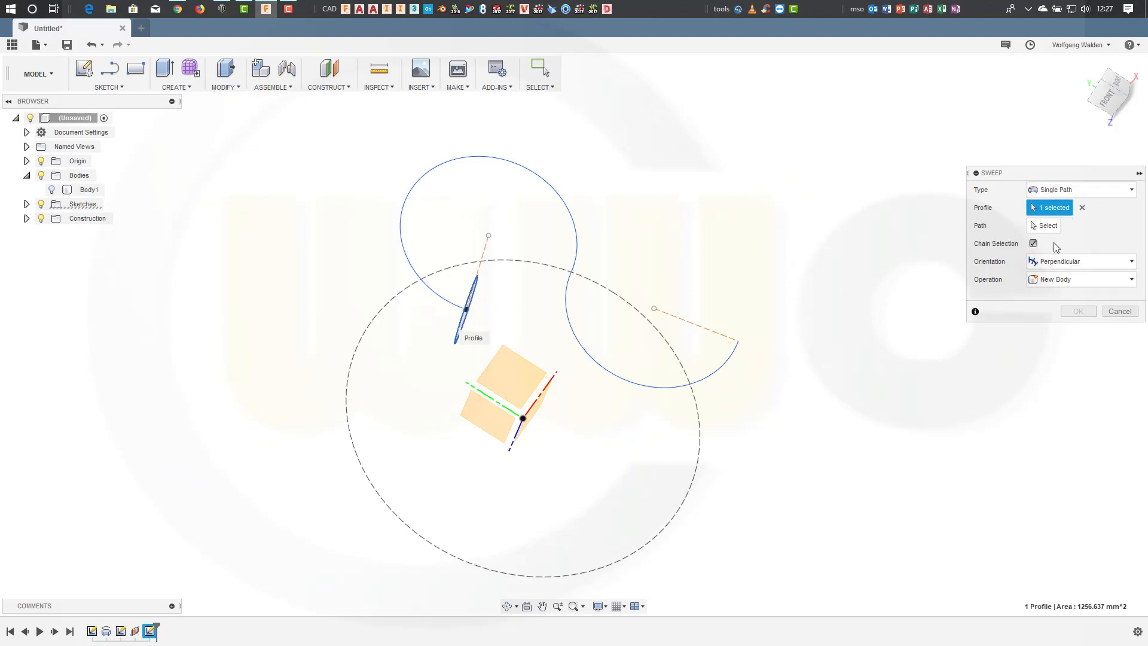
click(1047, 225)
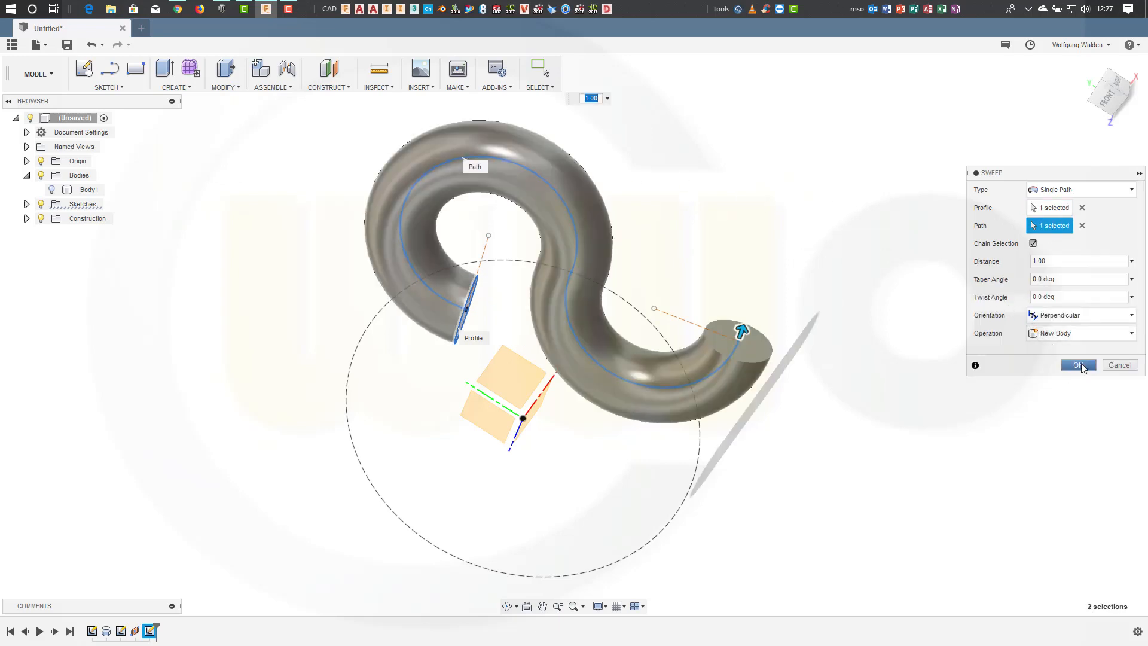
click(1077, 365)
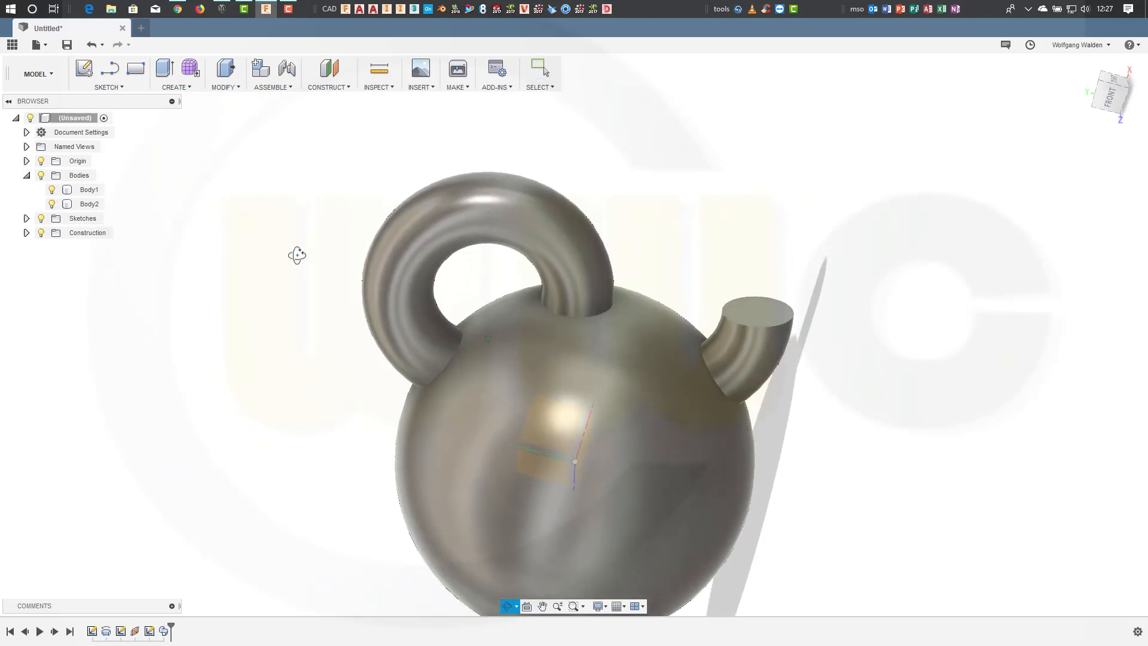
Step: Shell the sphere with 1 mm inside thickness, hiding and then re-showing the tube body
click(88, 189)
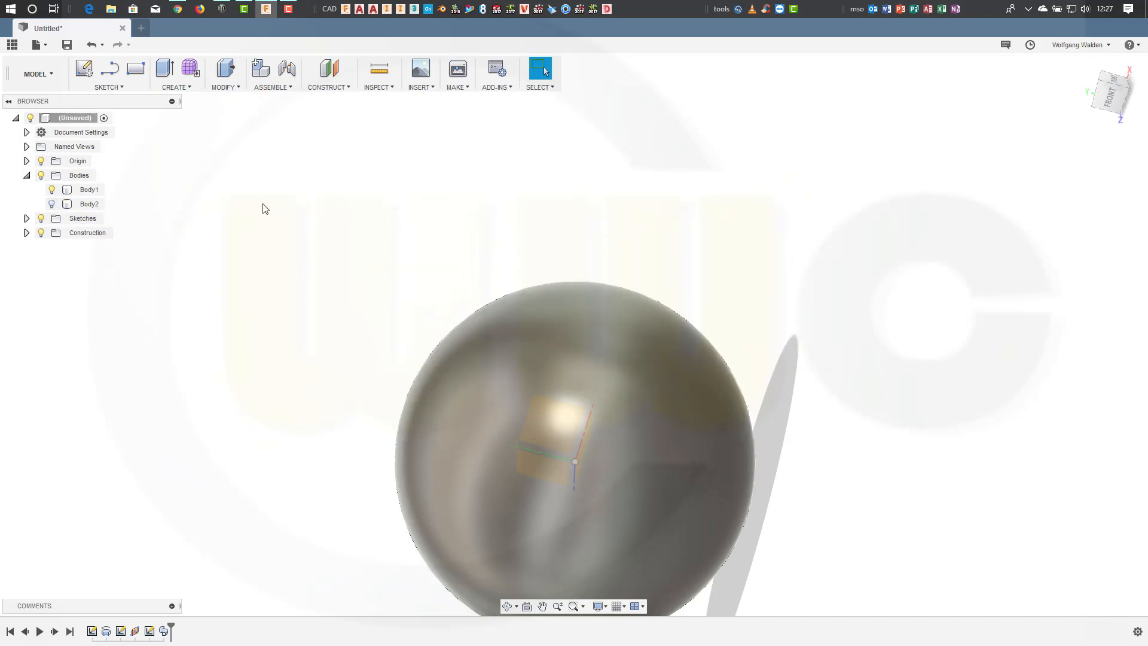
mouse_move(196, 85)
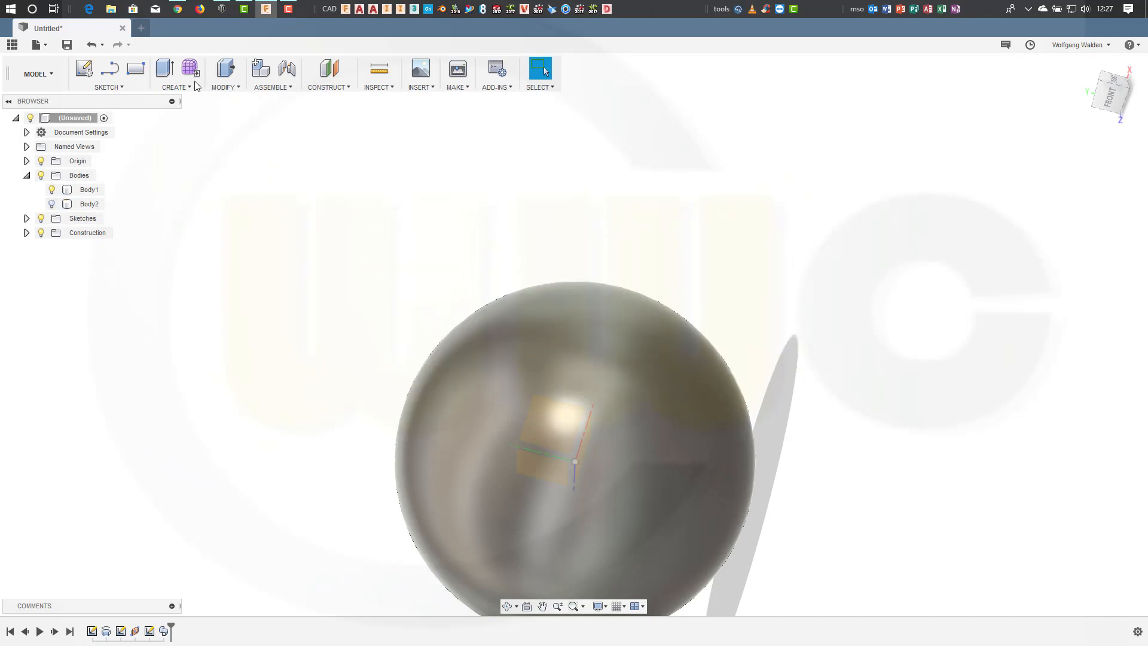
click(222, 73)
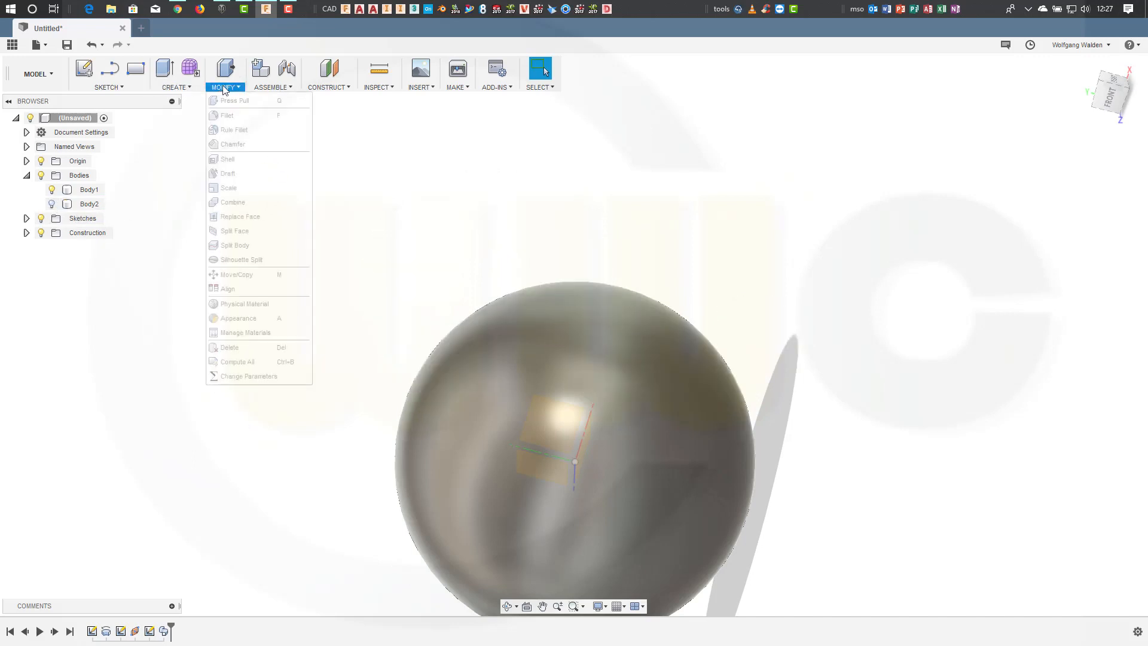
mouse_move(233, 159)
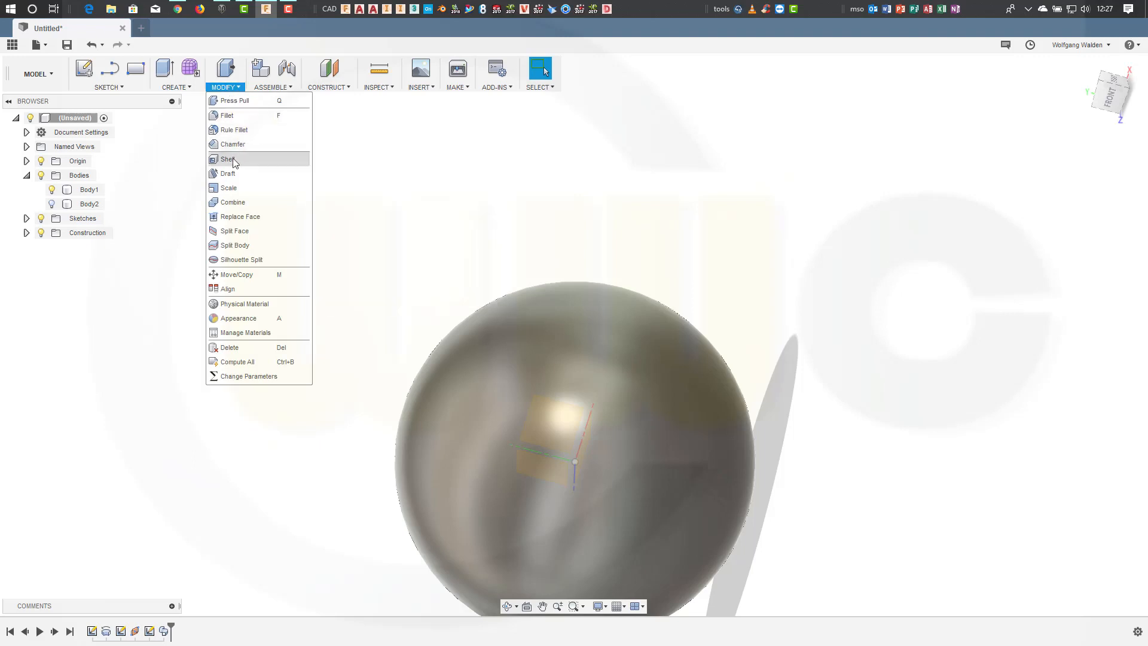
click(231, 159)
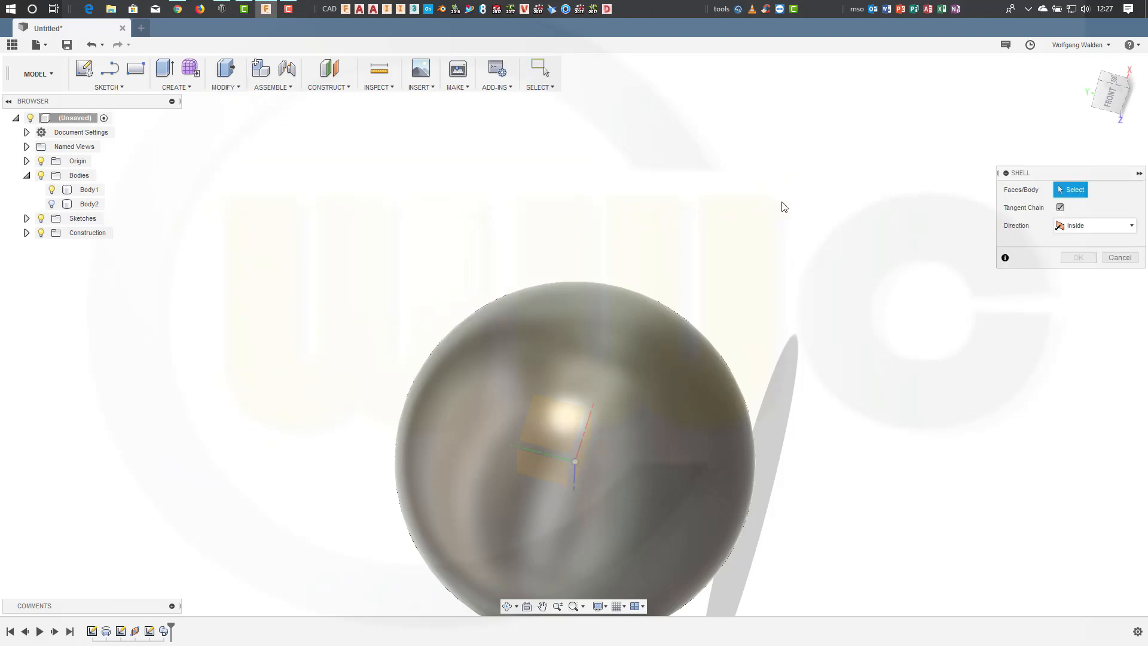
click(88, 189)
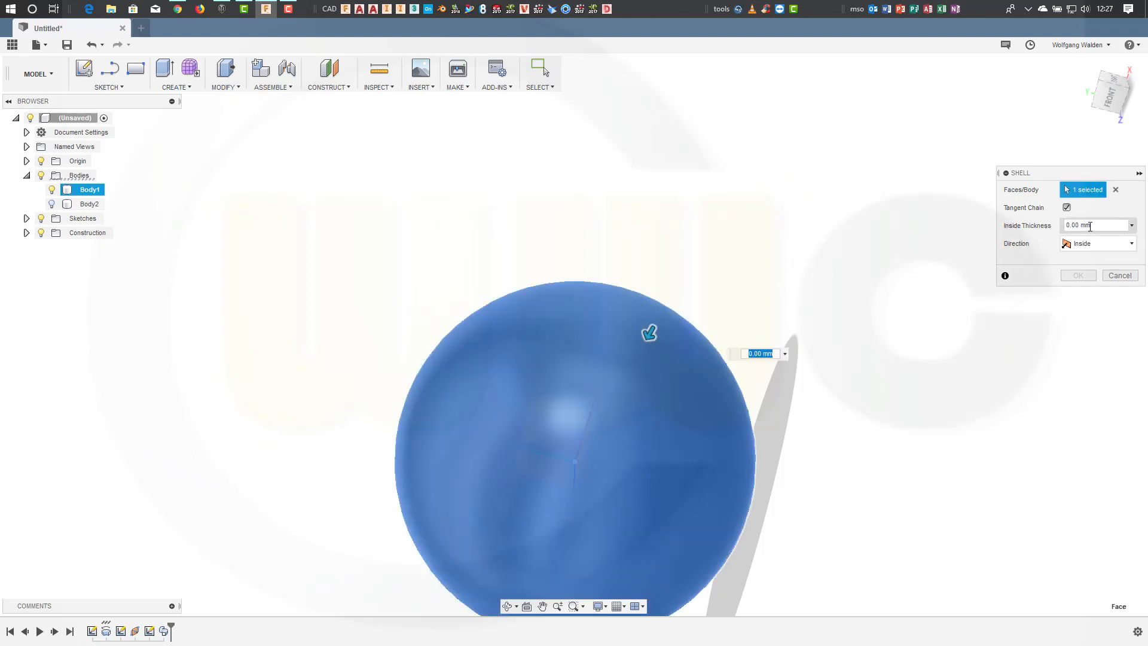
text(1)
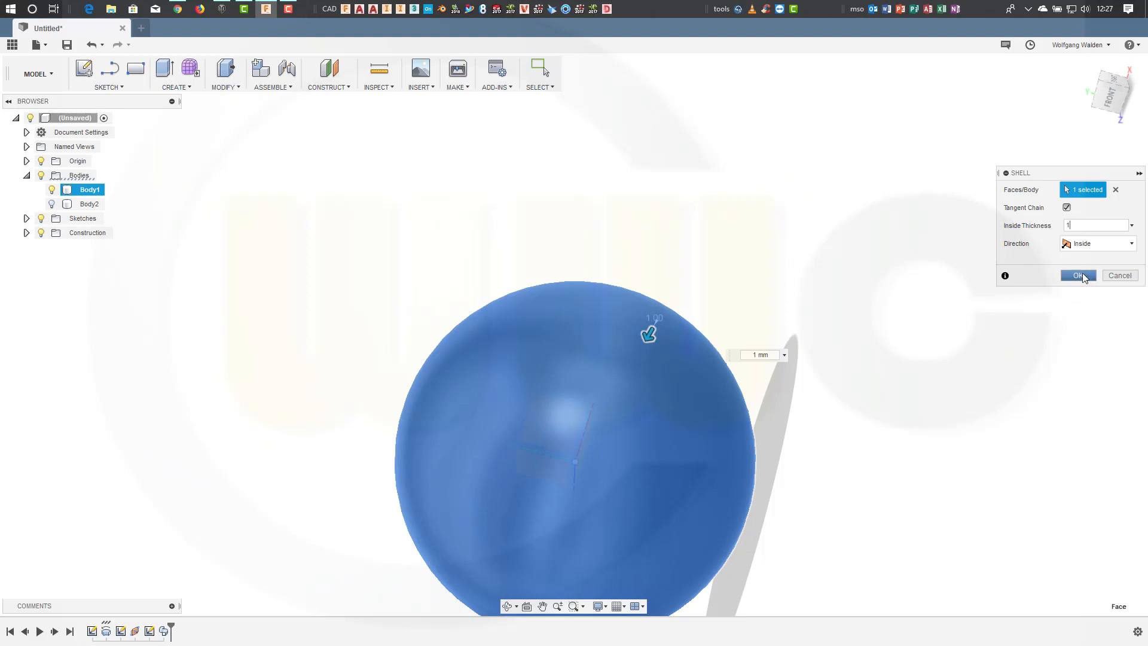
click(1076, 275)
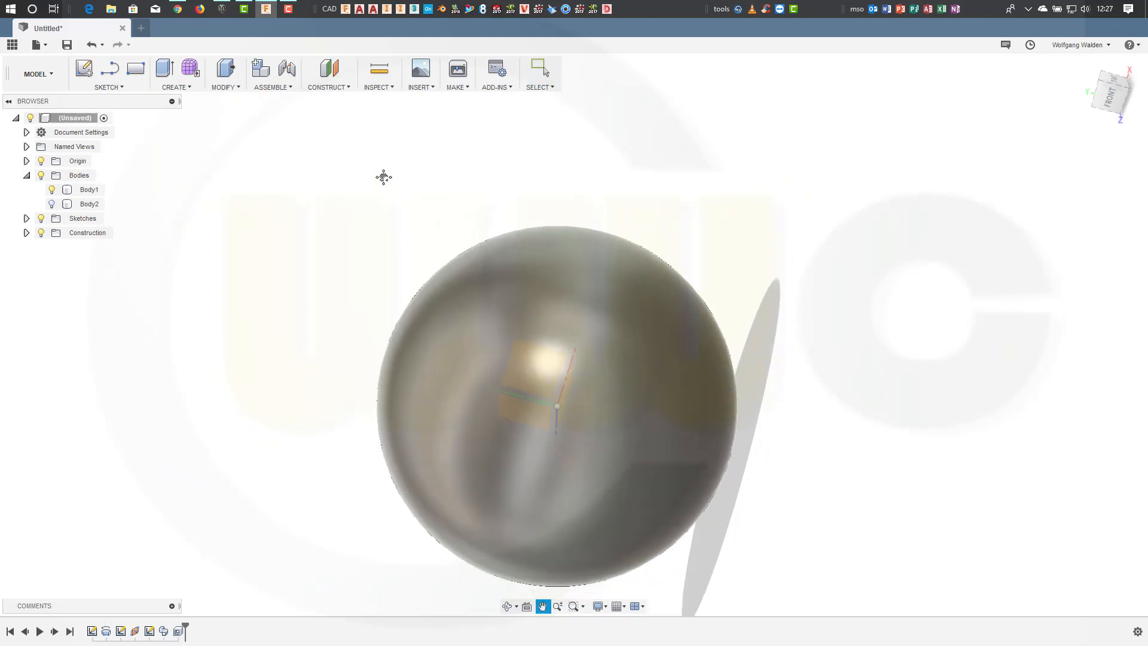
click(88, 203)
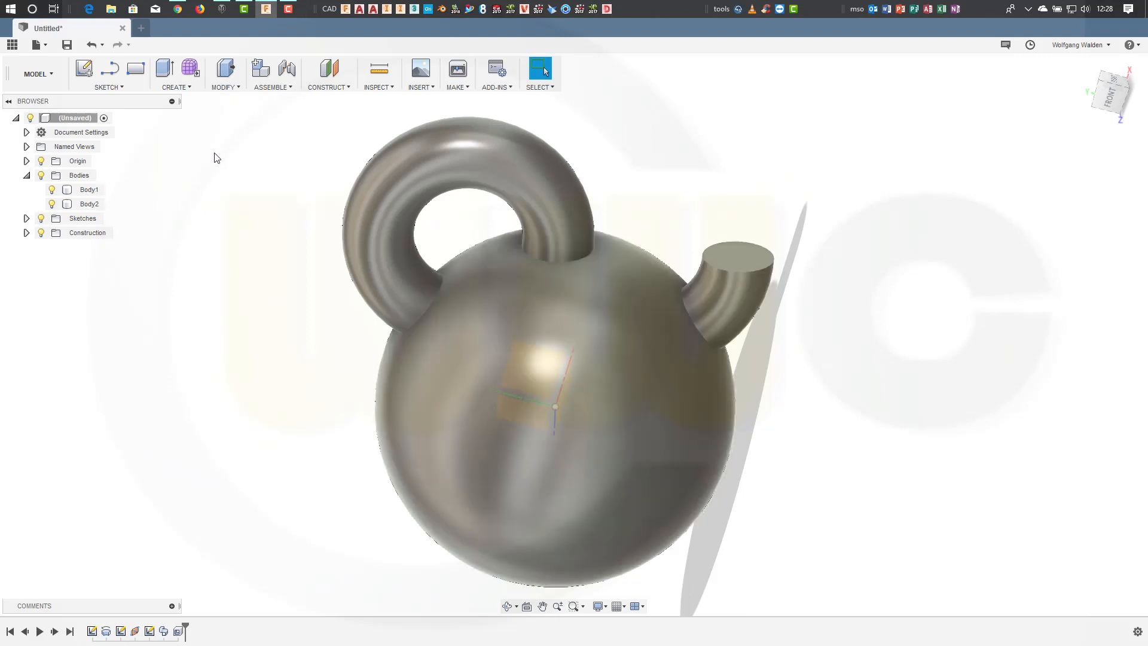
mouse_move(231, 106)
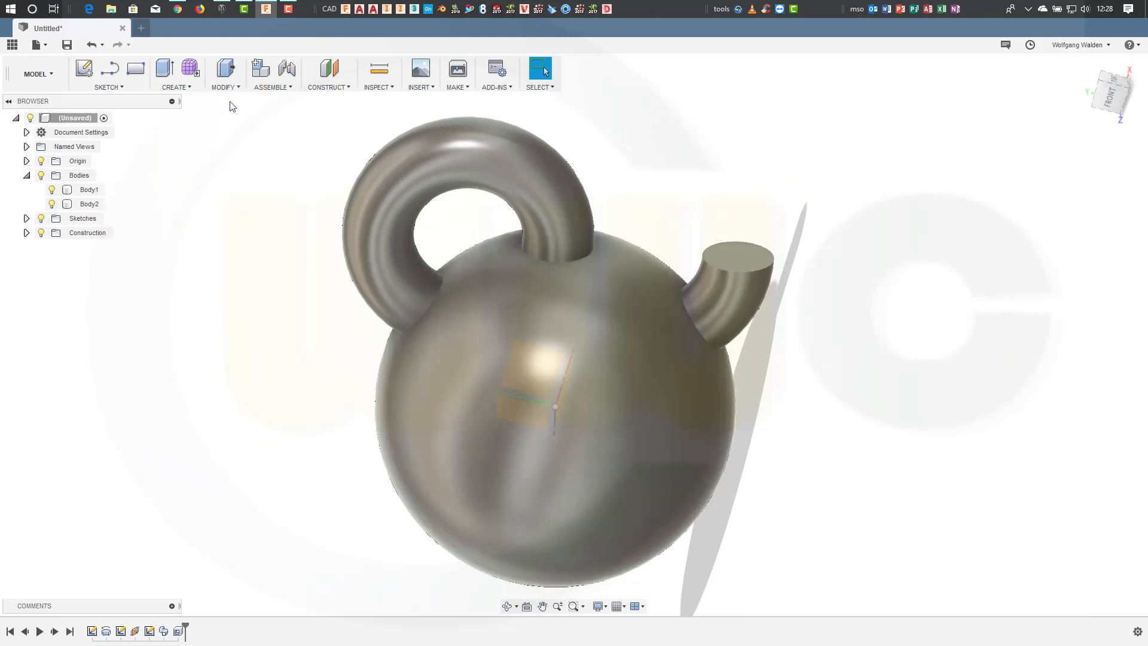
Step: Cut the tube out of the sphere with Combine, keeping the tube, then hide Body2
click(223, 73)
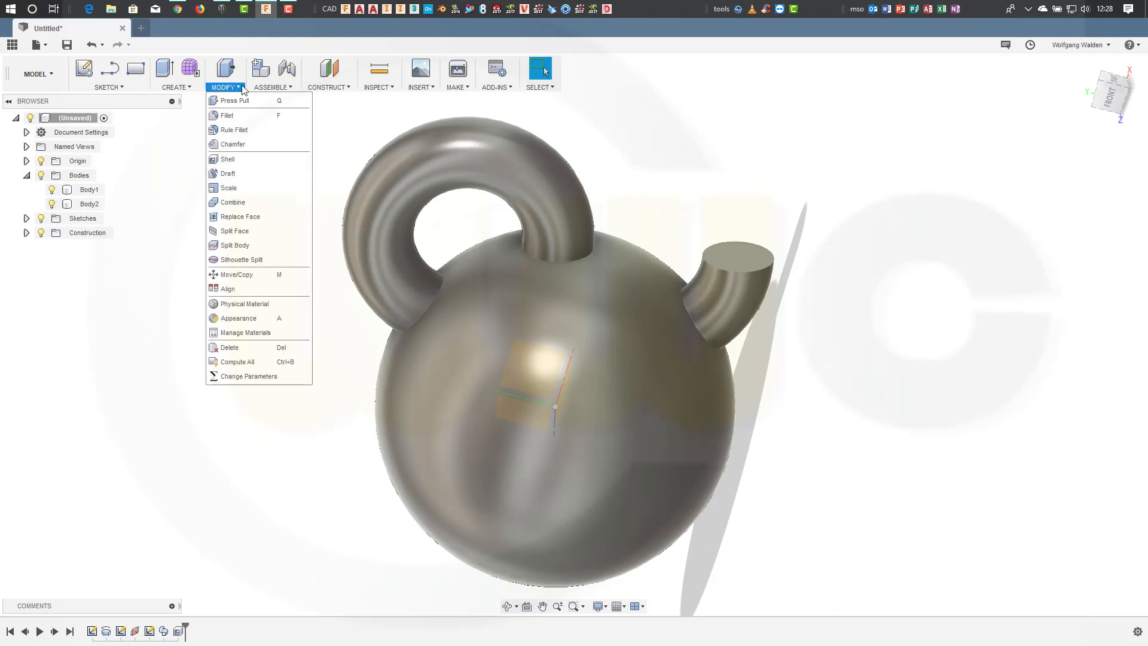
click(231, 202)
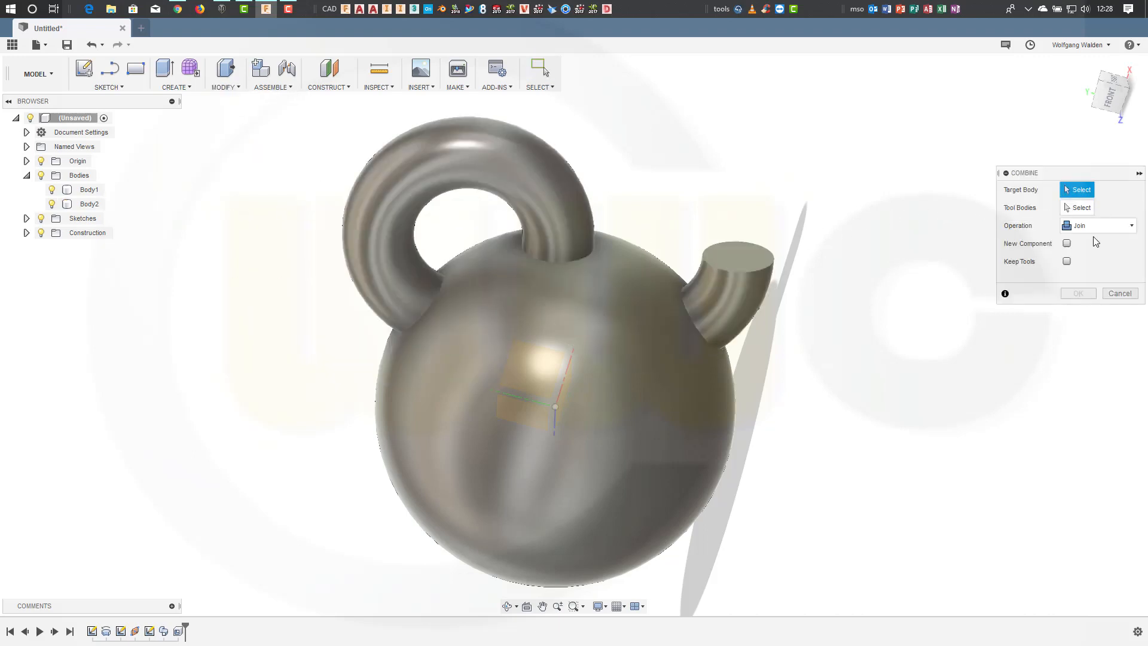
click(1098, 225)
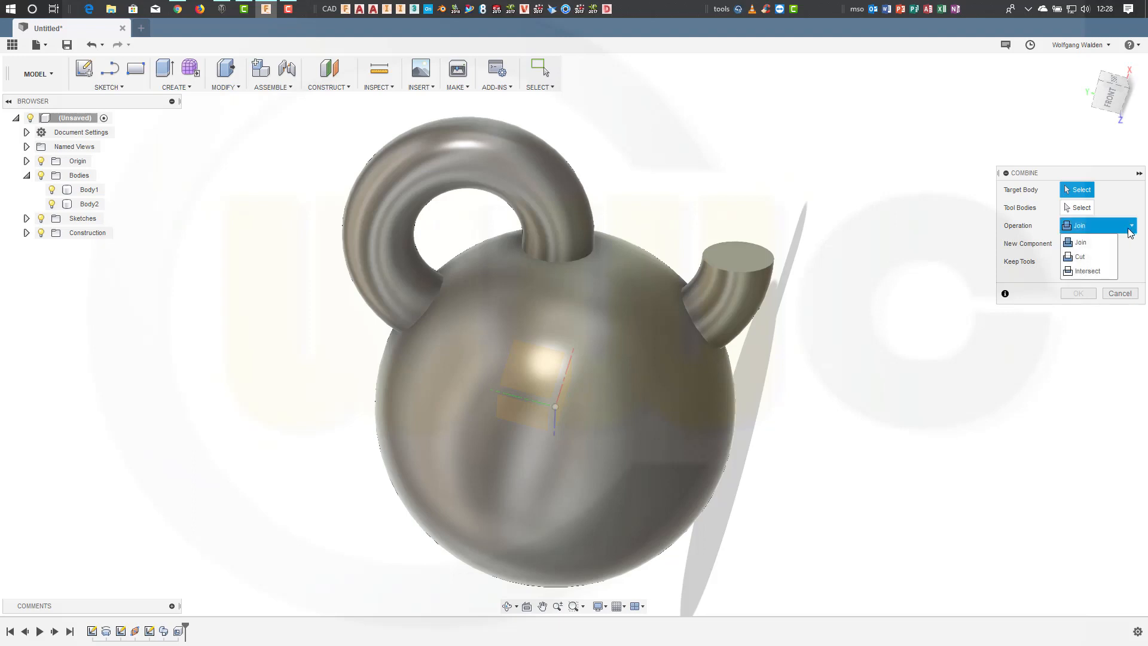
click(1079, 257)
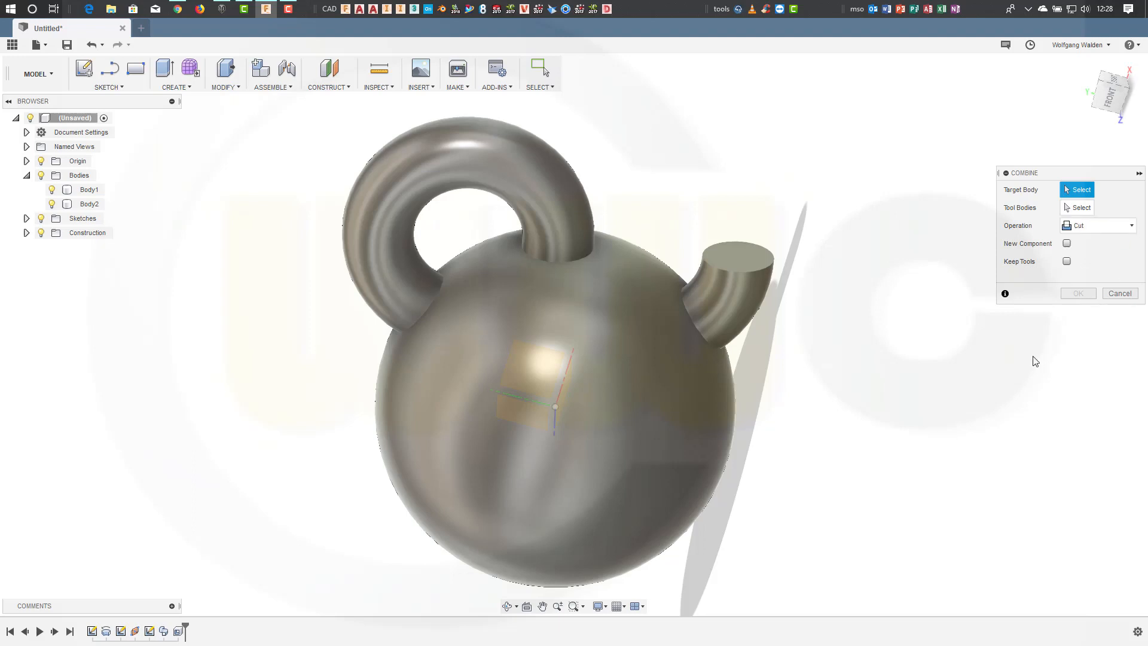
mouse_move(692, 221)
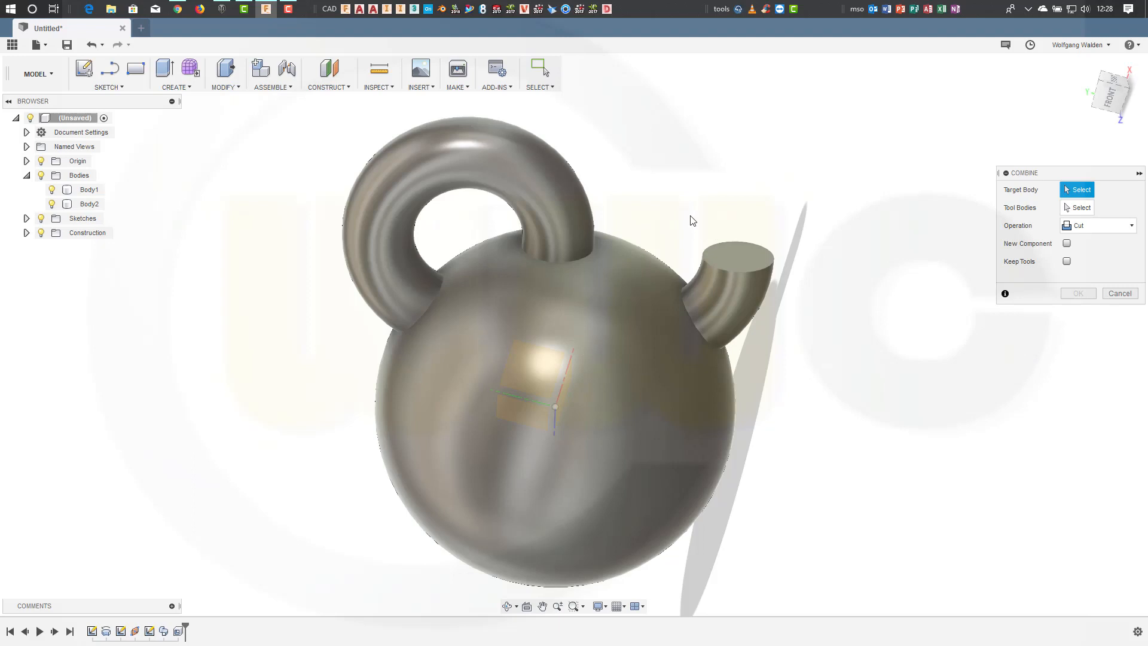
mouse_move(746, 304)
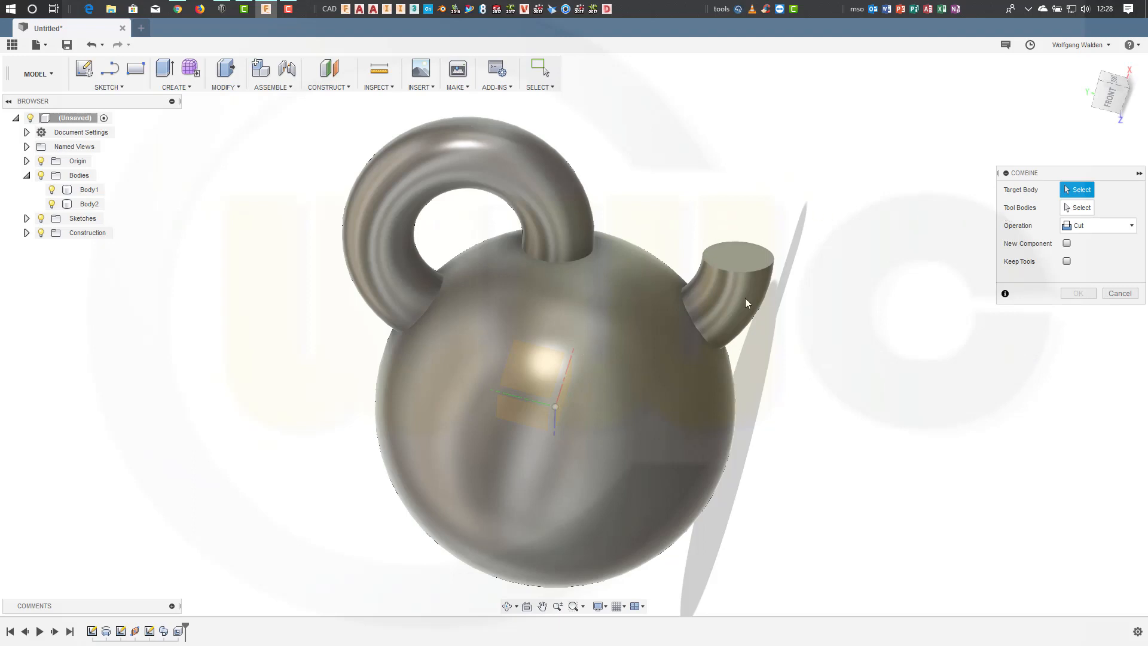
click(554, 403)
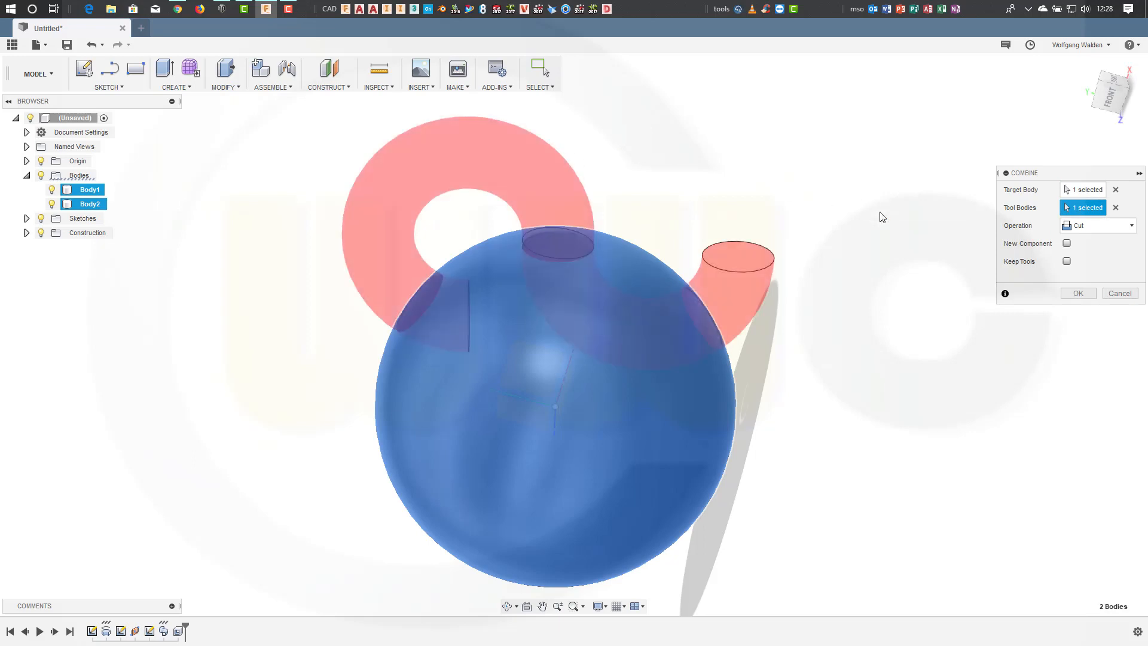
click(1066, 261)
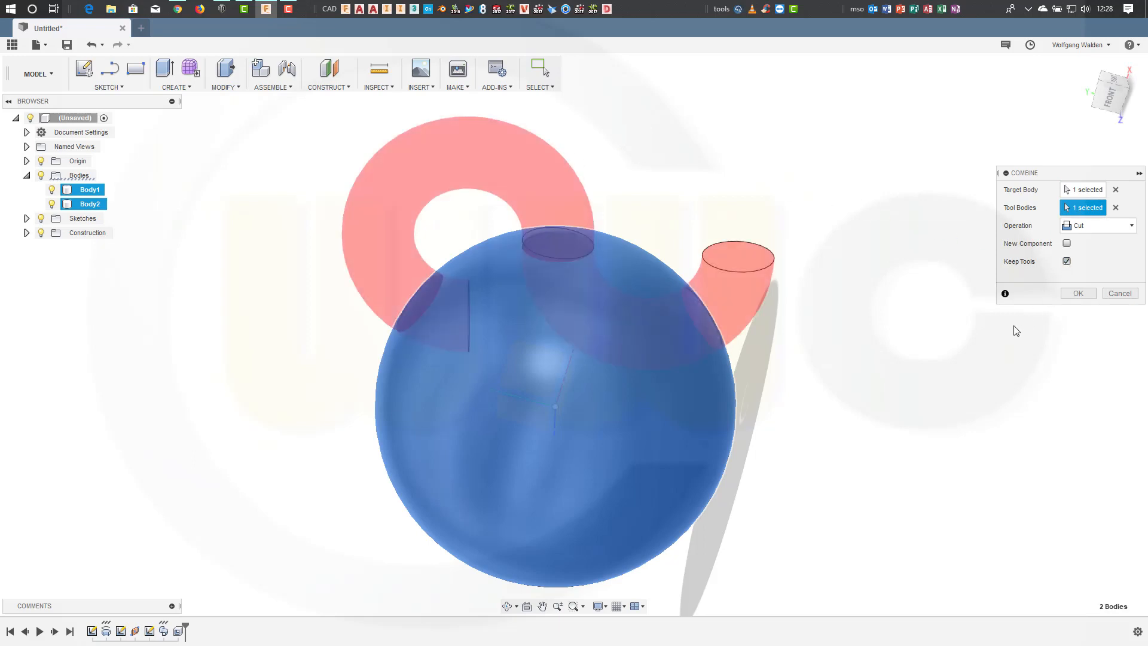
click(1077, 293)
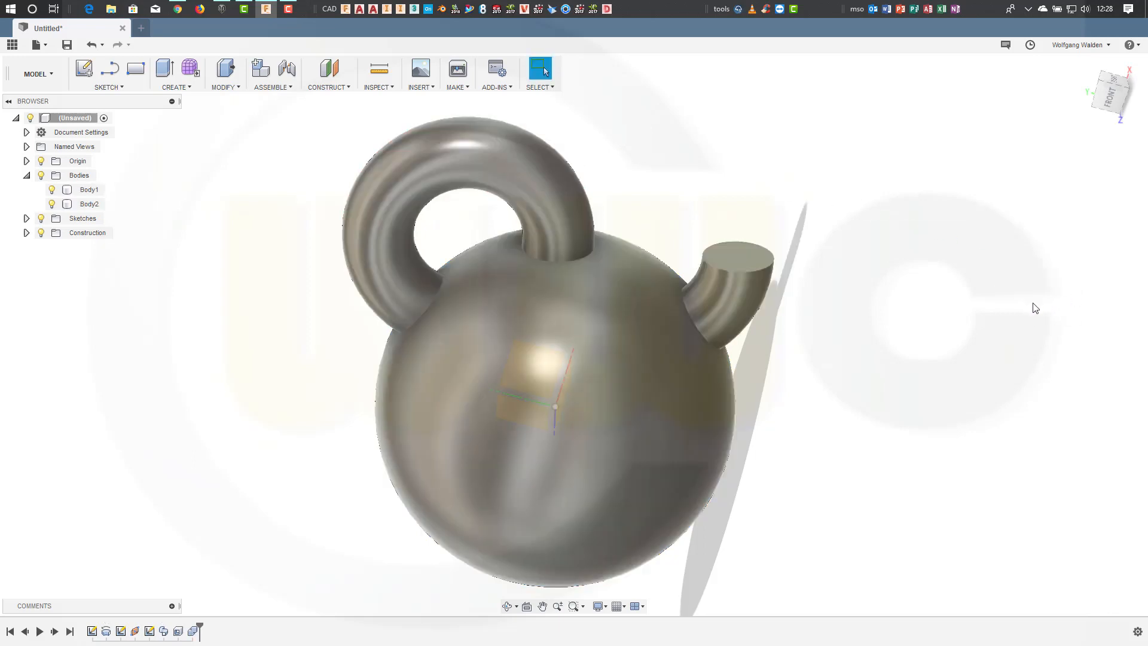
click(89, 204)
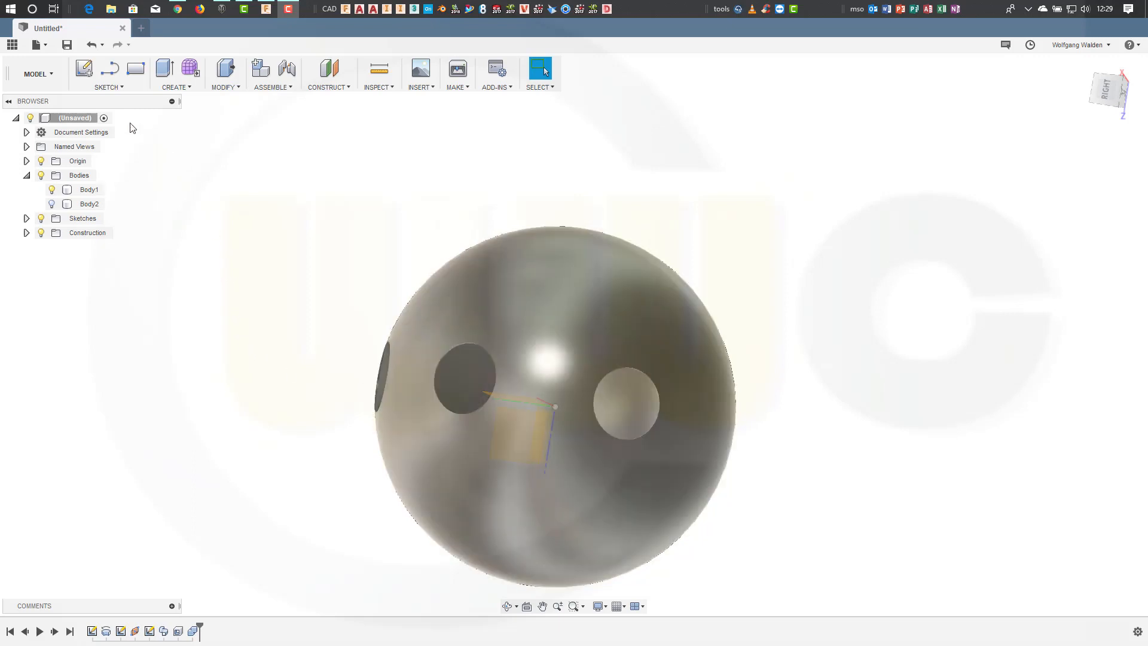
mouse_move(39, 73)
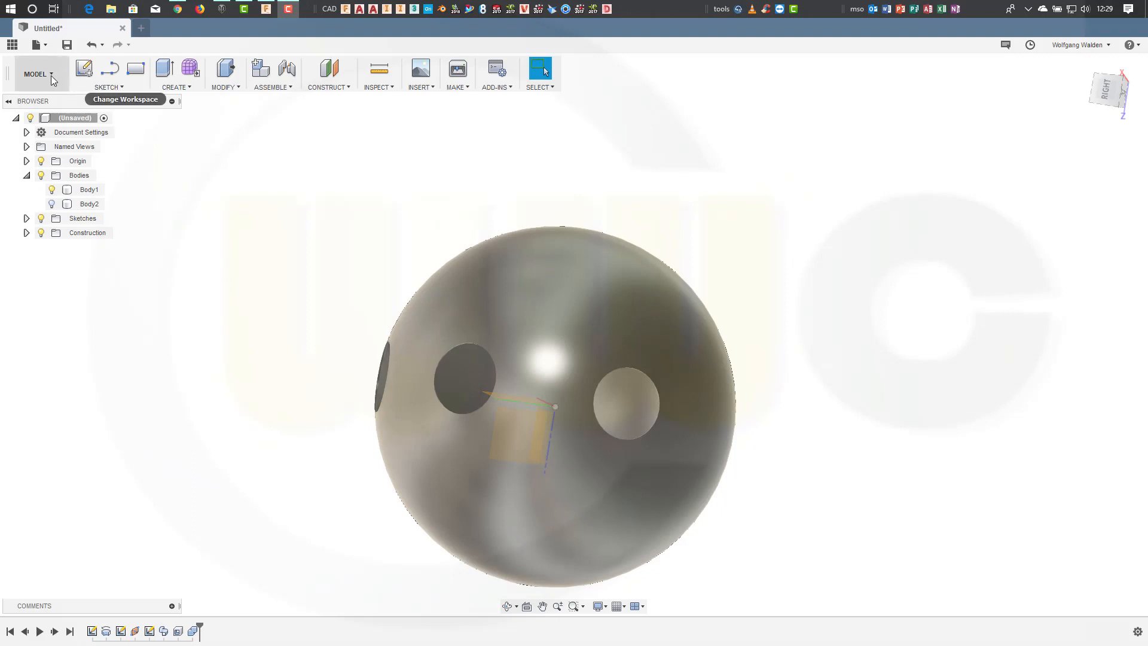
Step: In the Patch workspace, cap one sphere opening with a tangent patch surface
click(37, 73)
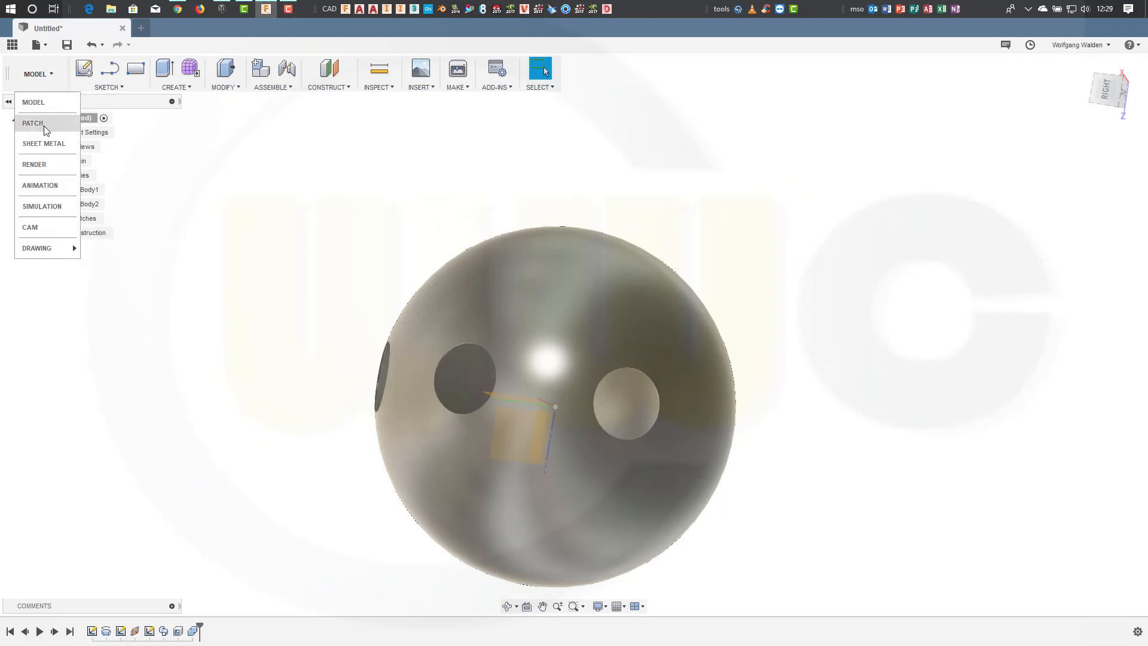
click(32, 122)
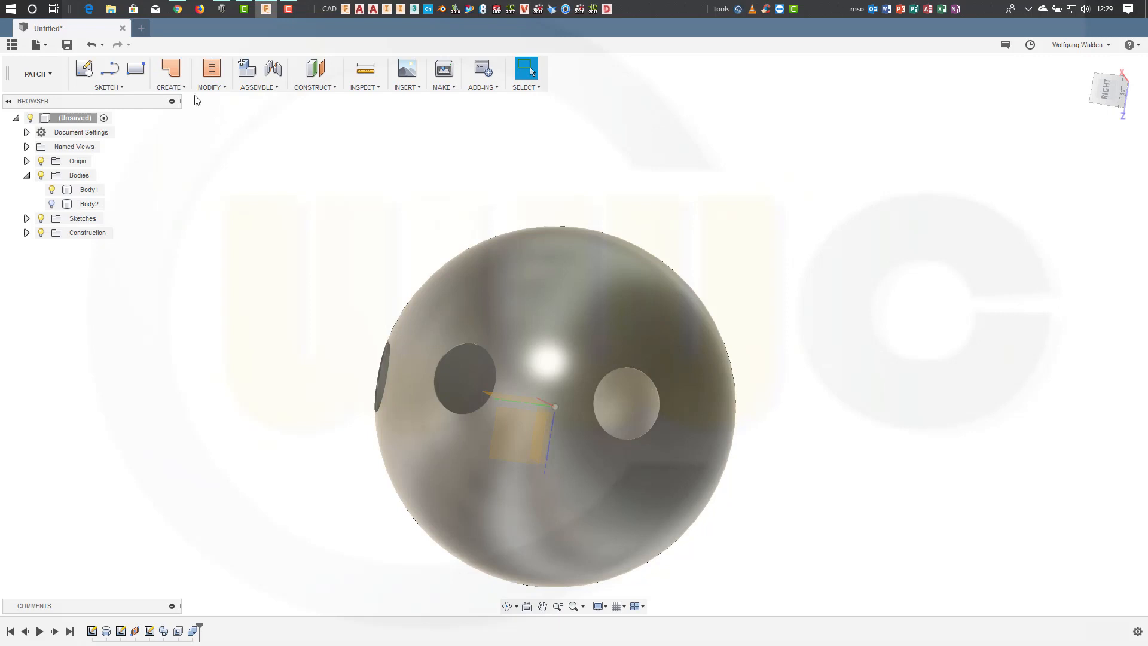
click(170, 73)
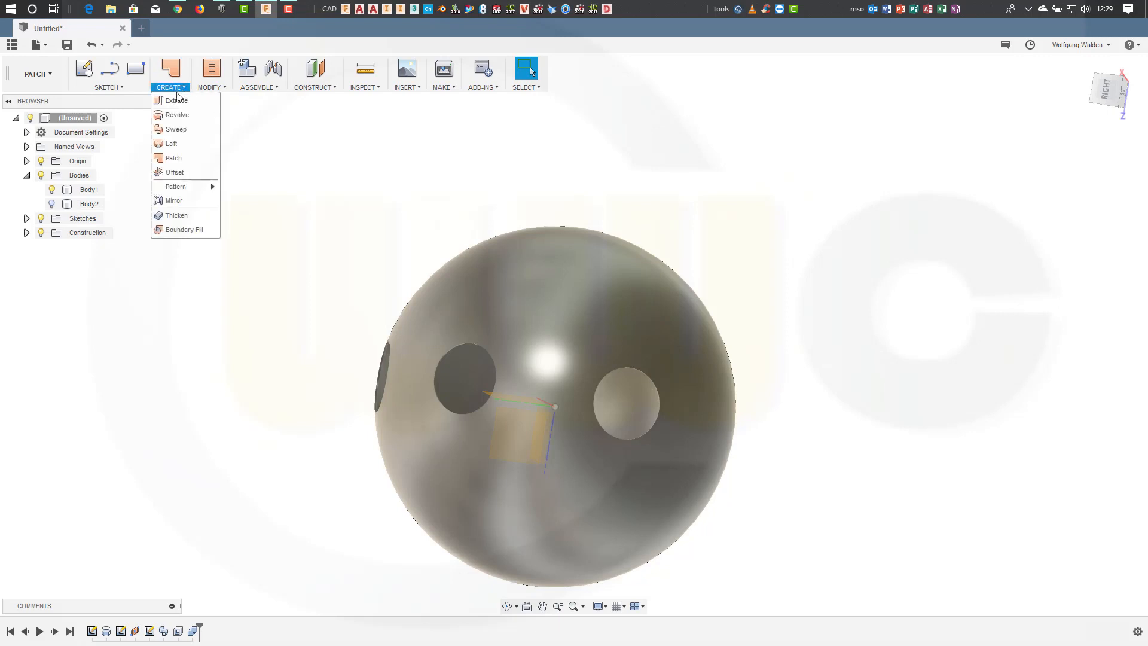
click(173, 157)
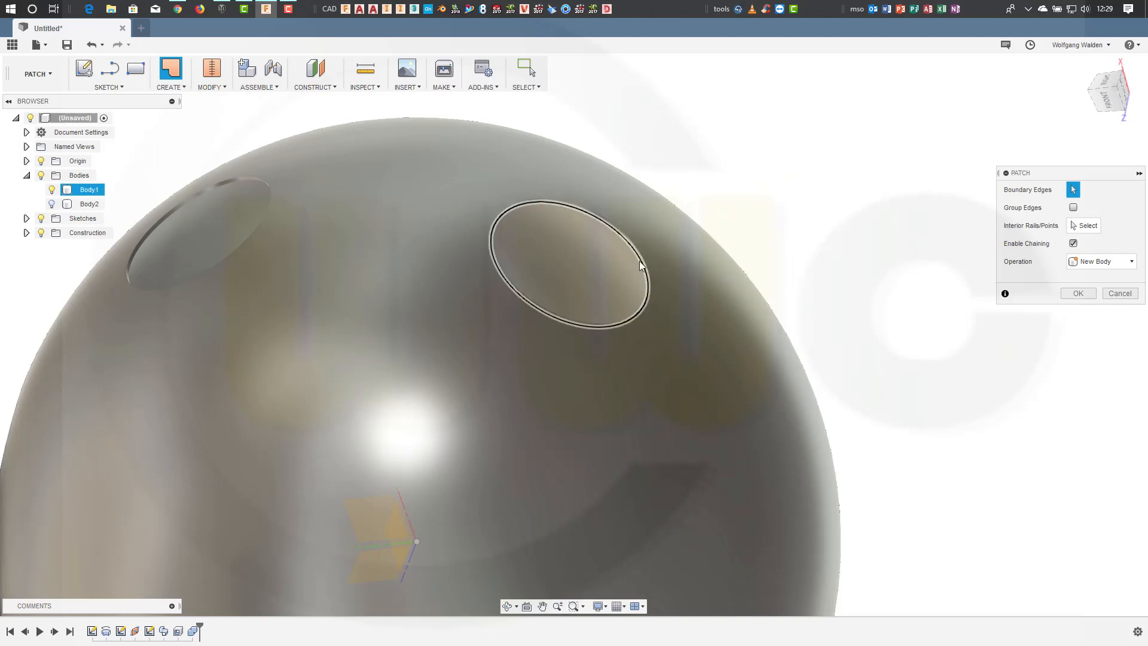
mouse_move(645, 263)
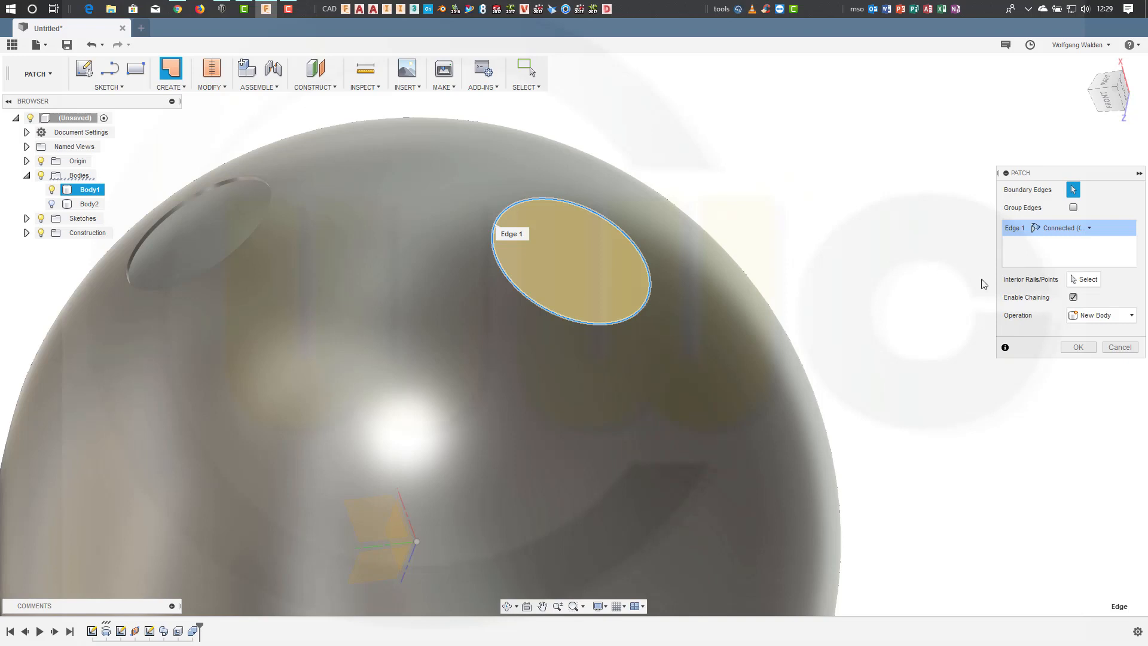
mouse_move(1090, 230)
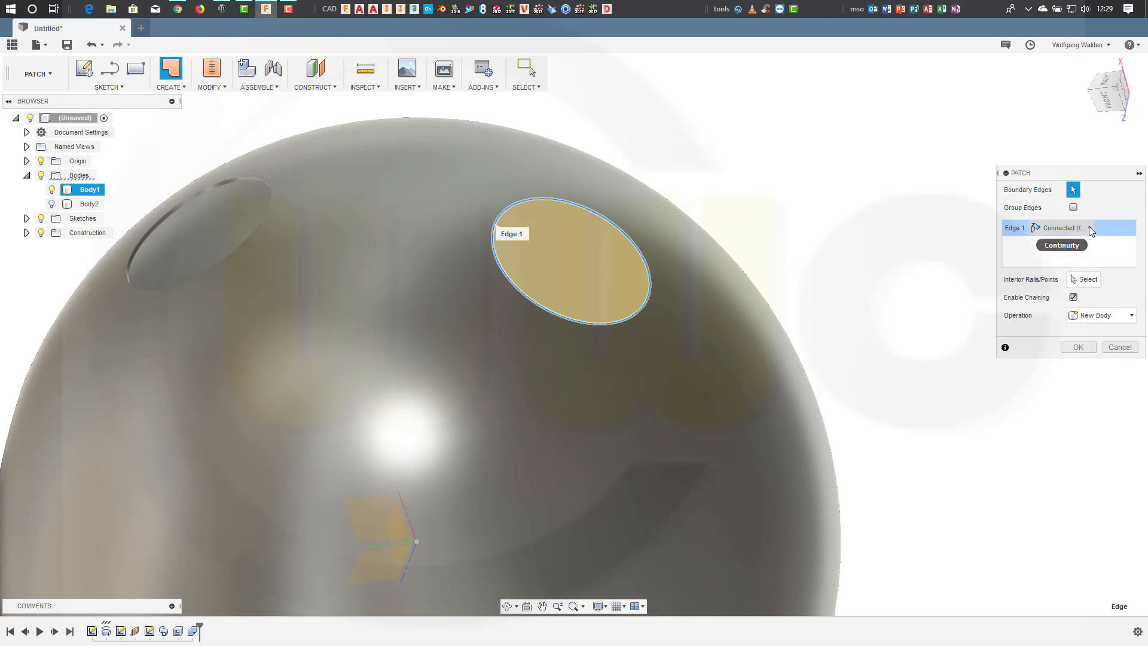
click(1062, 227)
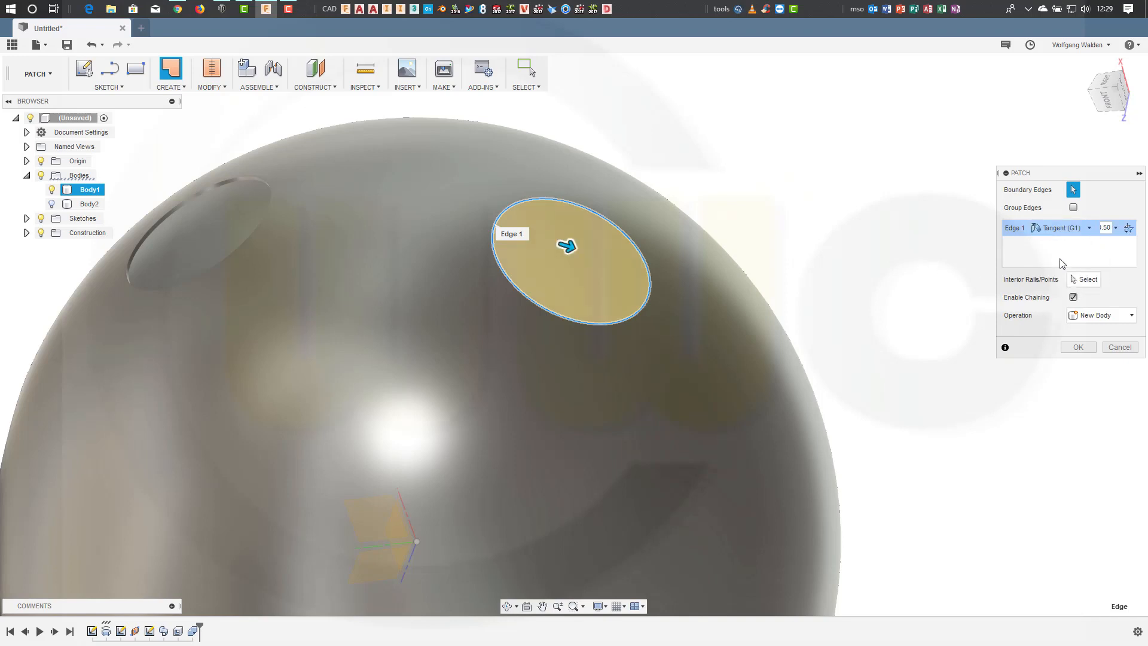
mouse_move(780, 250)
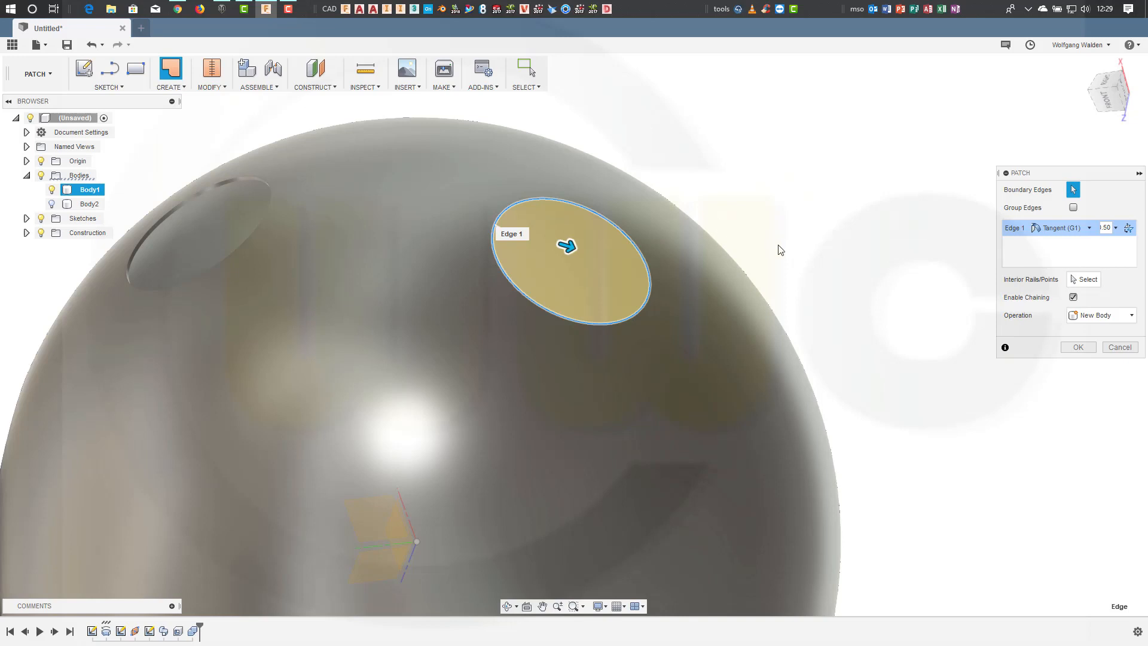
mouse_move(1098, 316)
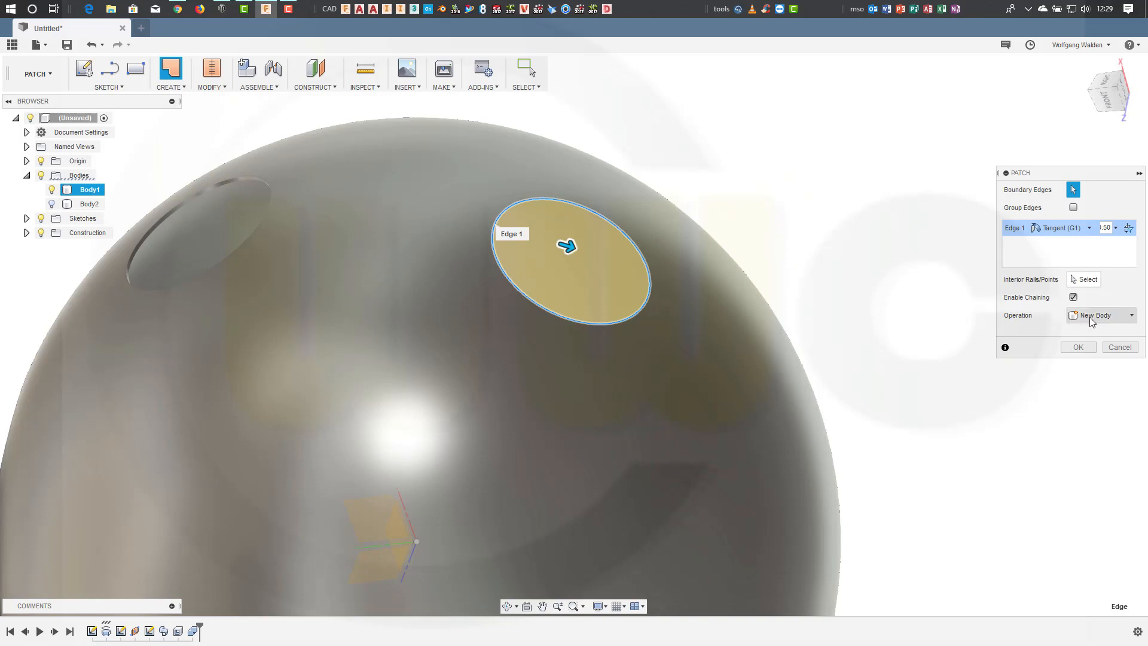
mouse_move(973, 265)
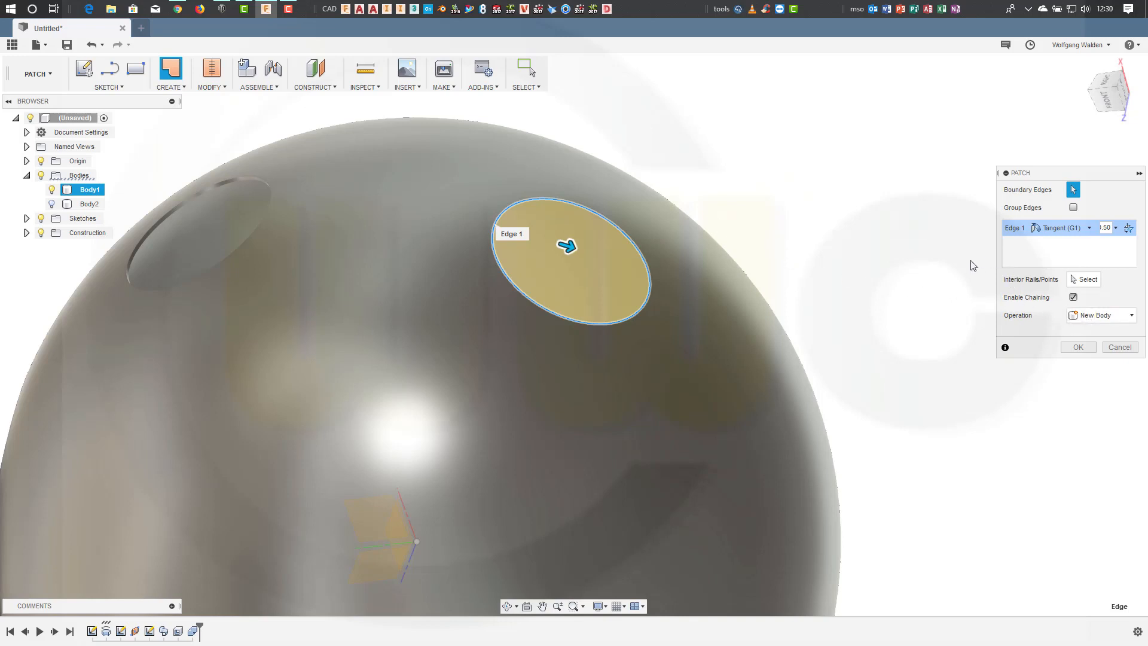
mouse_move(1005, 256)
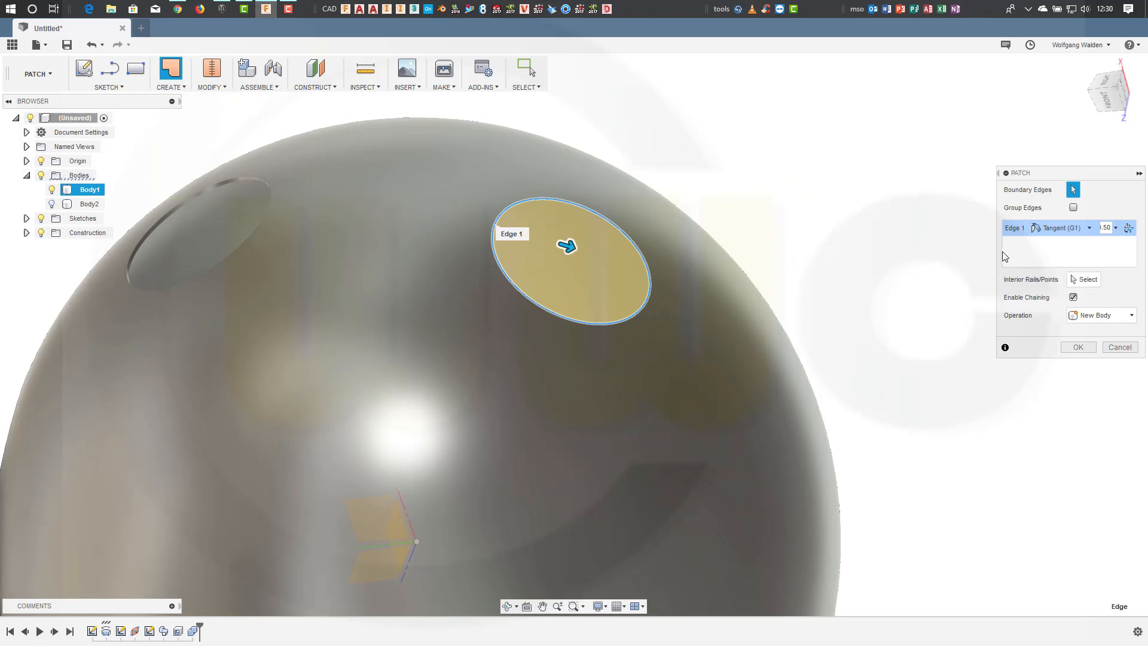
mouse_move(988, 316)
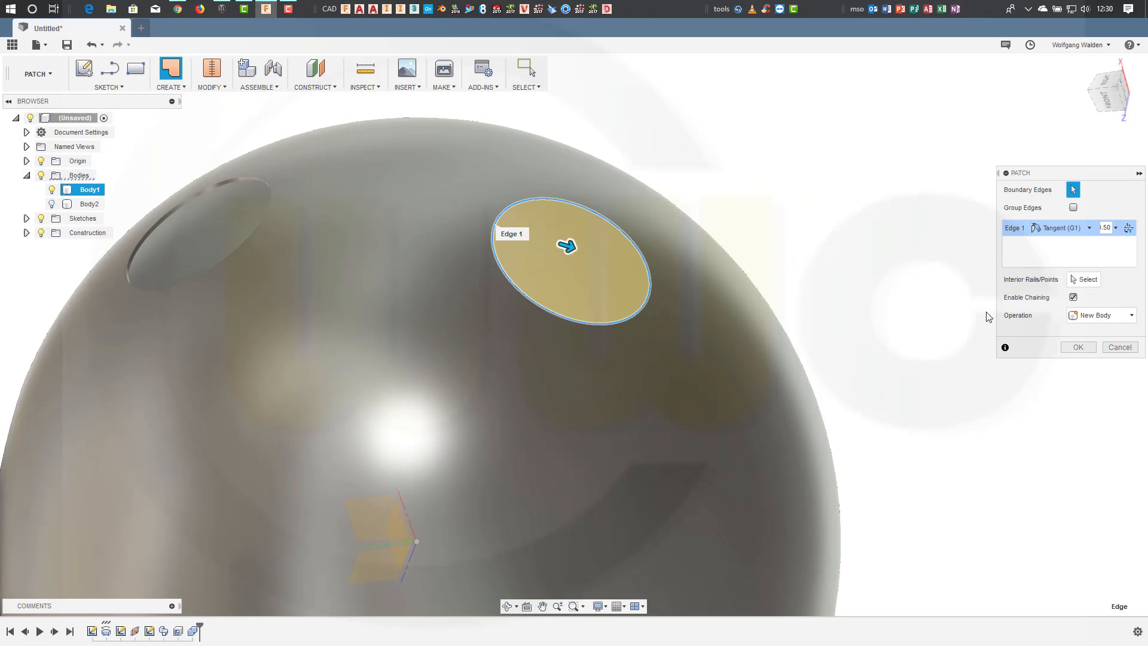
click(1077, 346)
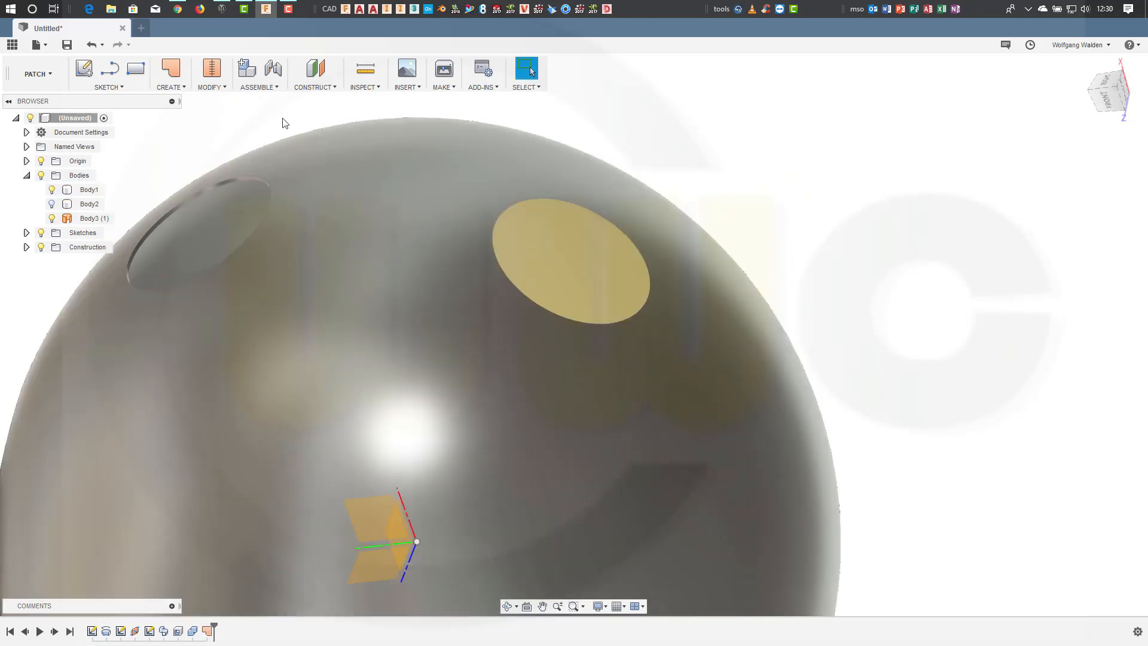
Step: Reverse the normal of the new patch face
click(209, 73)
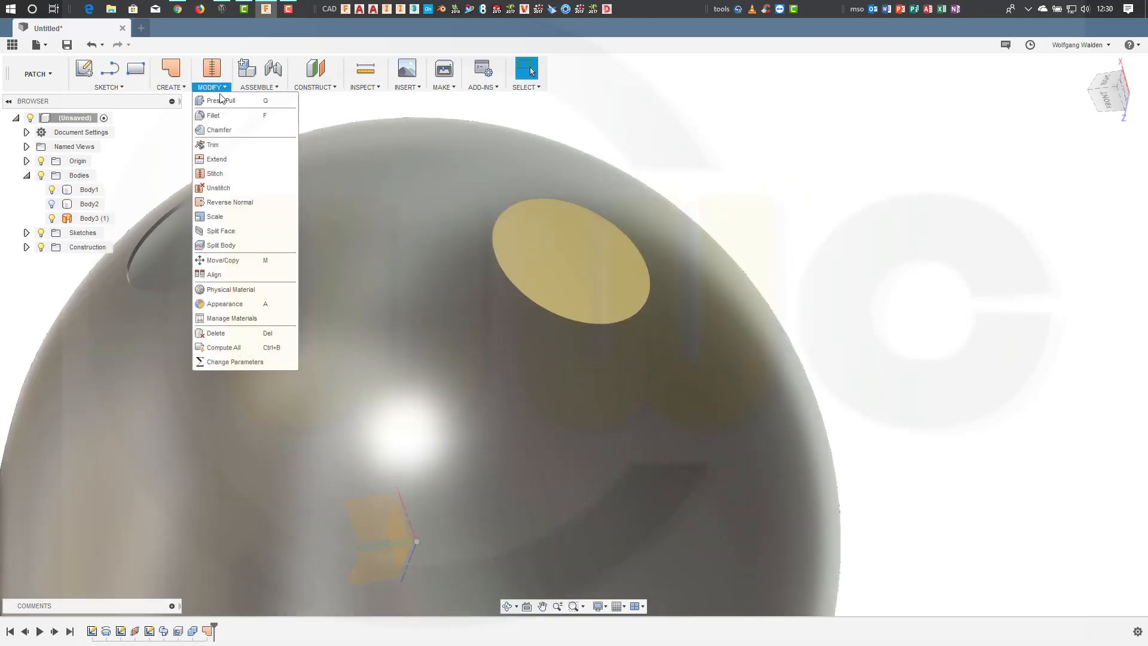
click(230, 202)
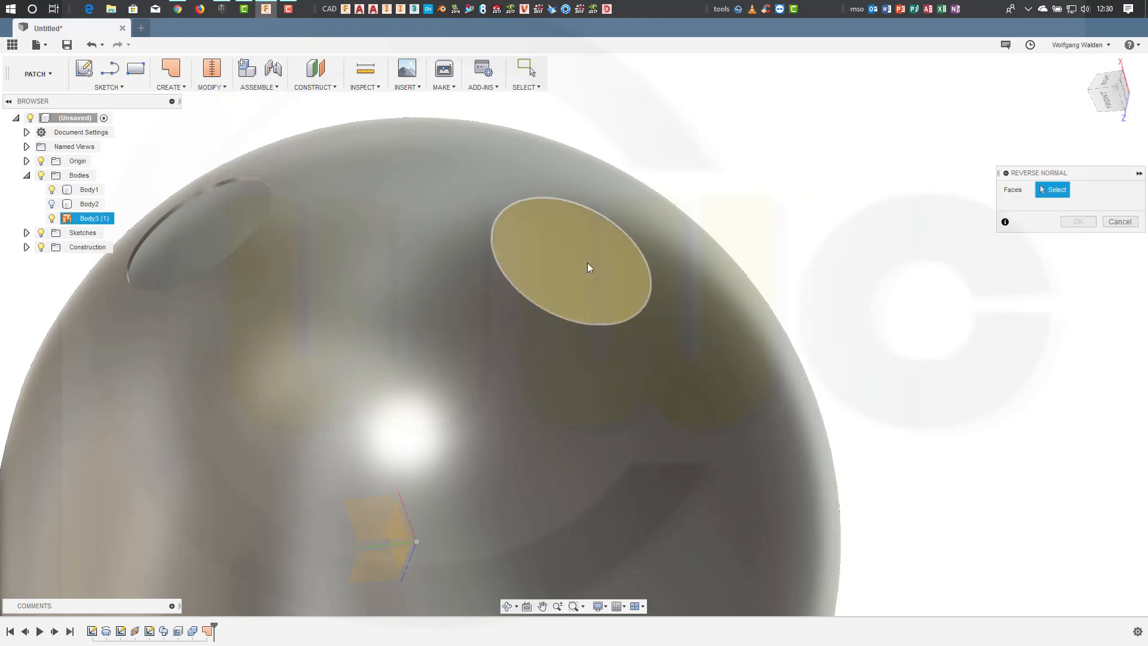
click(579, 263)
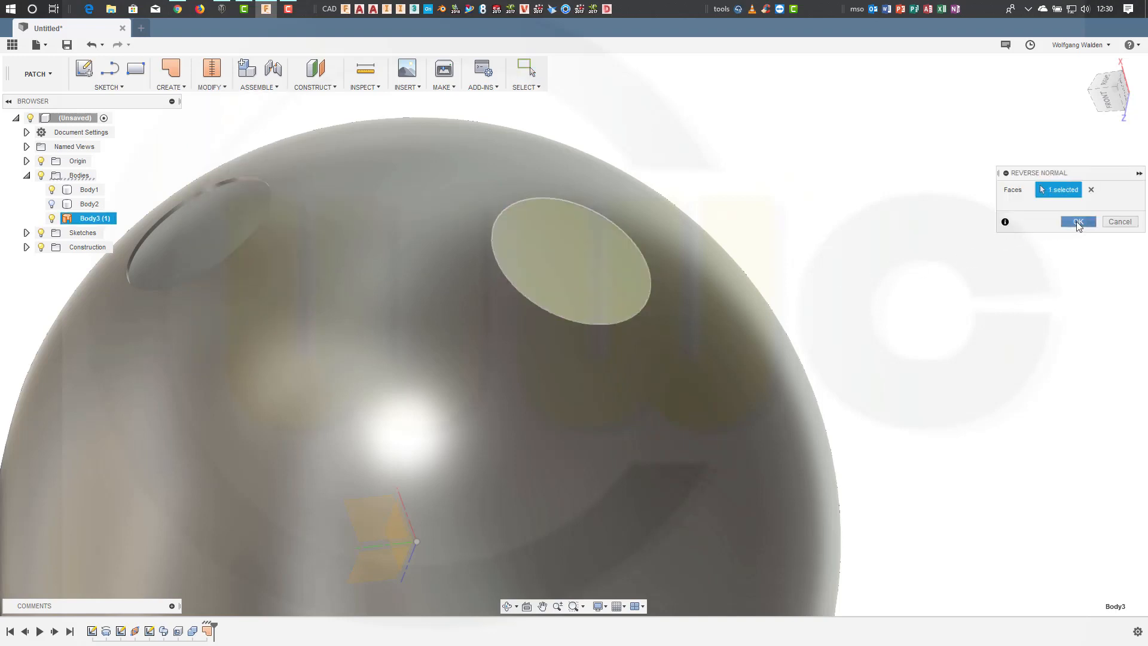
click(1077, 221)
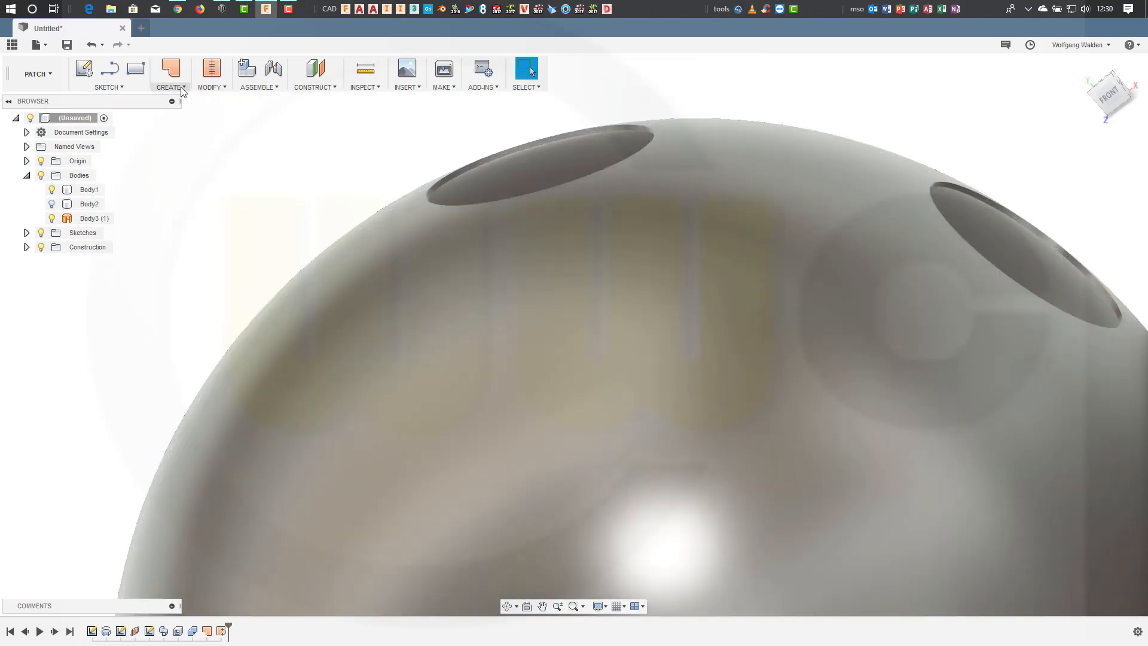
Step: Patch the second opening with a Tangent (G1) patch, creating Body4
click(171, 69)
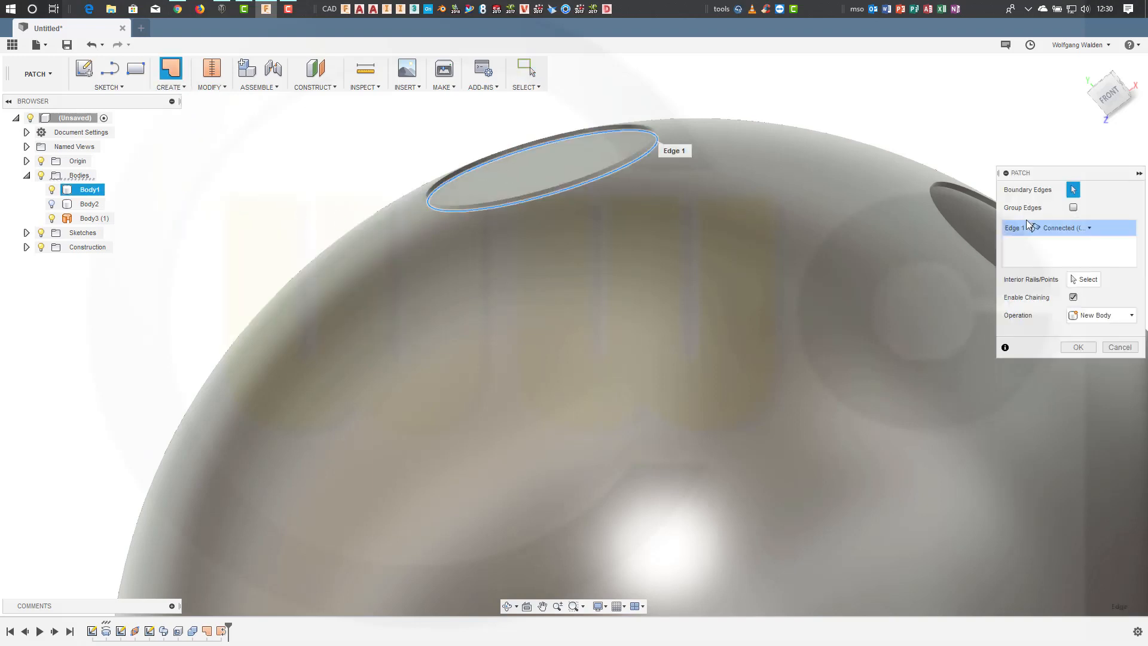
click(1061, 228)
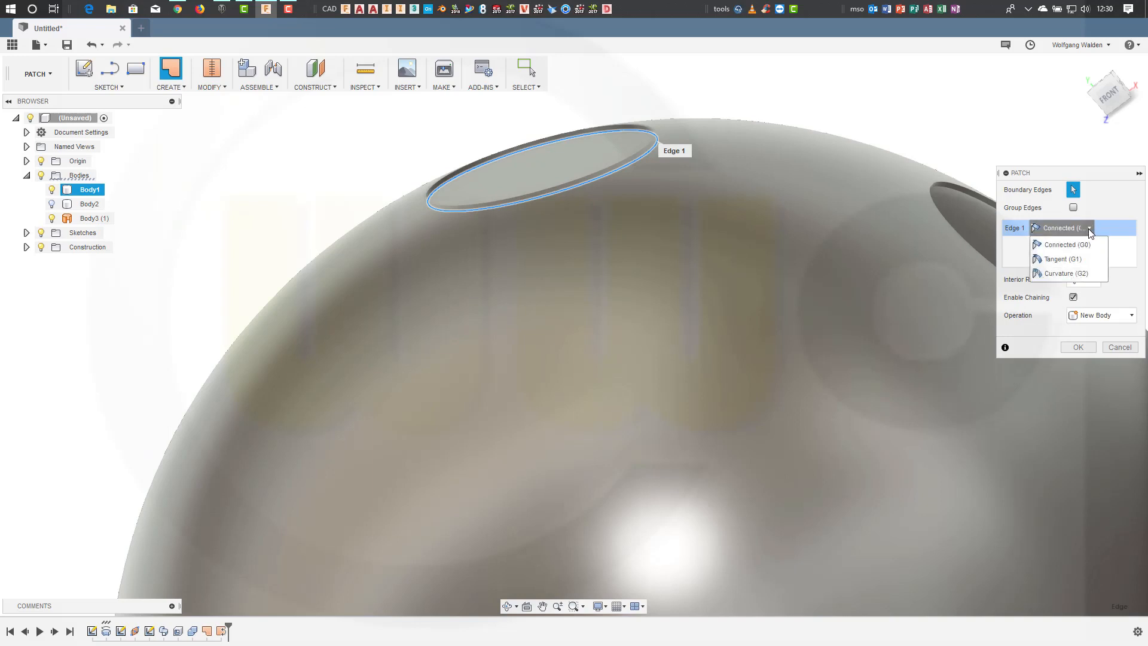
click(1062, 227)
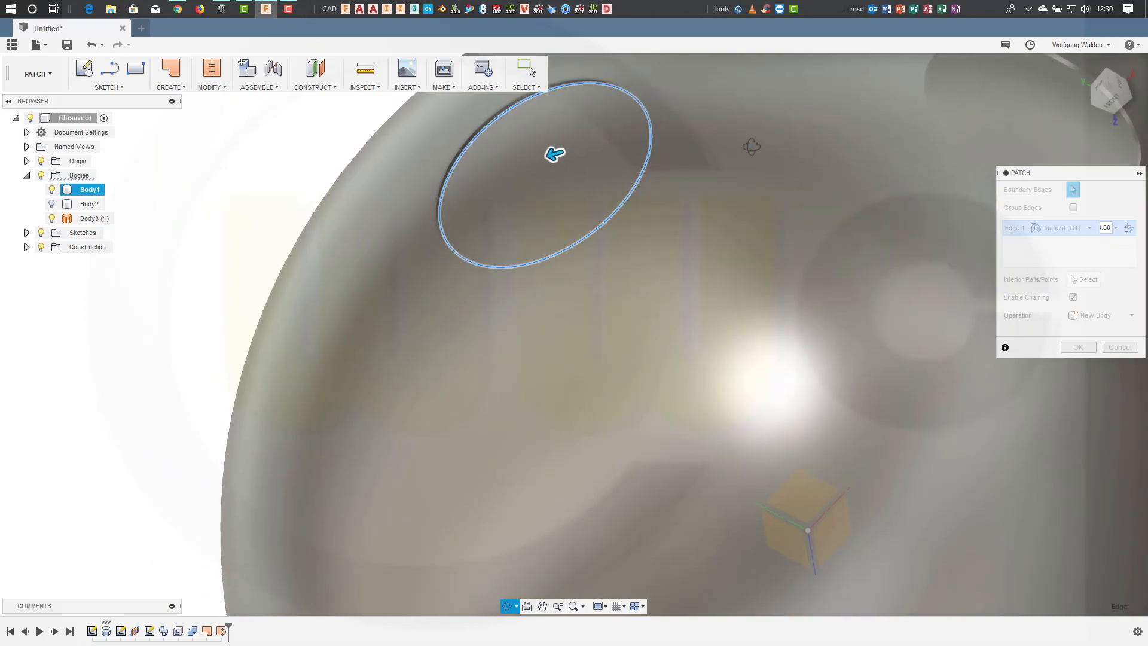
click(1076, 347)
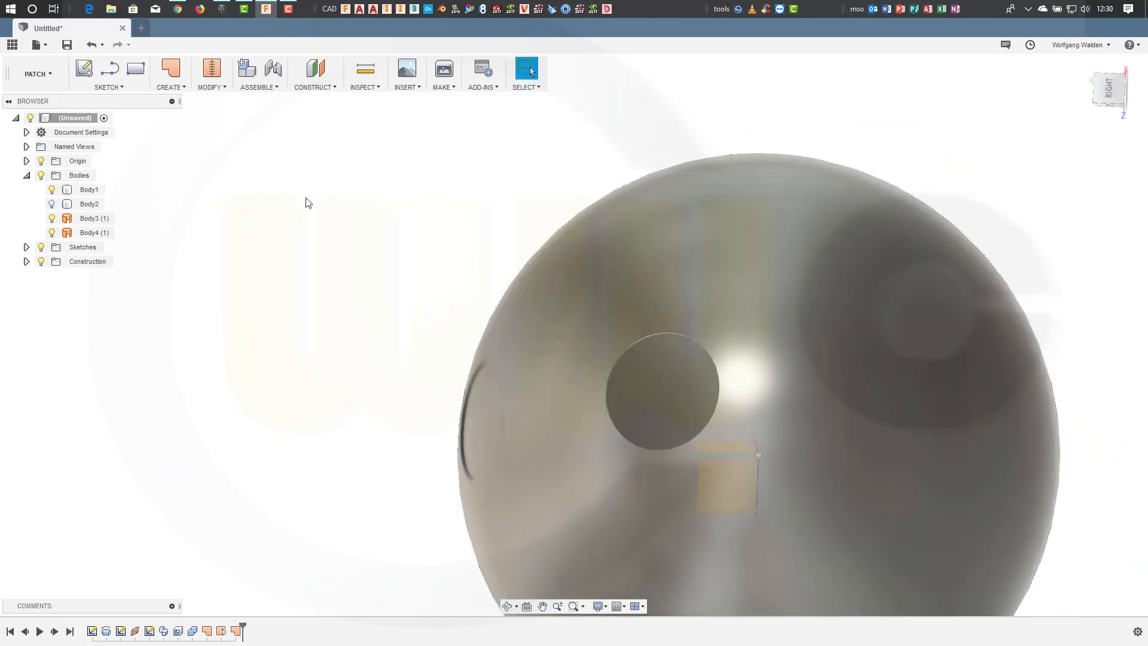
Step: Select both patch bodies, show the tube Body2 and hide the sphere Body1
click(89, 218)
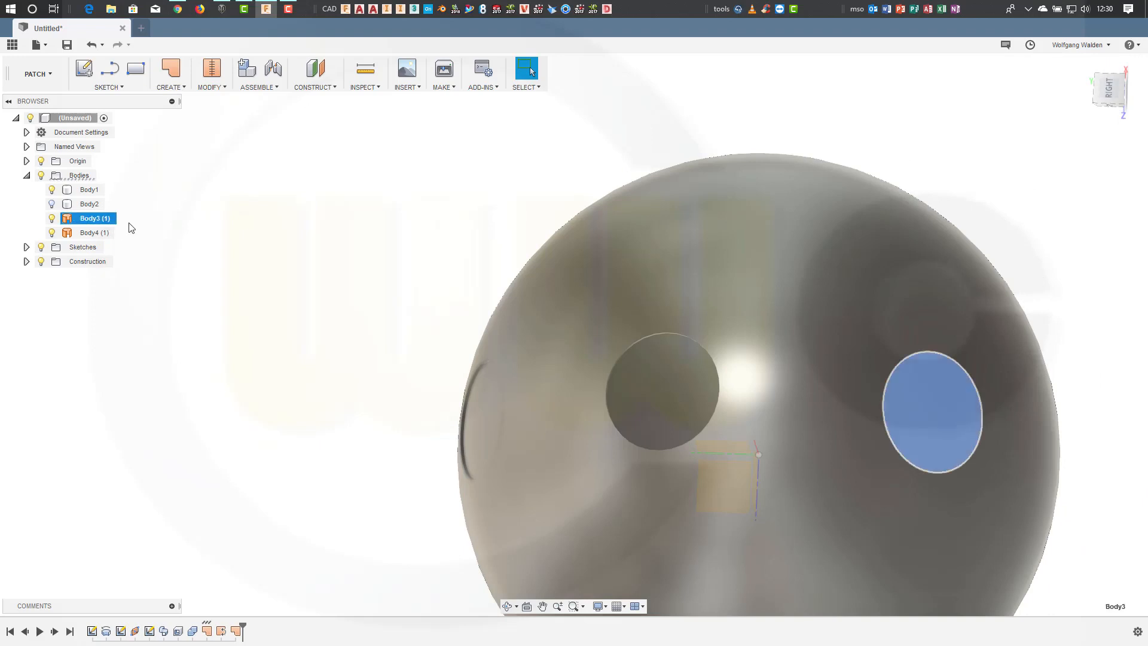
click(95, 232)
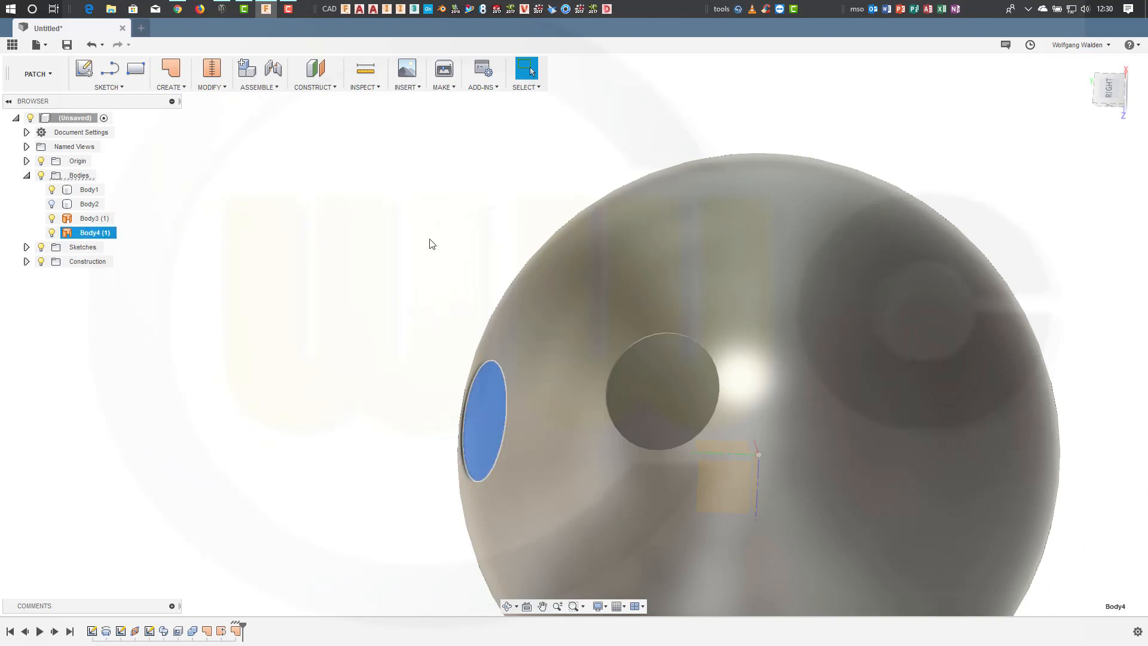
click(89, 203)
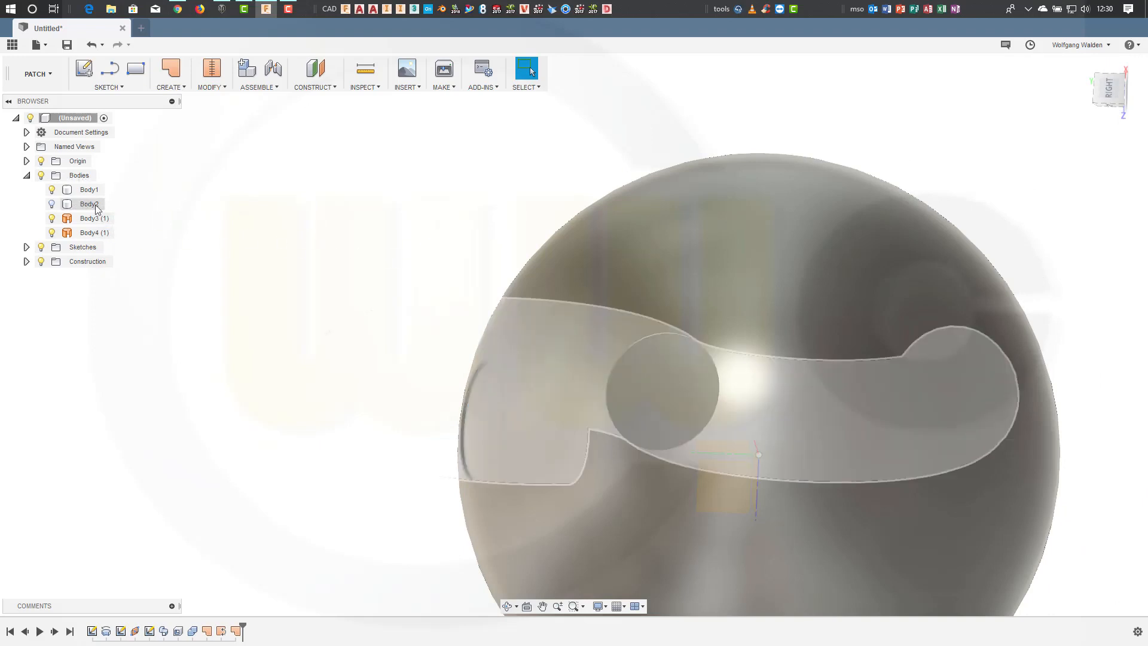
click(52, 204)
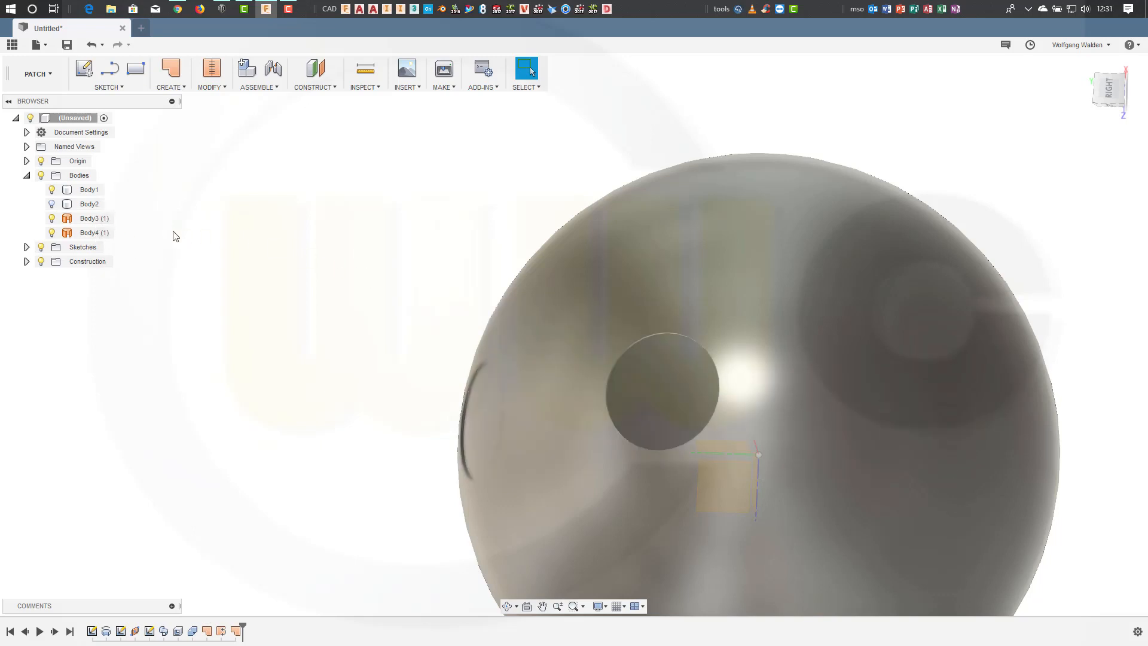
click(88, 189)
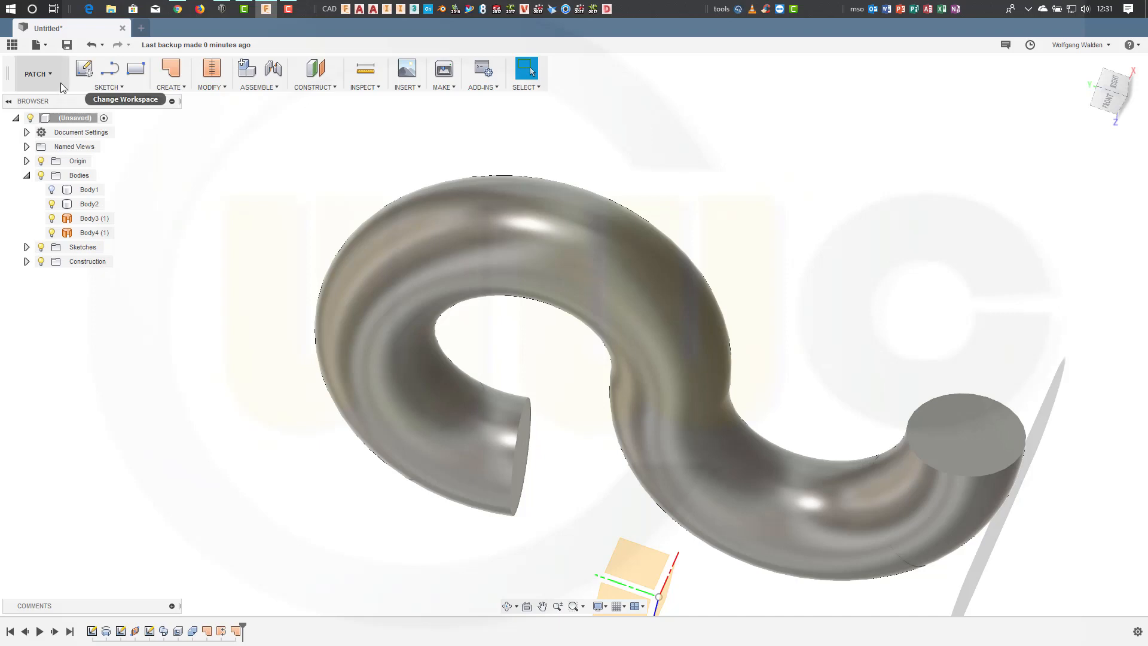
Step: In the Model workspace, split Body2 with patch Body4, producing Body5 at the lower end
click(37, 73)
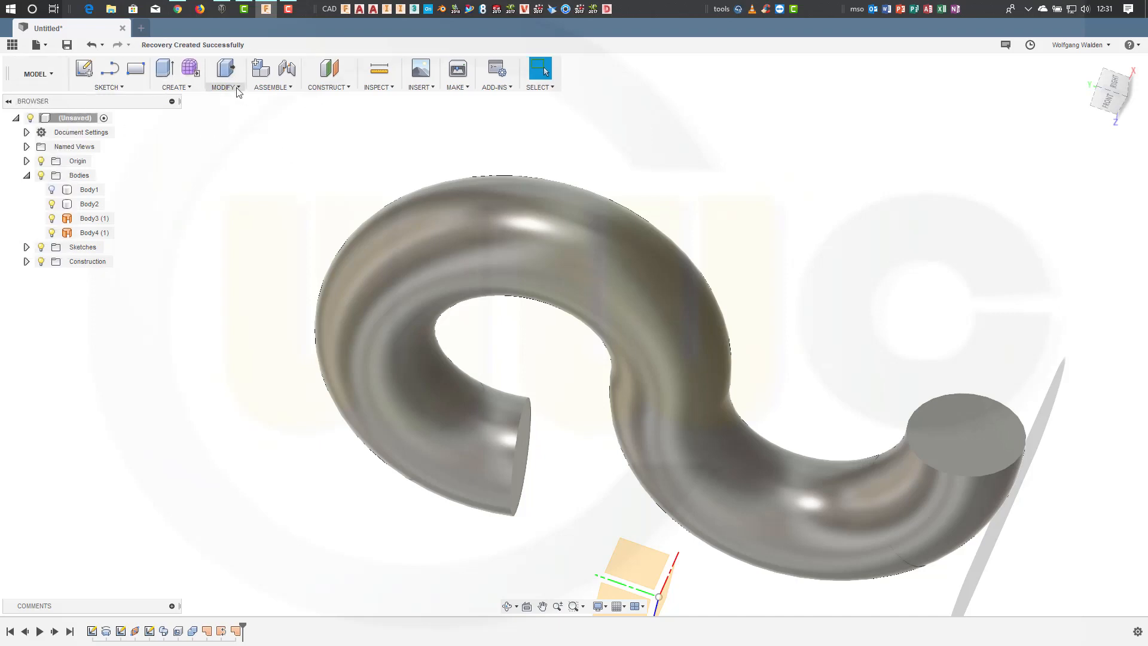
click(224, 72)
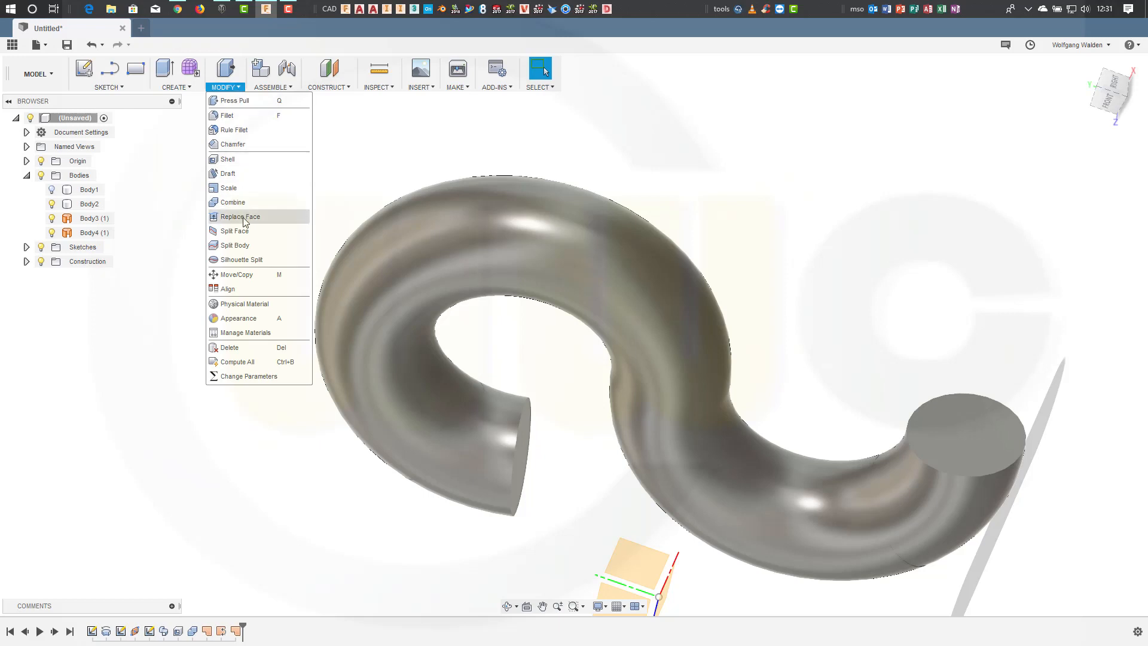
click(235, 246)
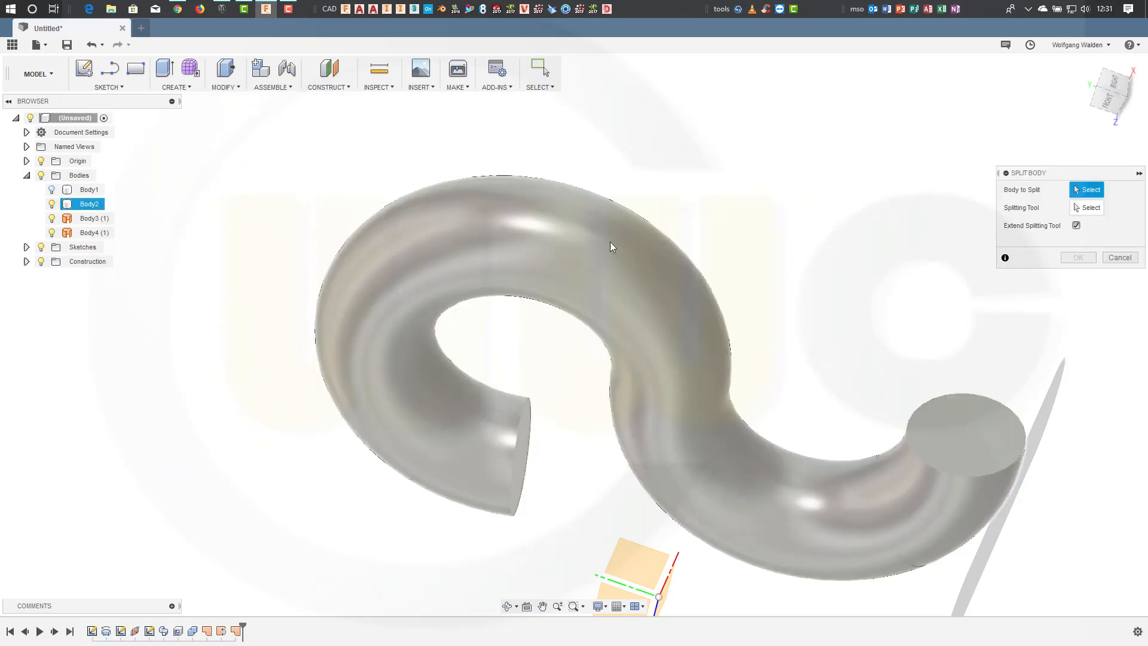
click(482, 243)
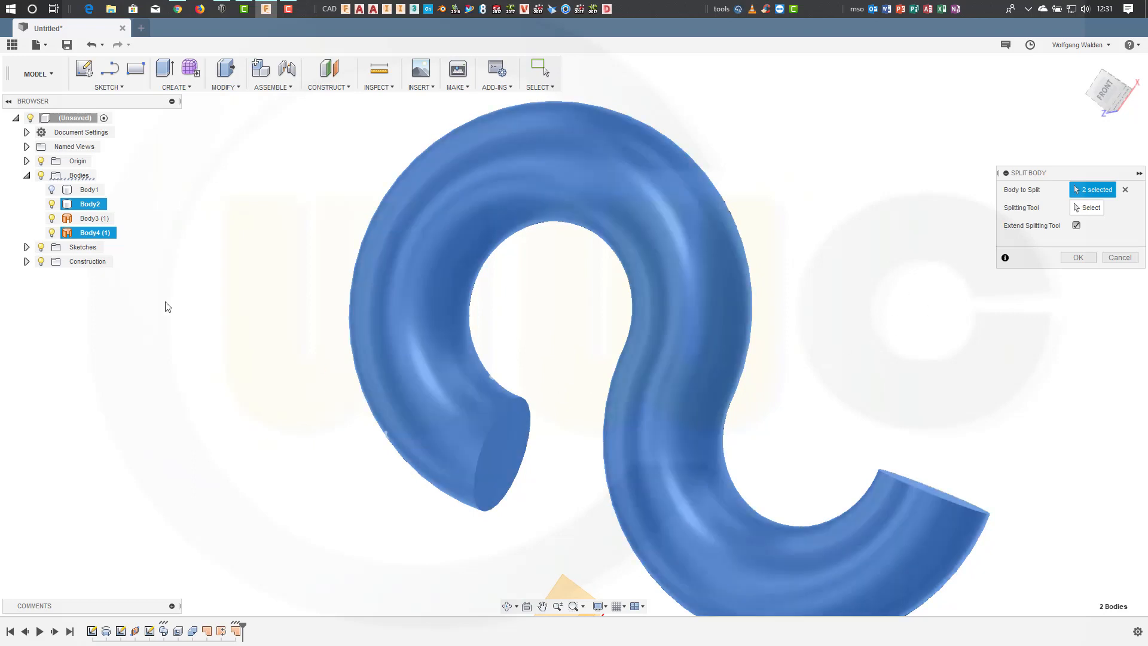
mouse_move(384, 257)
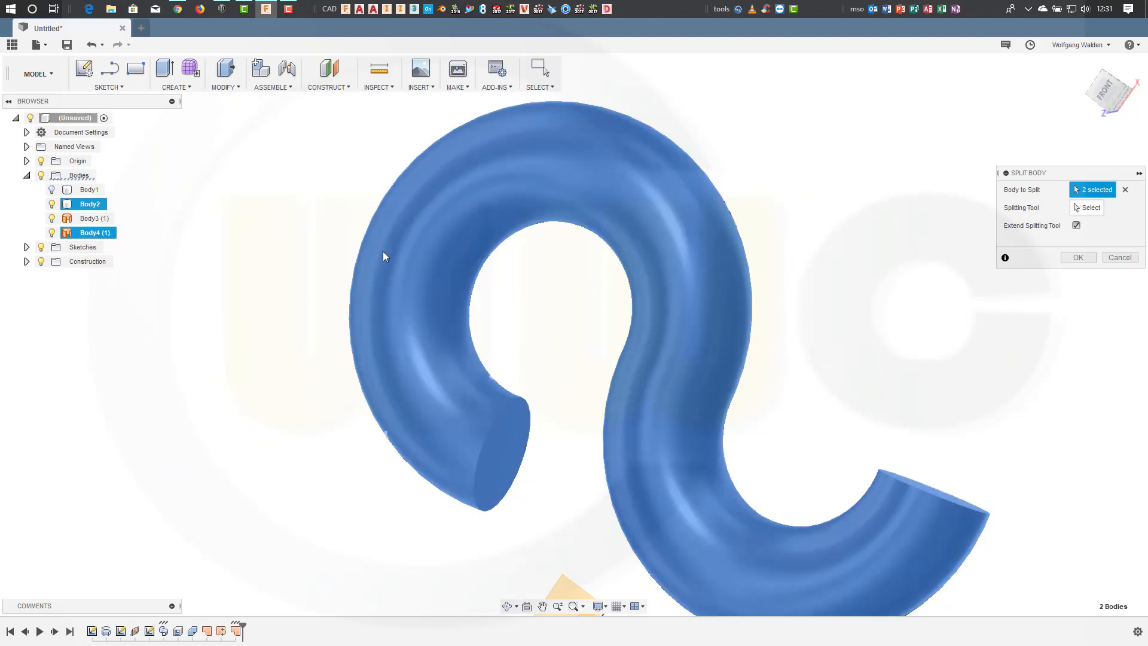
double_click(90, 232)
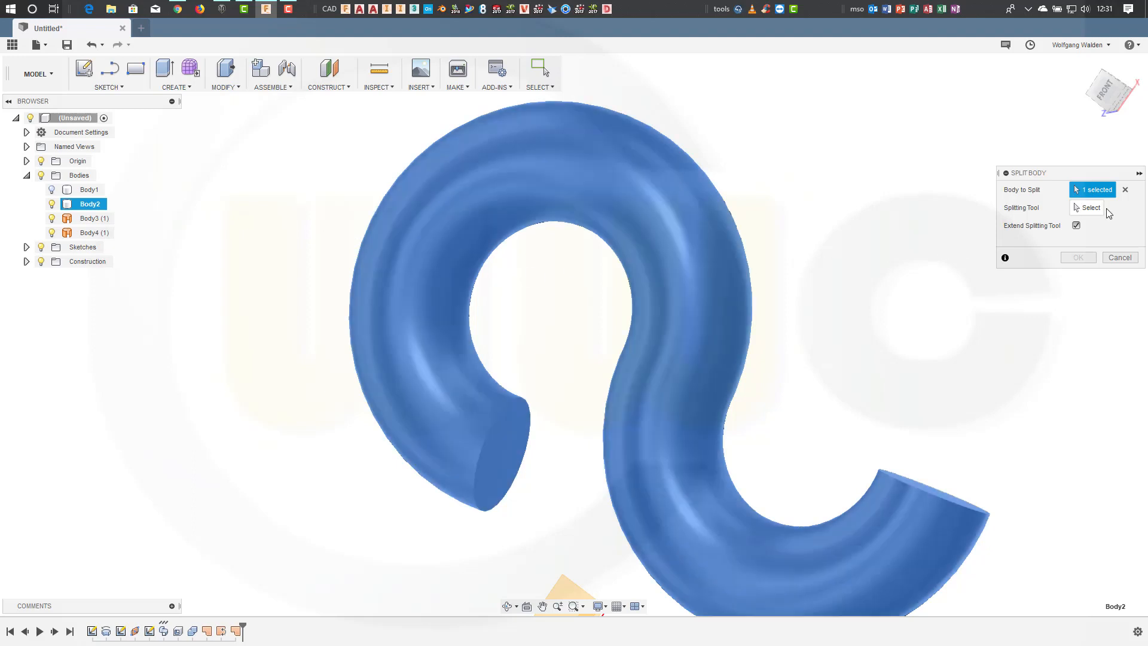
click(1091, 208)
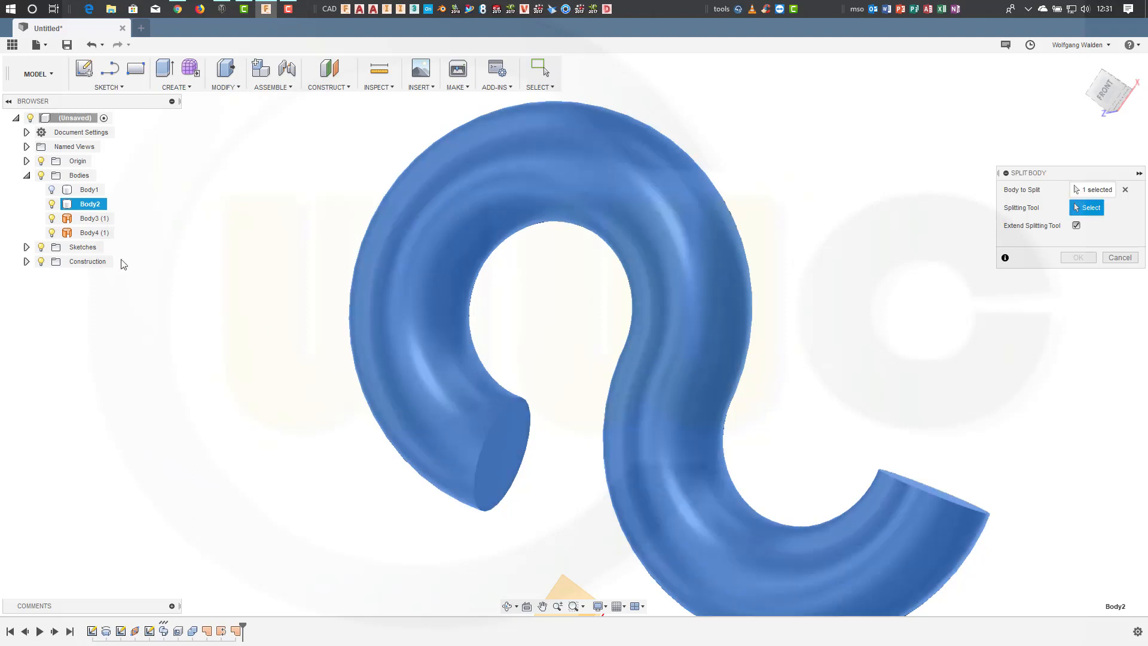
click(93, 232)
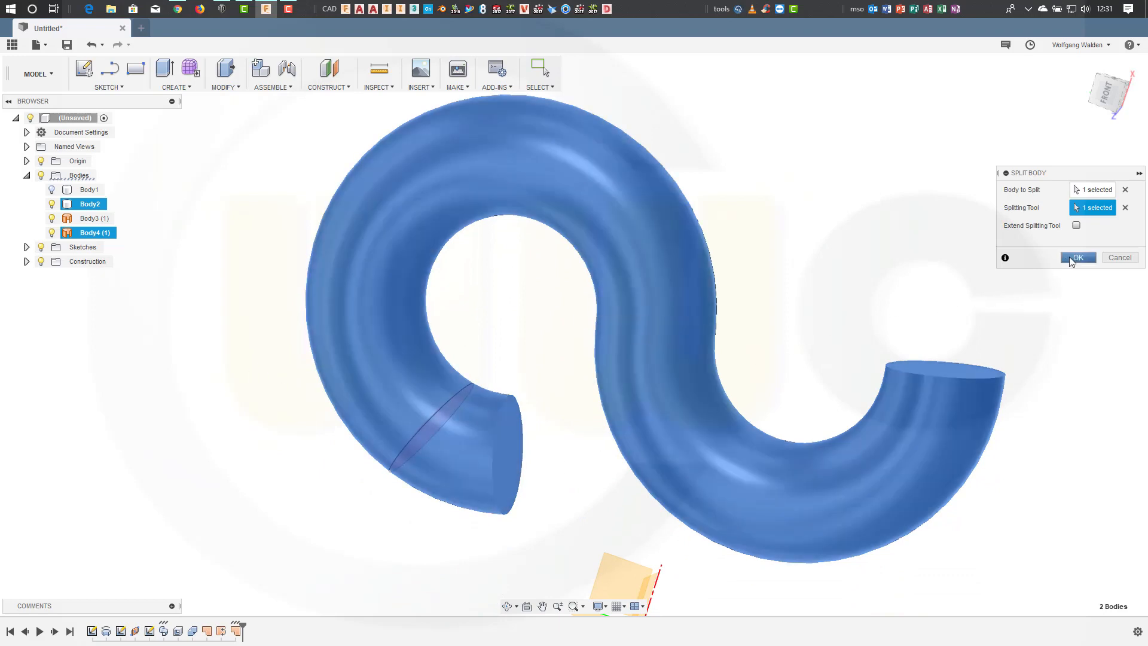
click(1076, 257)
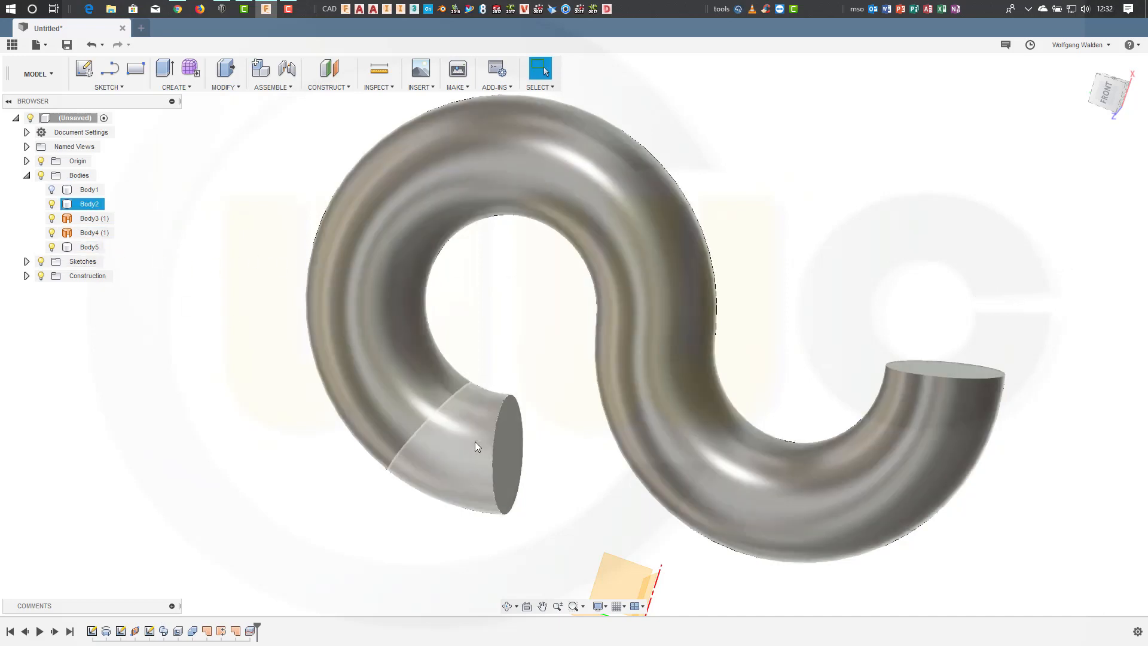
click(182, 268)
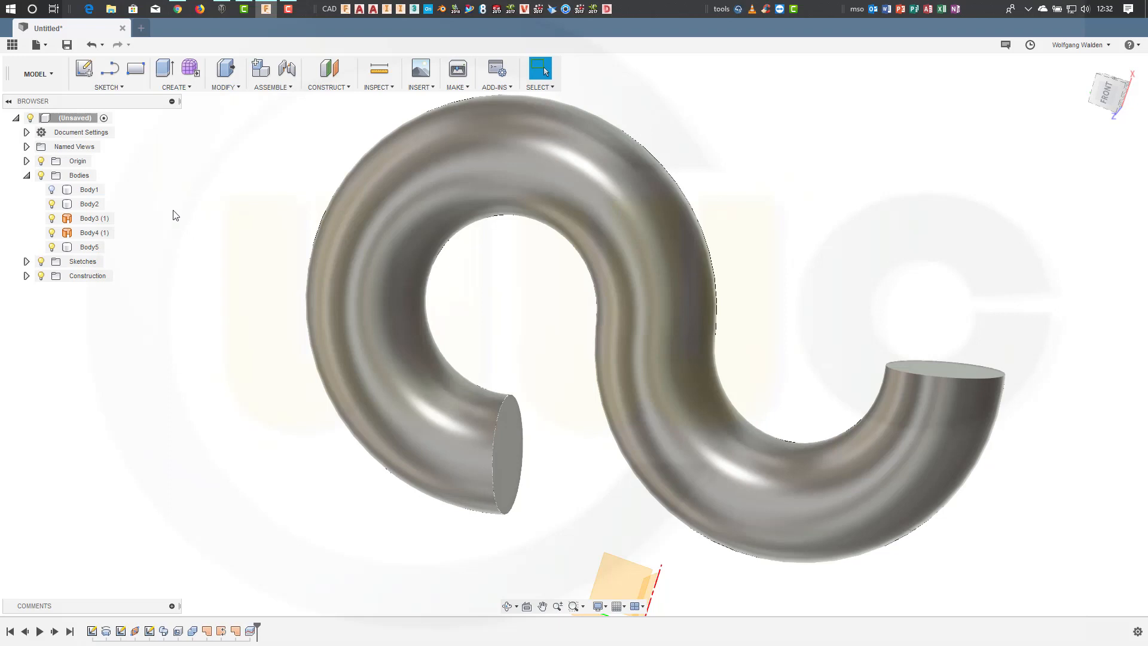
mouse_move(267, 198)
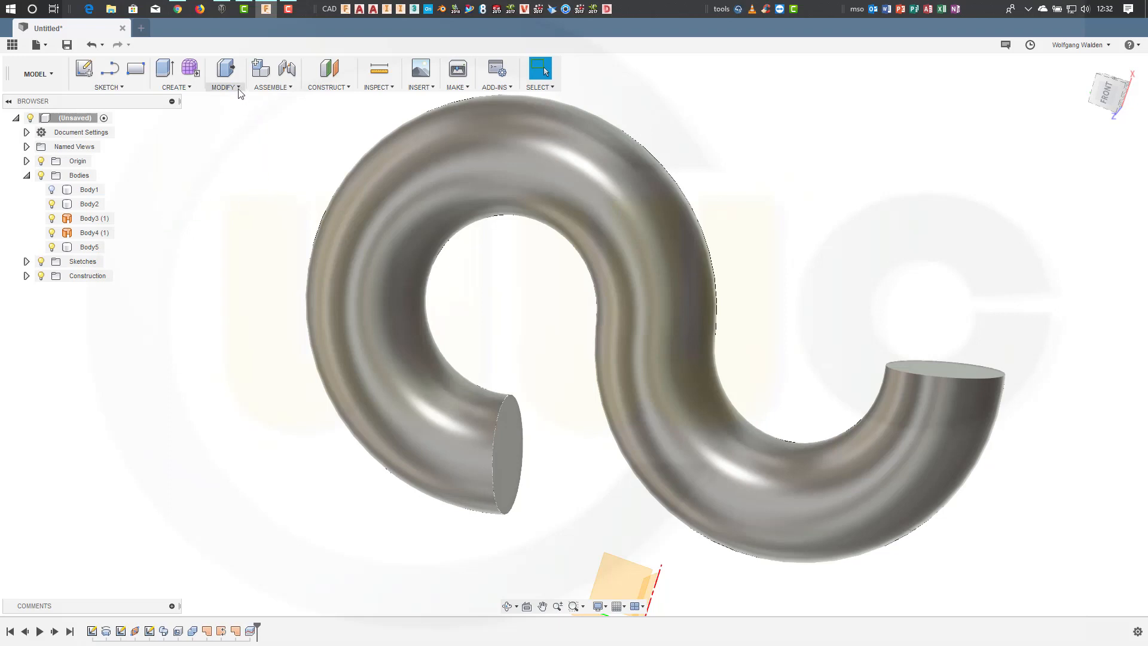
Step: Split the tube with the second patch without extending it, creating Body6
click(223, 73)
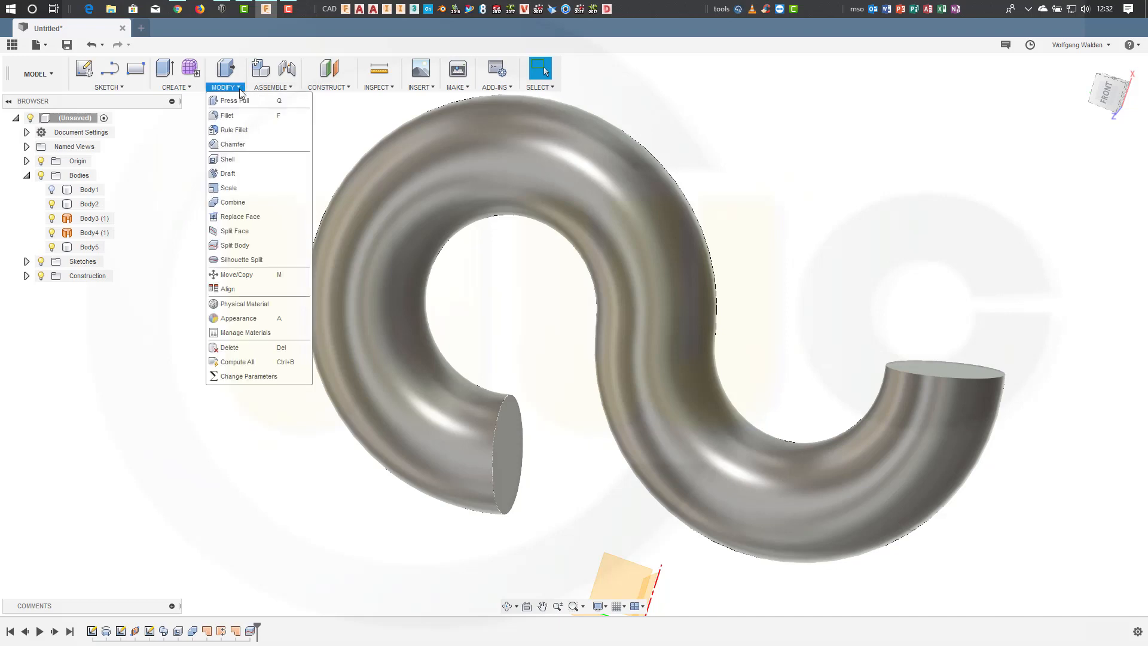
click(235, 245)
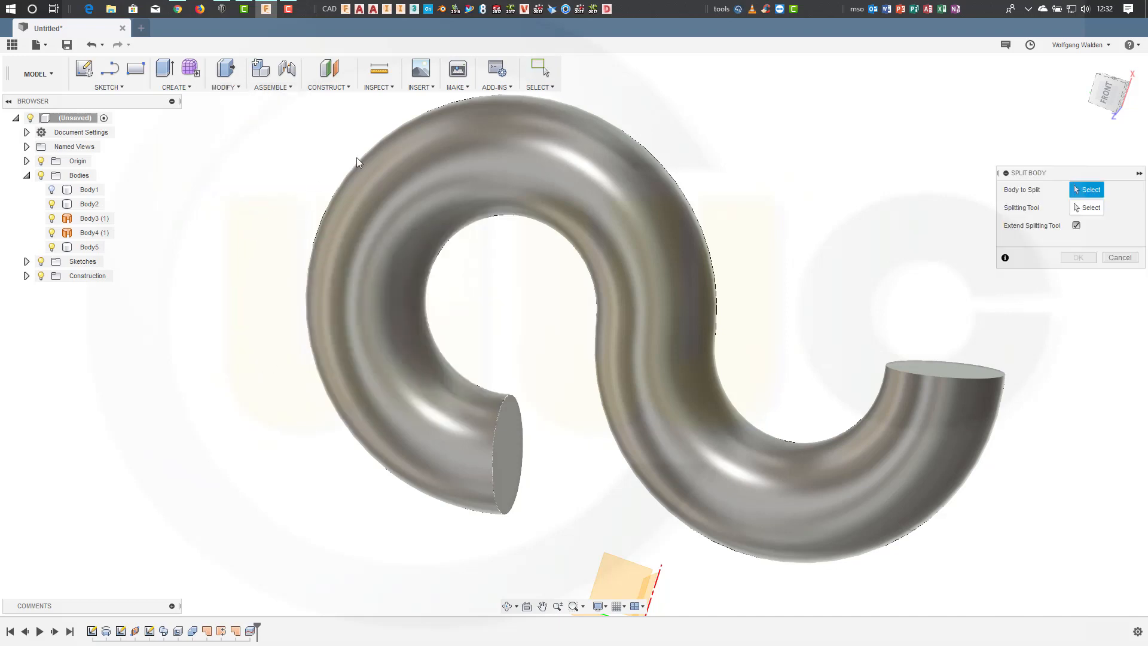
click(88, 247)
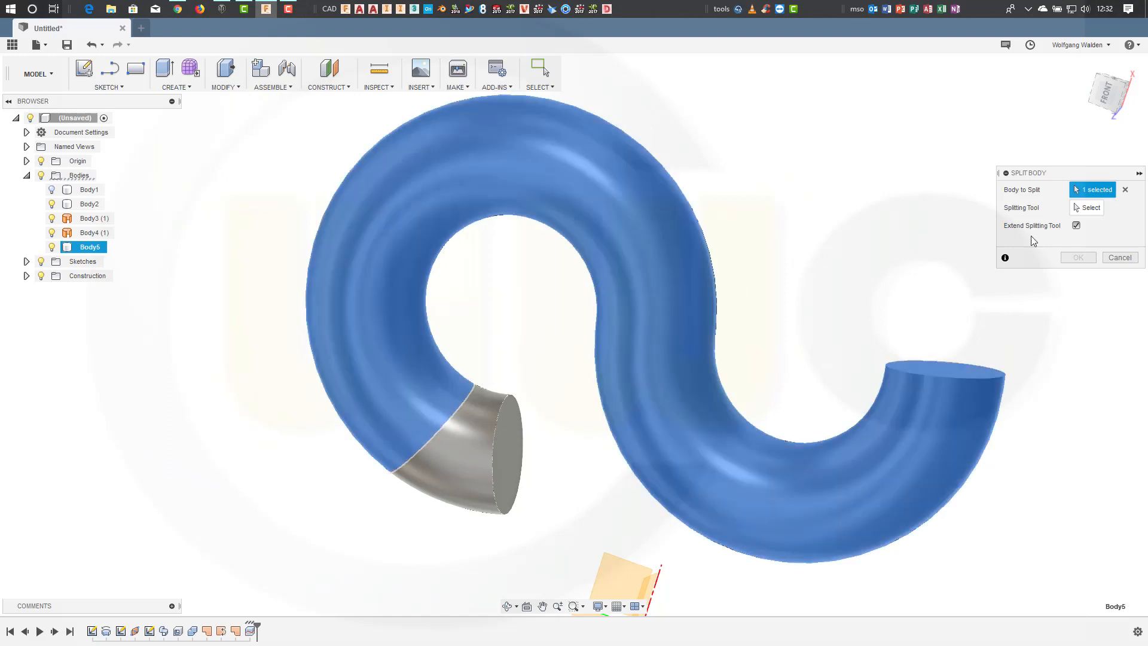
click(1088, 207)
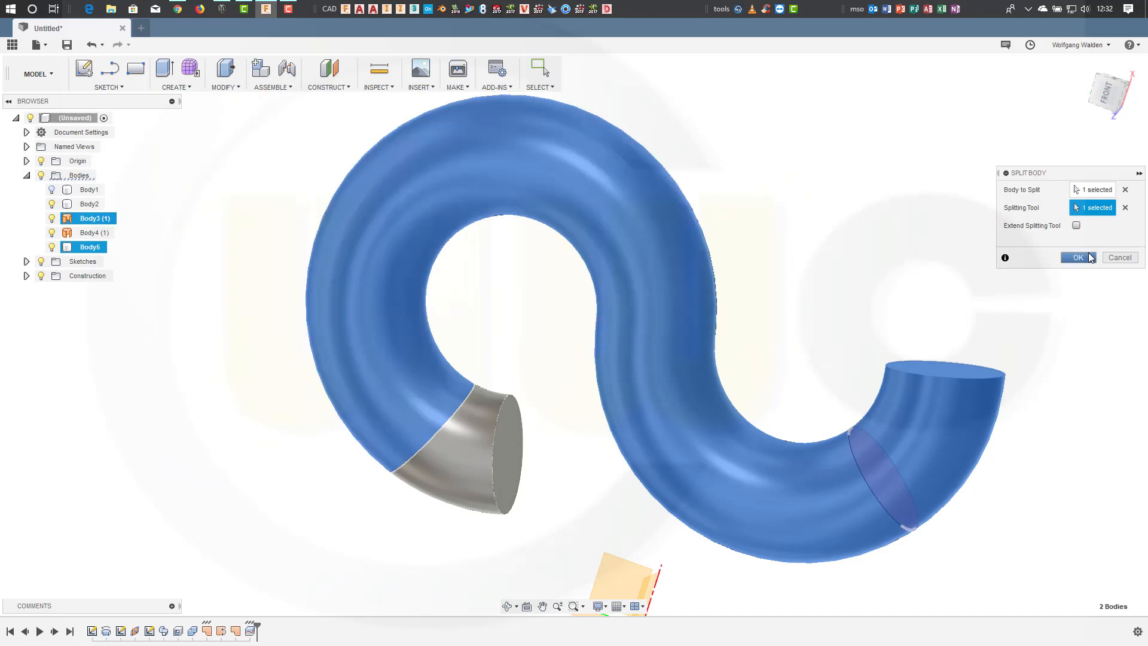
click(1077, 257)
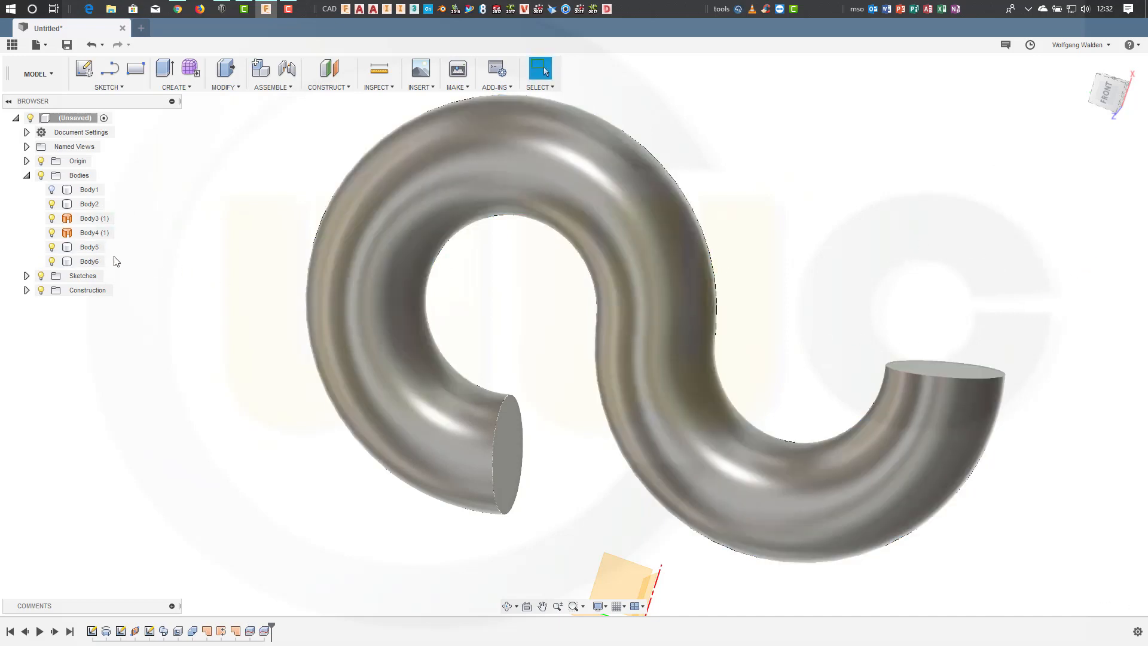
Step: Hide both cut-off end pieces so only the trimmed tube shows
click(88, 262)
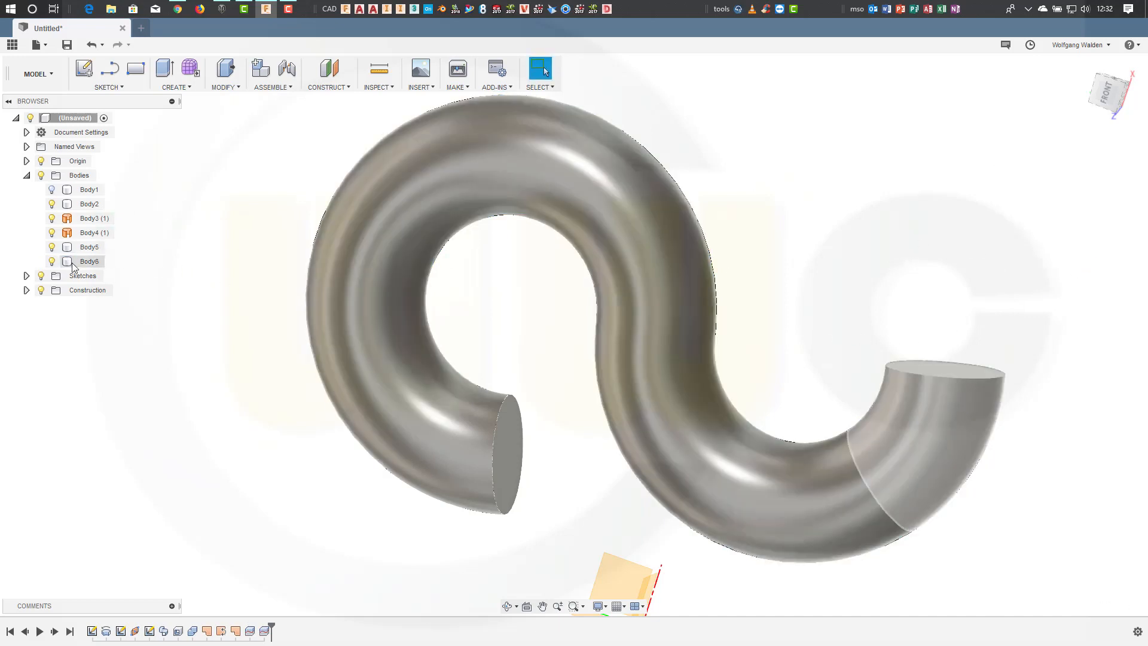
click(52, 261)
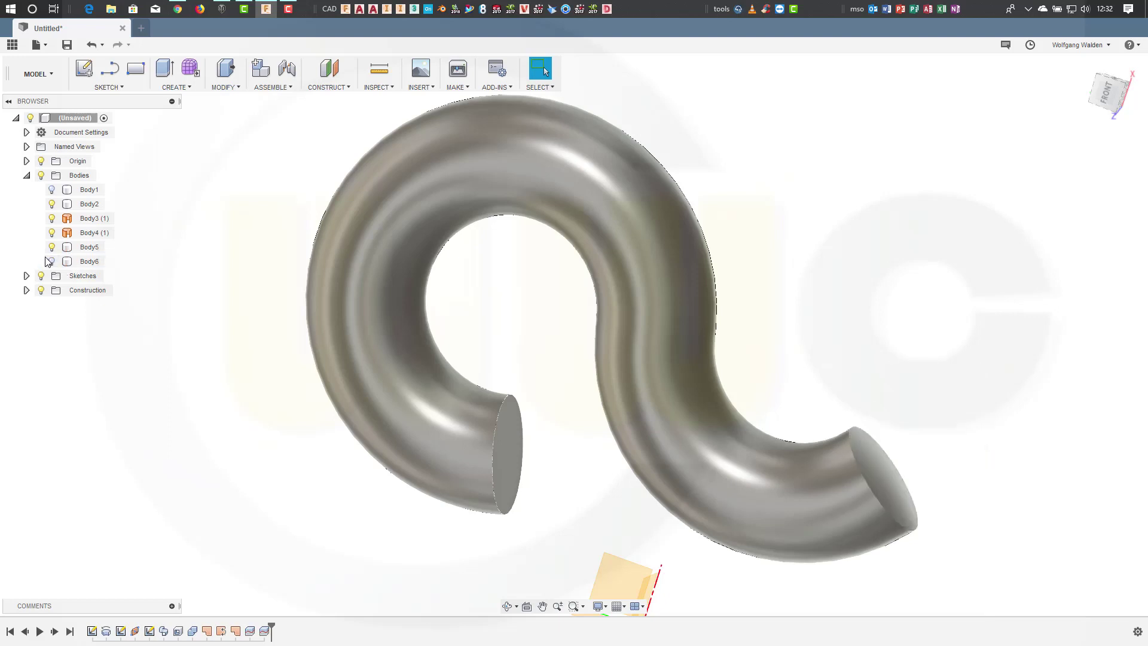
click(52, 247)
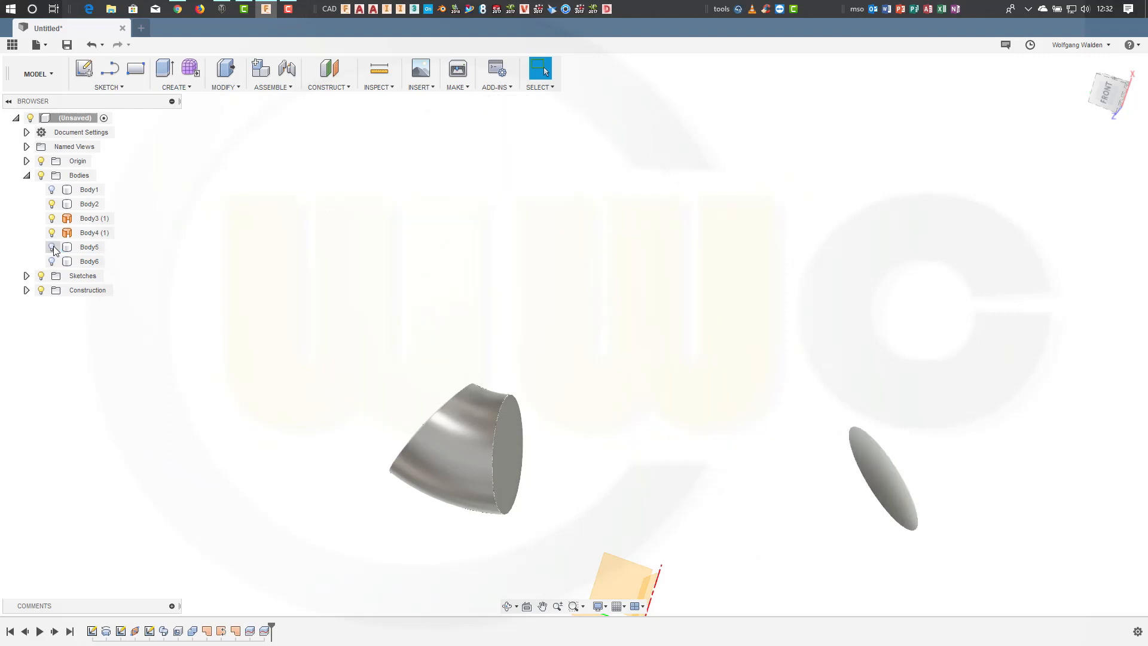
click(52, 203)
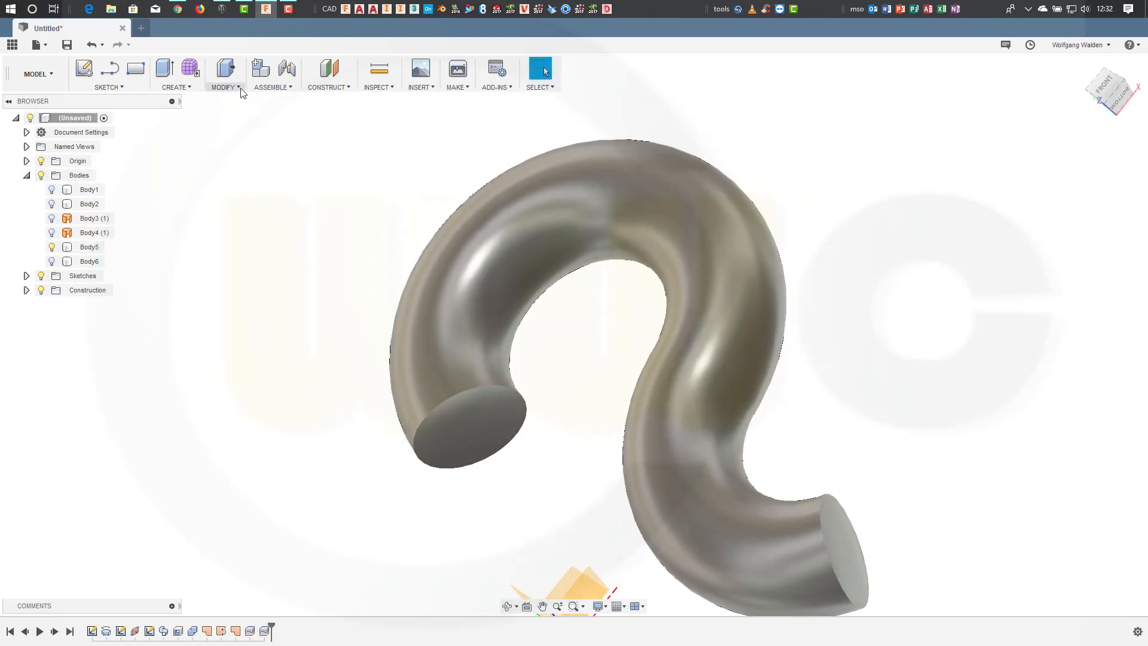
Step: Shell the trimmed tube to 1 mm, removing both end faces
click(223, 73)
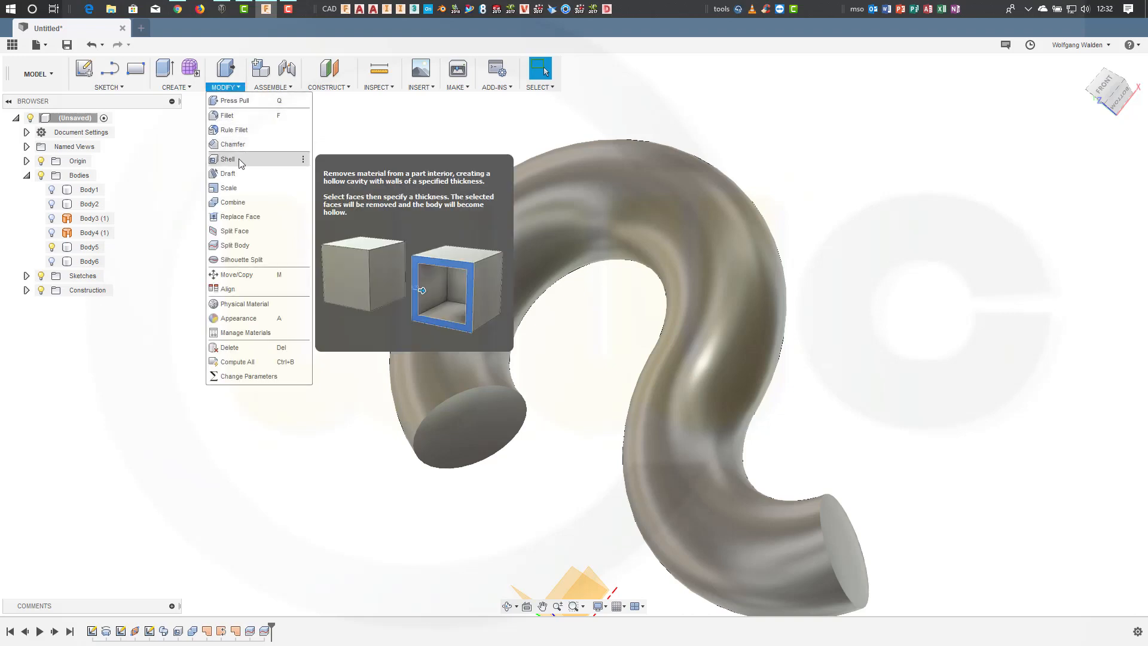
click(228, 159)
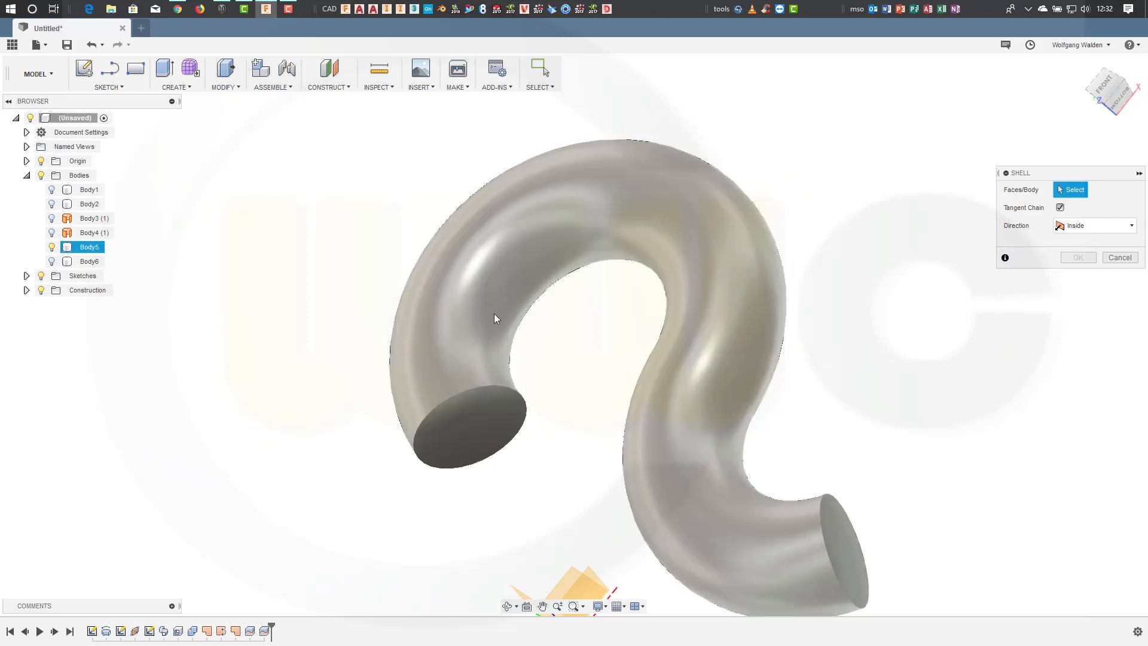
click(469, 449)
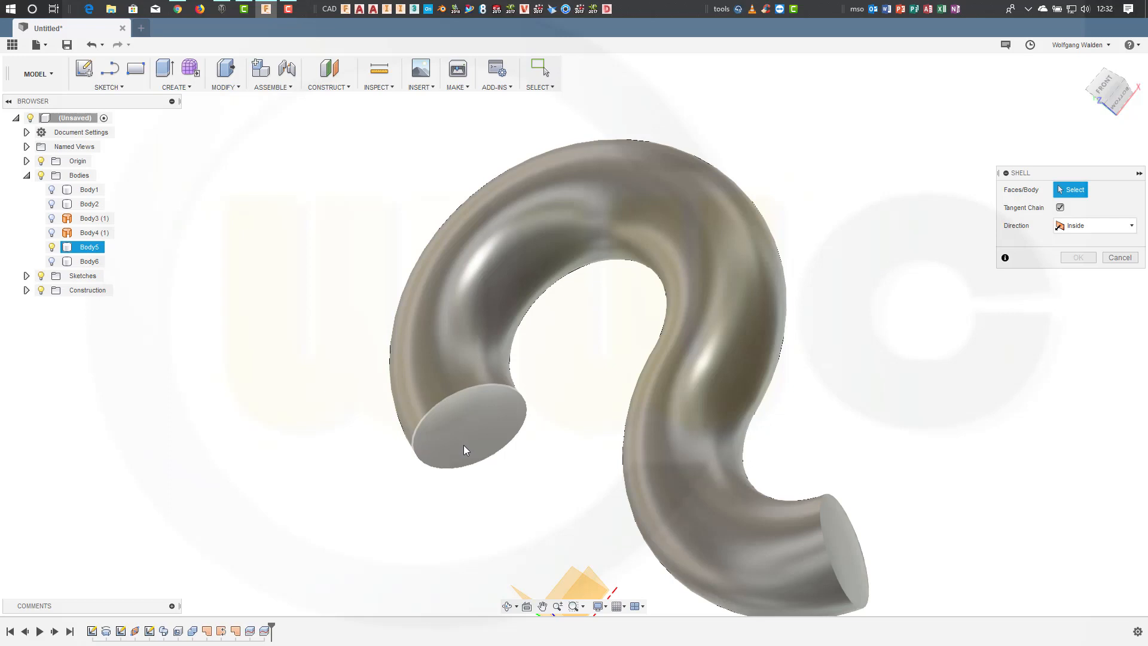
click(461, 424)
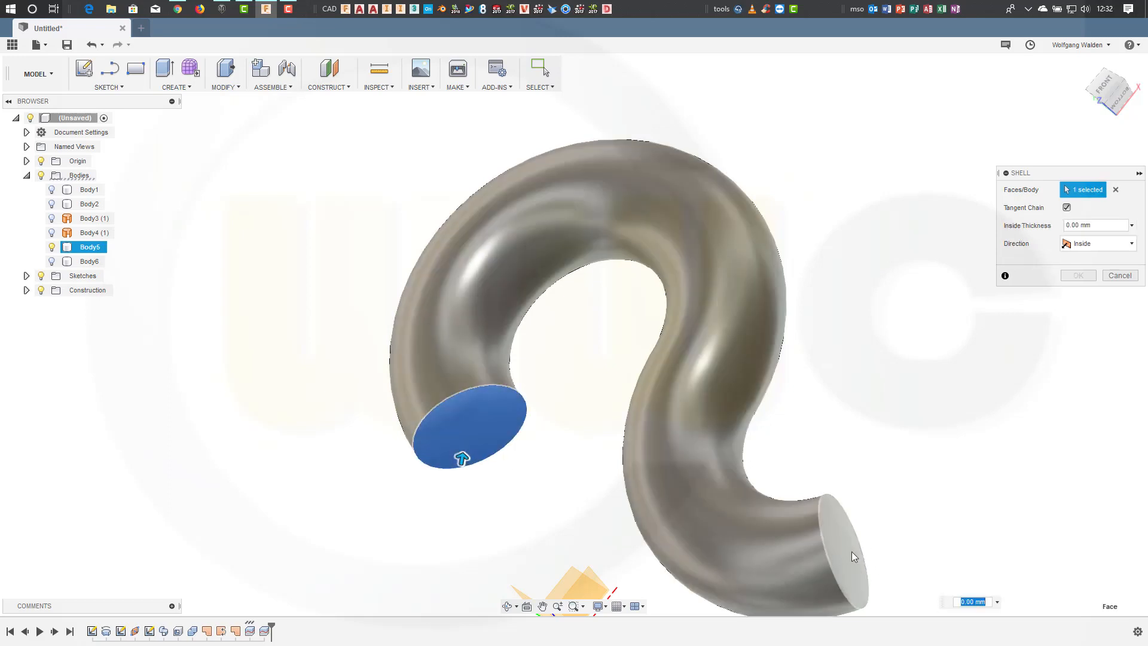
click(845, 555)
text(1)
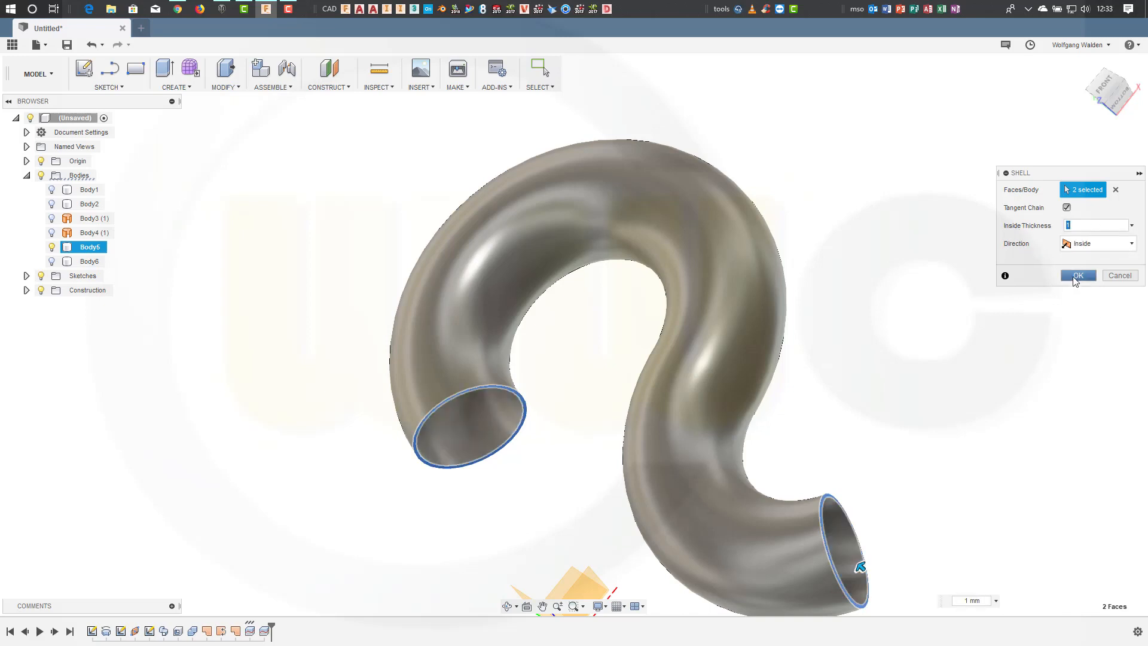
click(1077, 275)
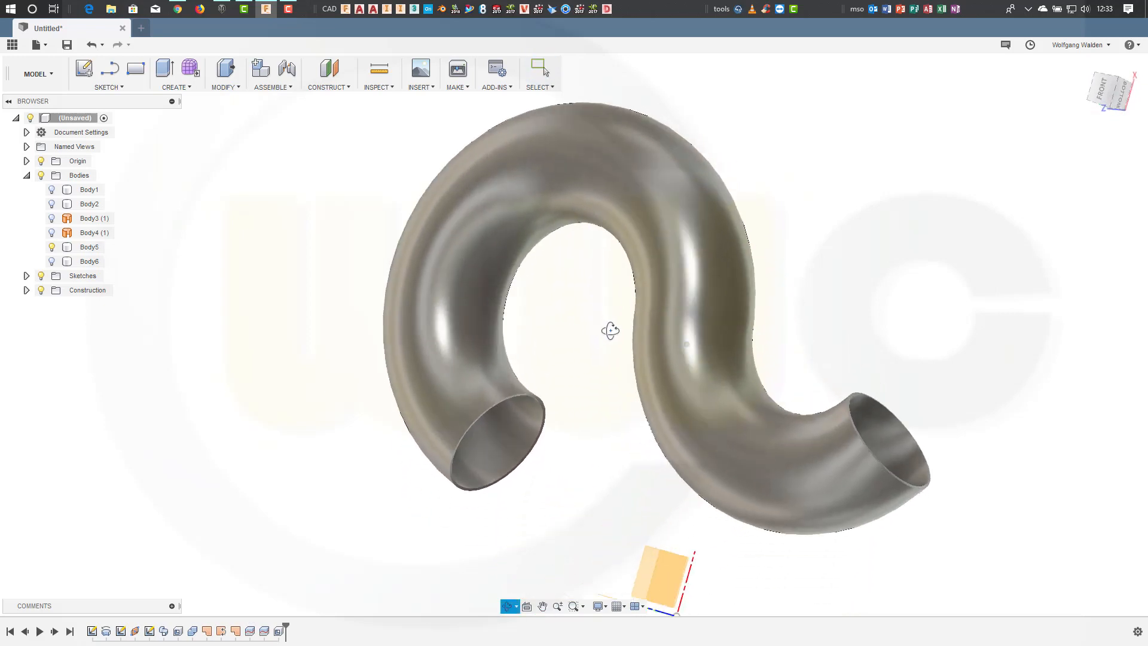
click(540, 68)
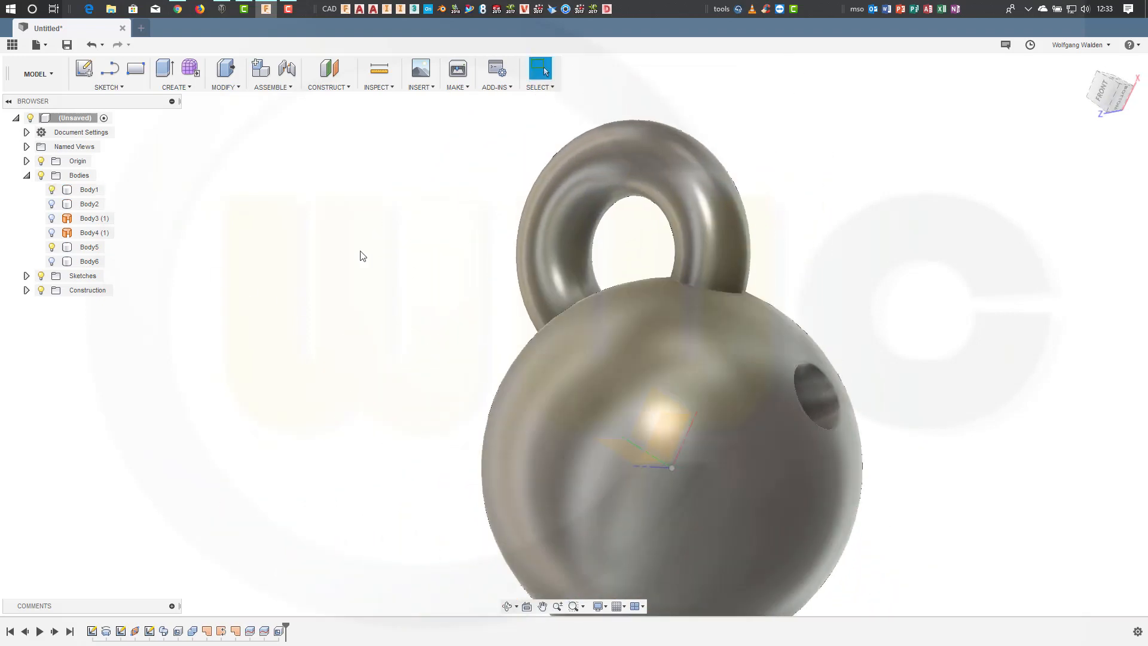
Step: Join the tube into the sphere with Combine, without keeping the tool body
click(225, 73)
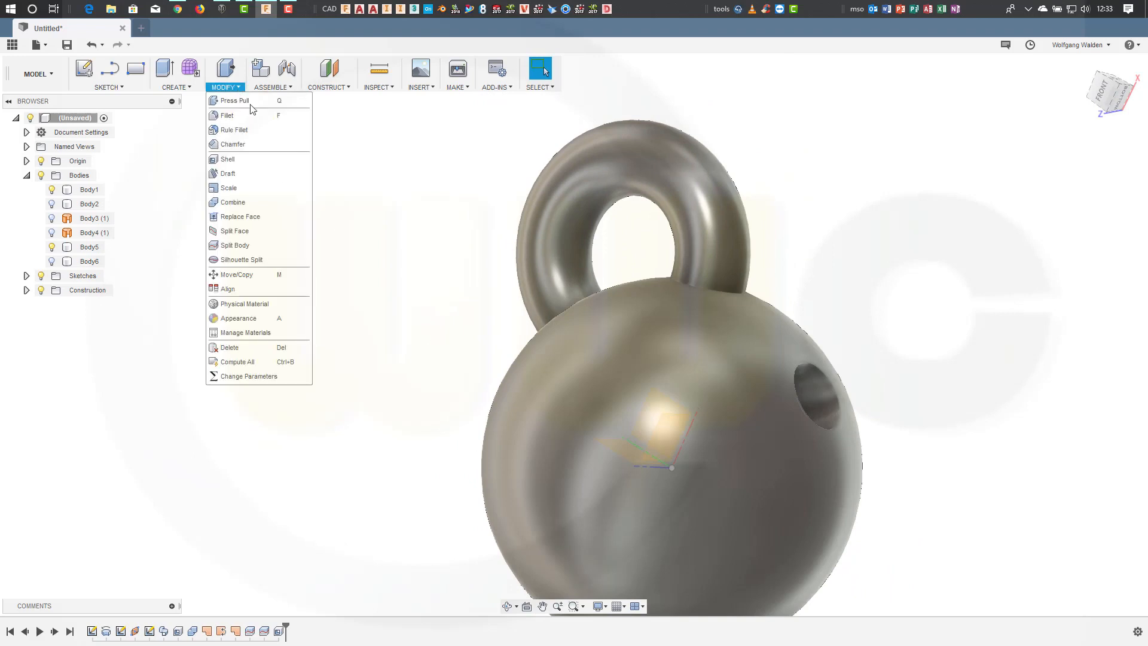
click(232, 202)
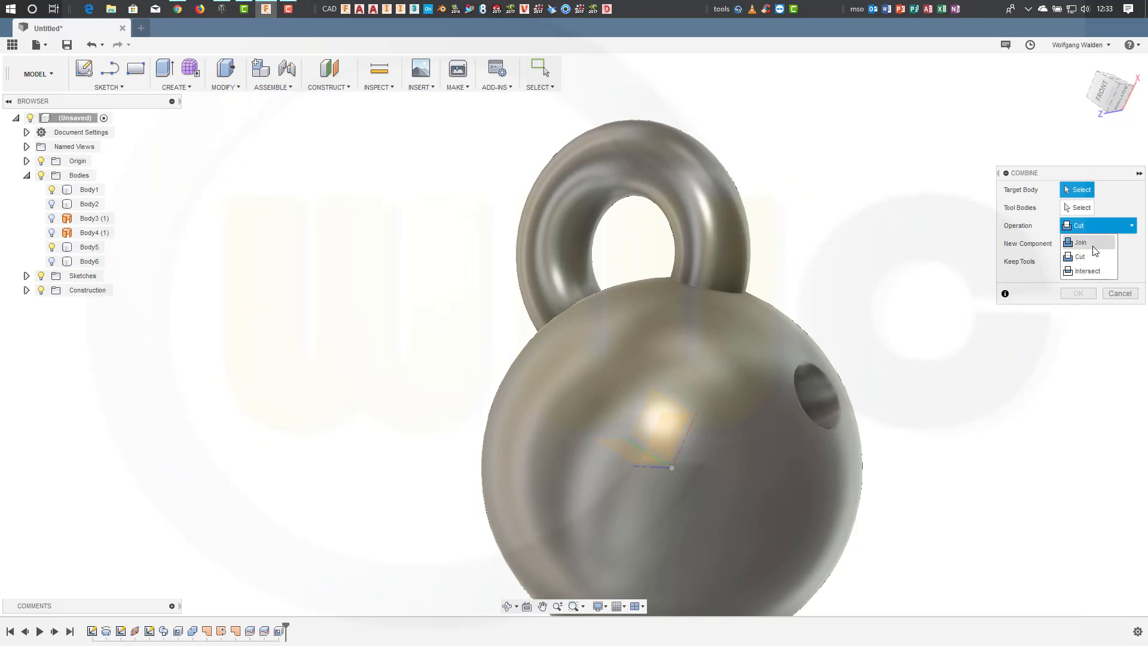
click(1081, 241)
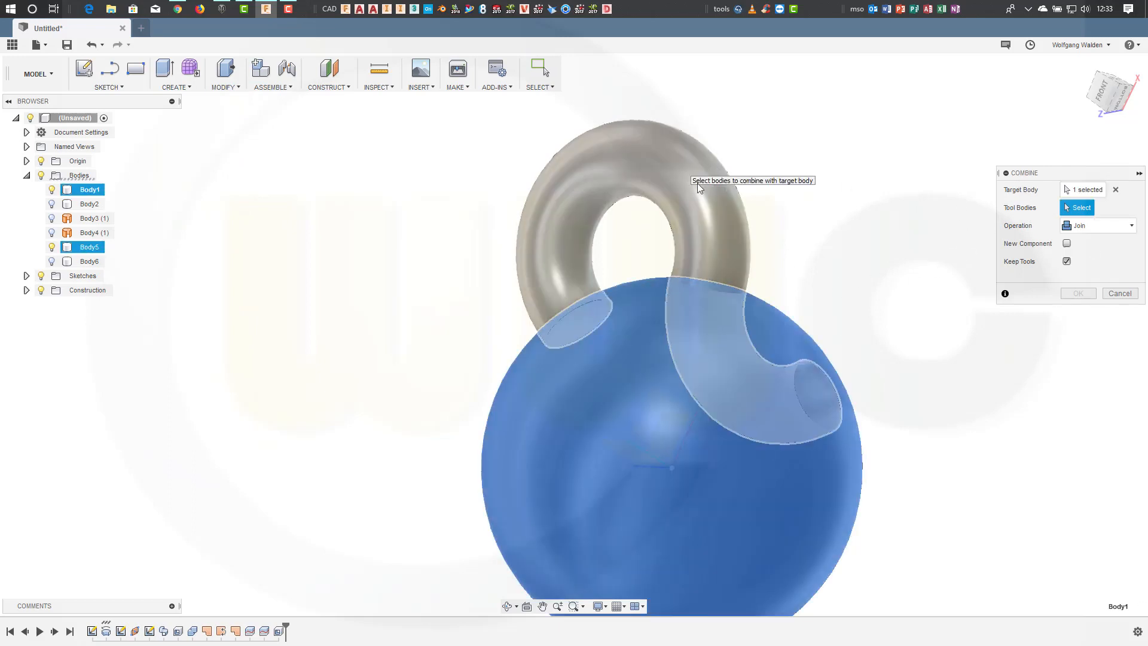
click(637, 198)
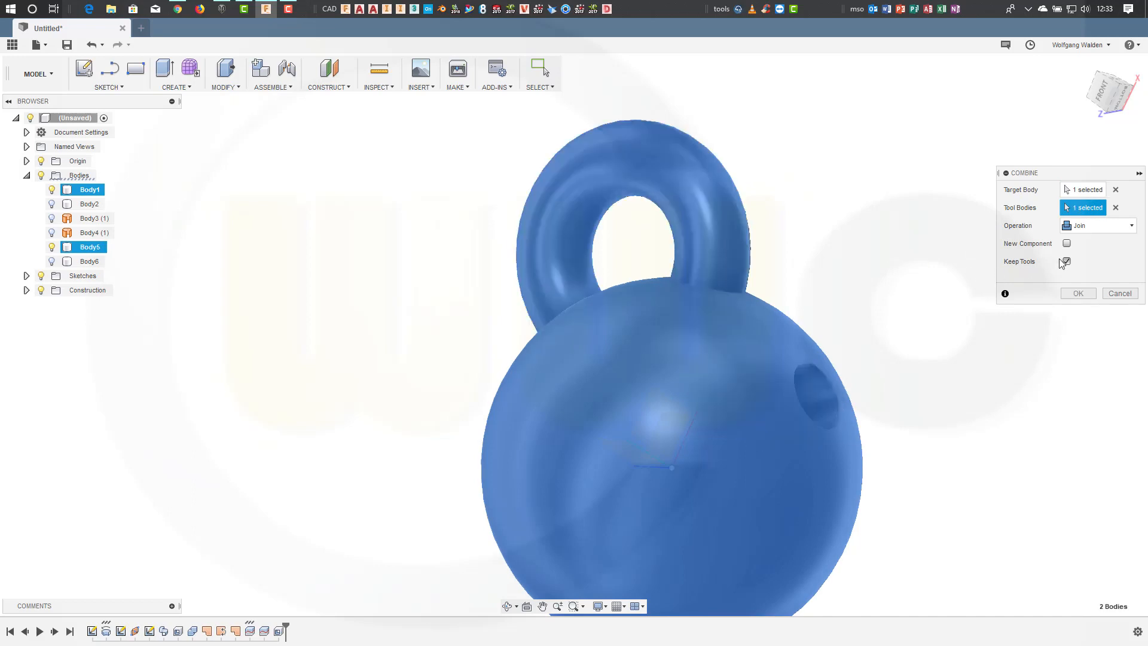
click(1066, 262)
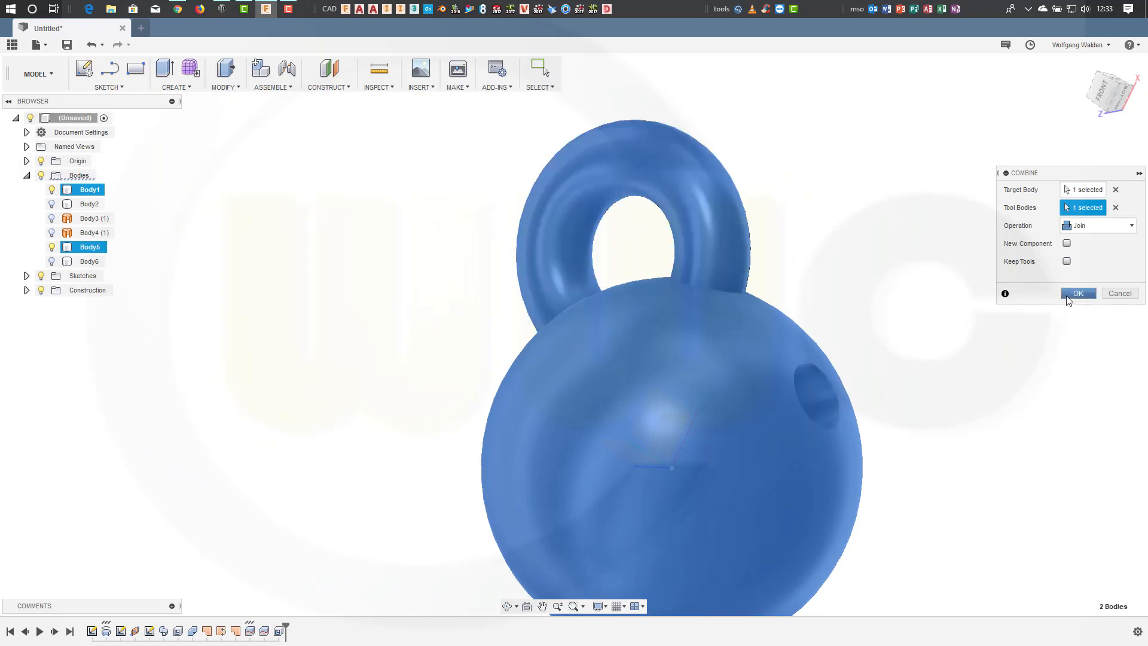
click(1077, 293)
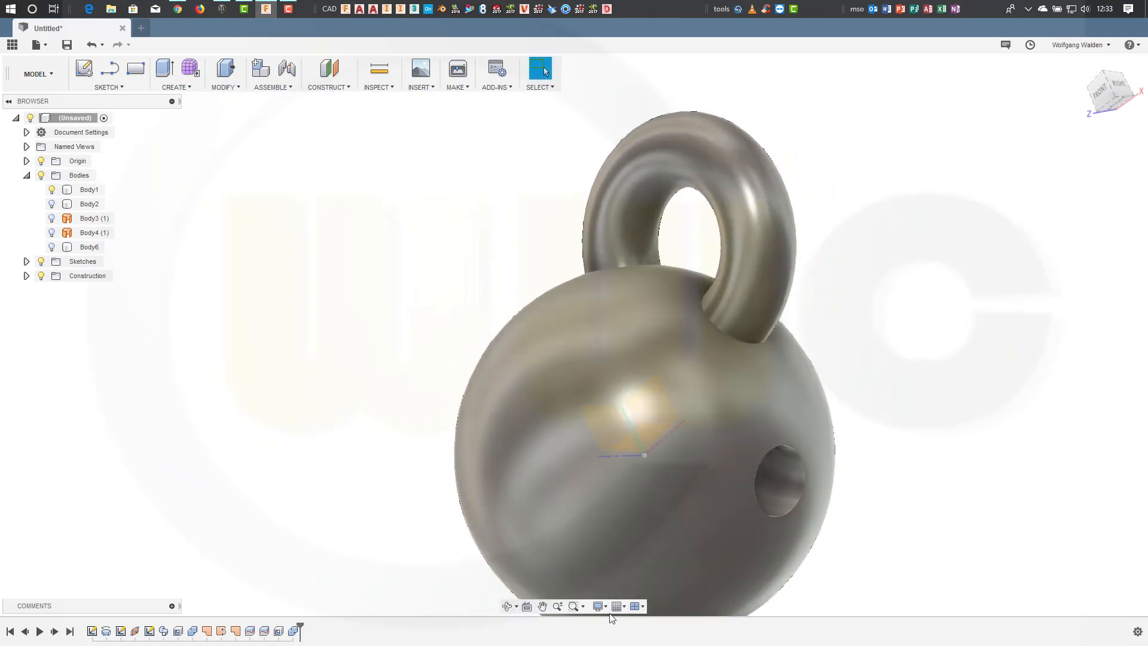
Step: Set the visual style to Wireframe from Display Settings
click(599, 606)
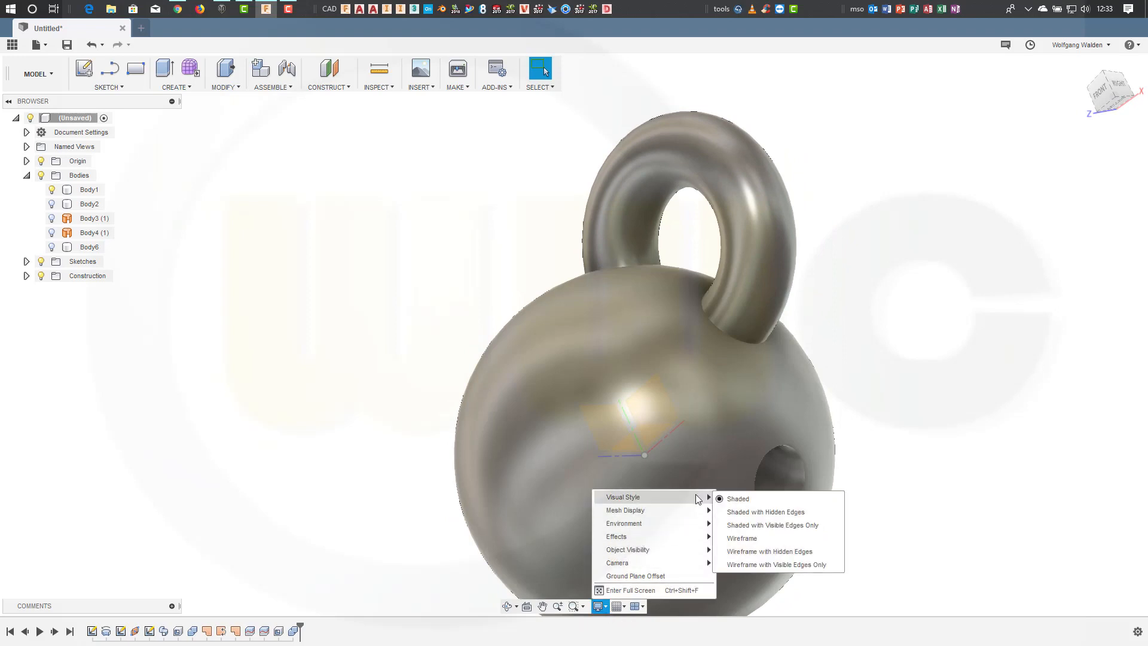
mouse_move(743, 538)
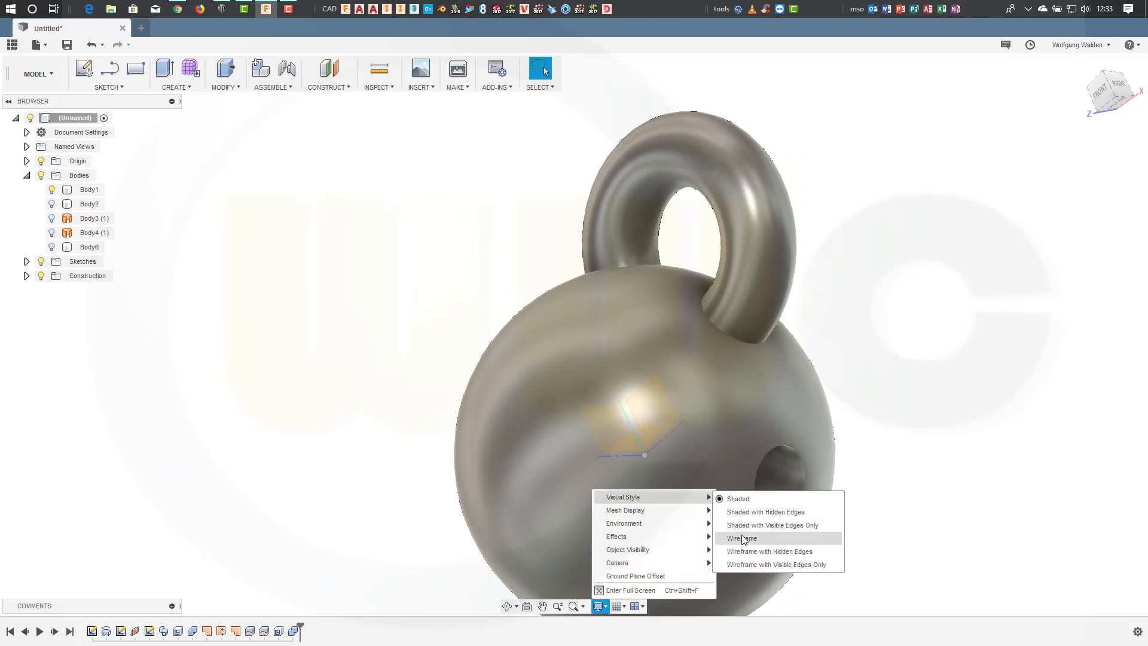
click(741, 538)
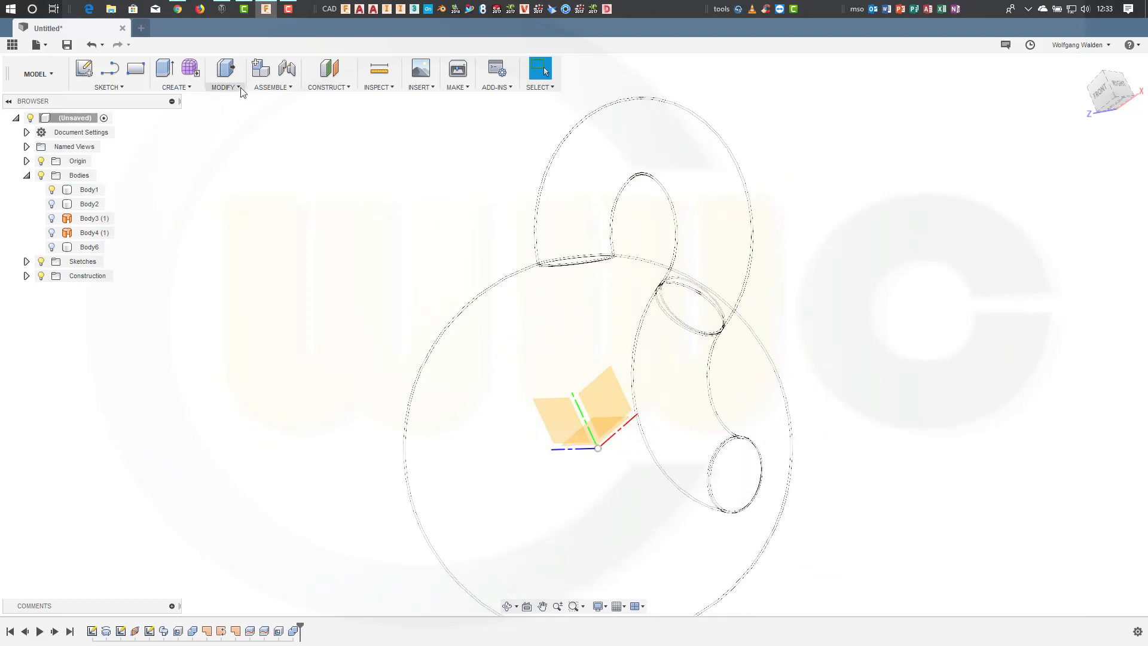
Step: Fillet the two edges where the internal pipe meets the sphere's shell
click(223, 73)
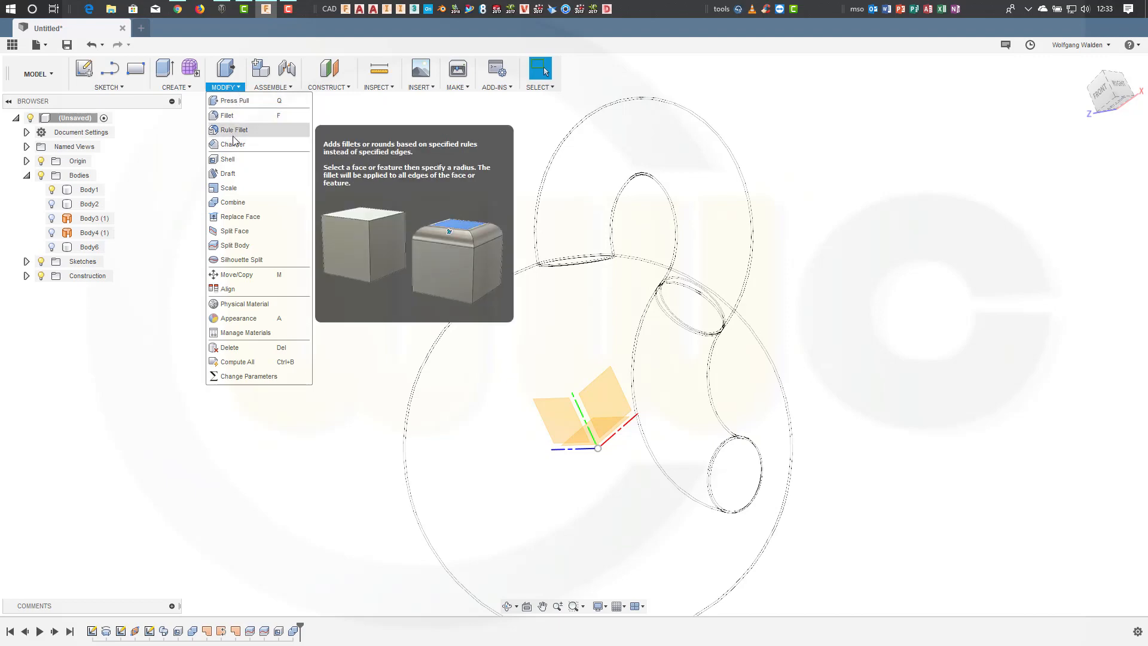
click(226, 114)
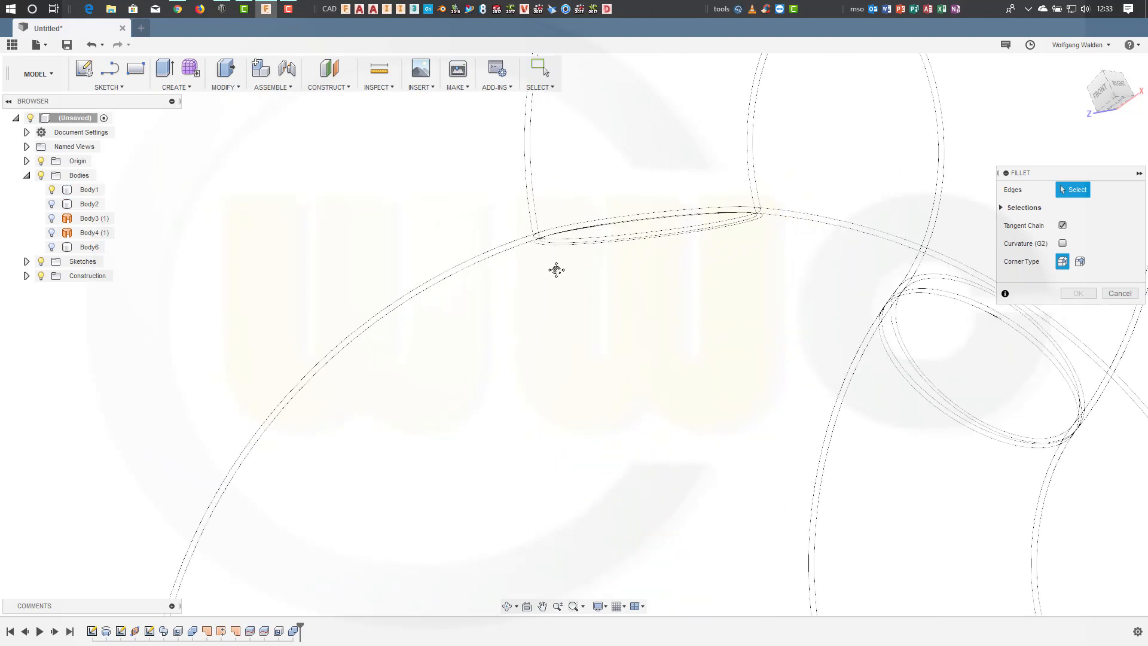
click(564, 281)
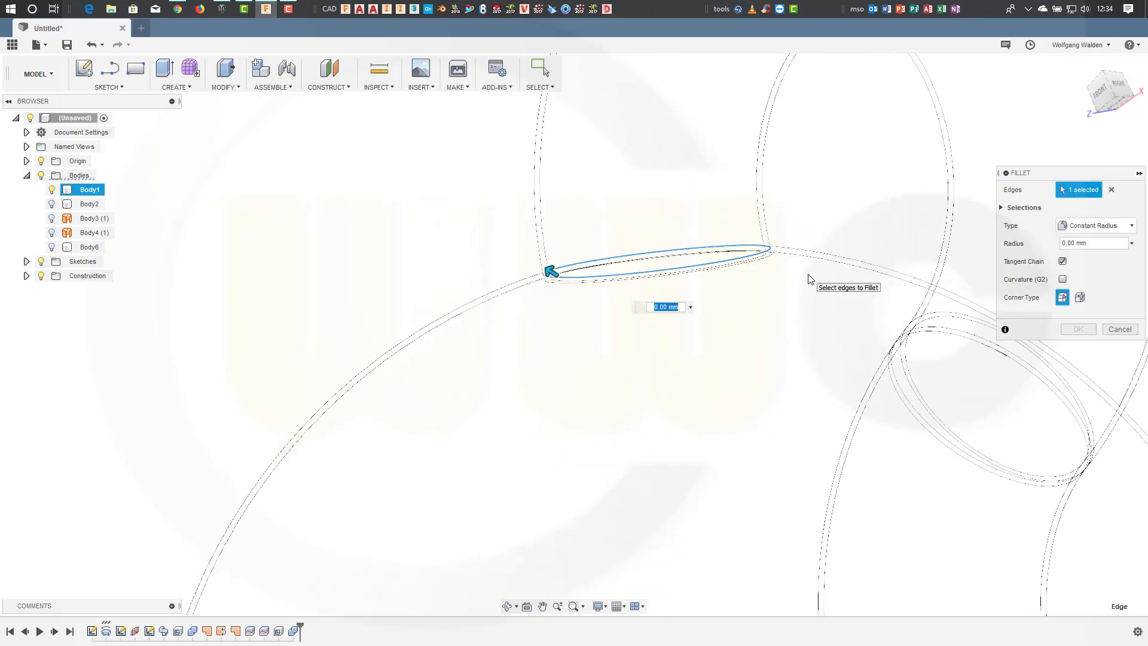
click(1120, 329)
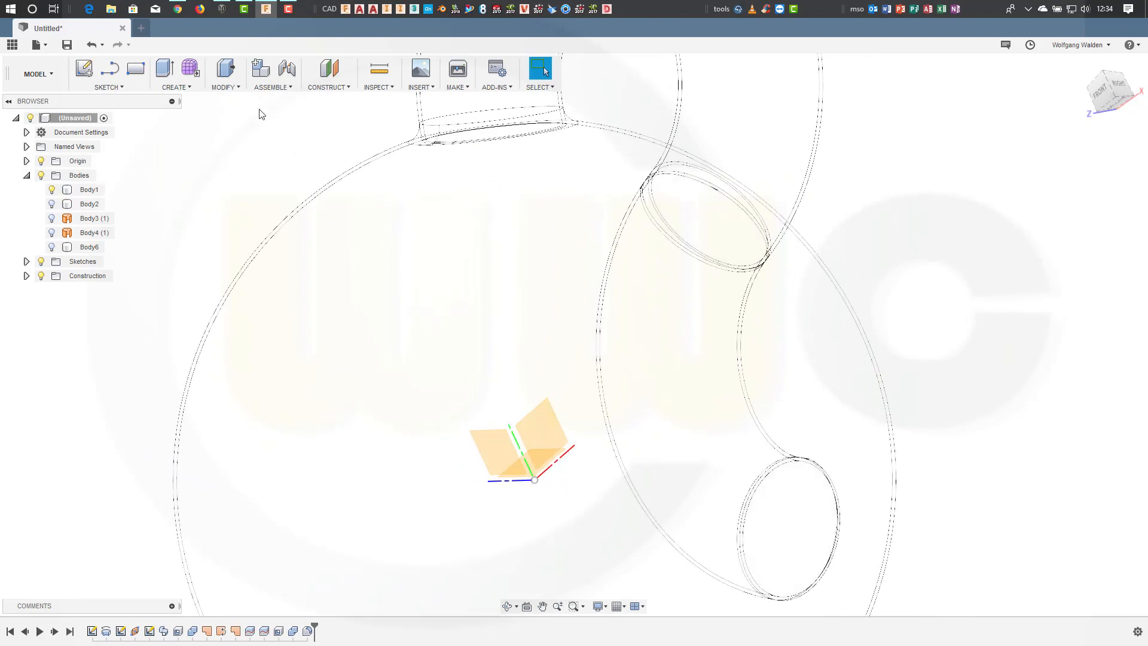
click(224, 73)
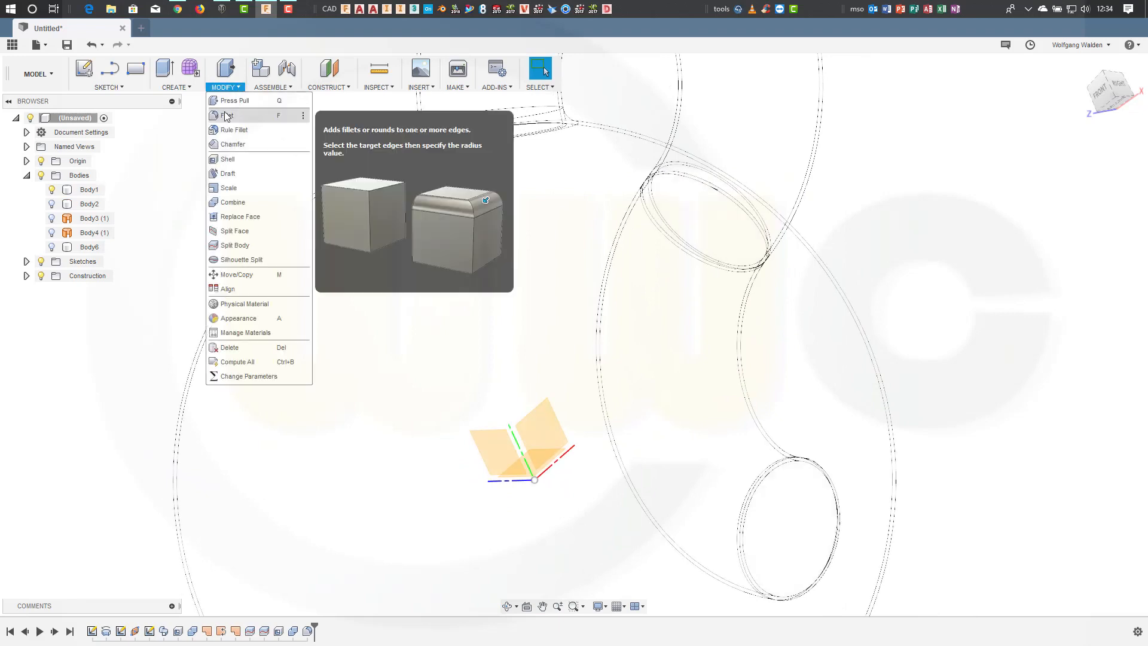
click(232, 115)
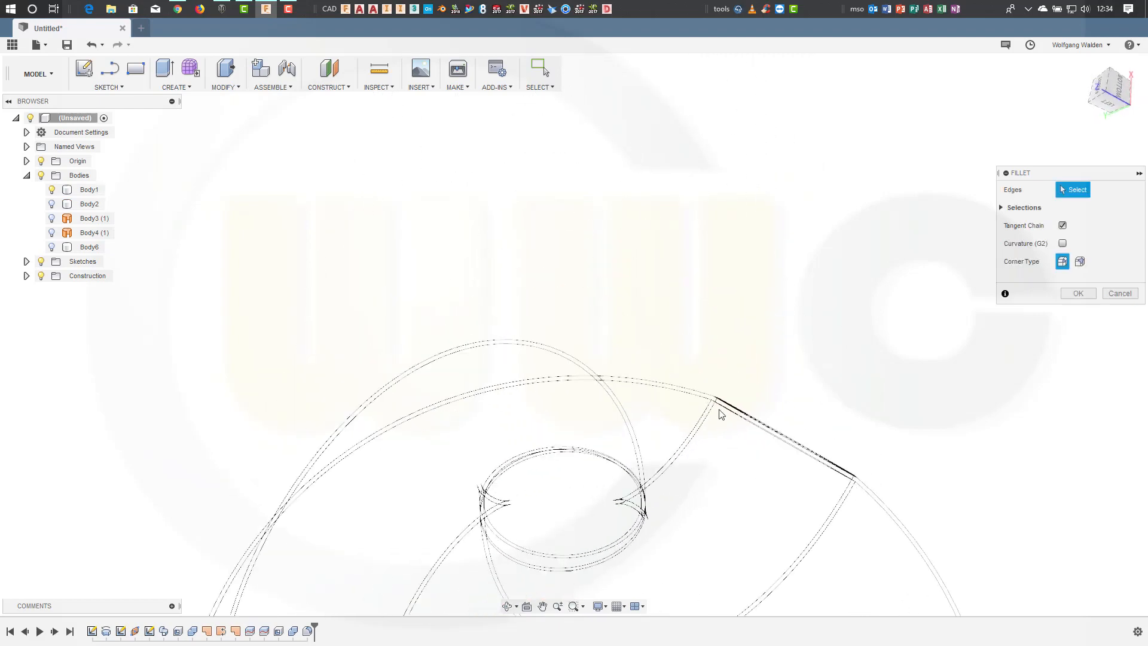
click(717, 399)
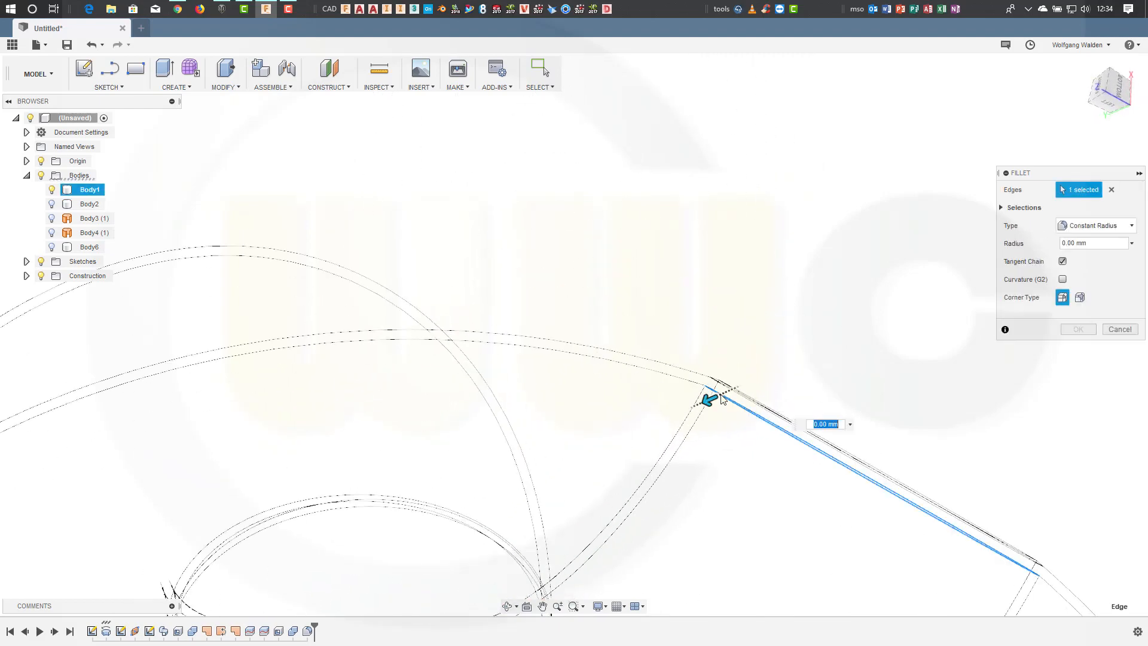
mouse_move(948, 363)
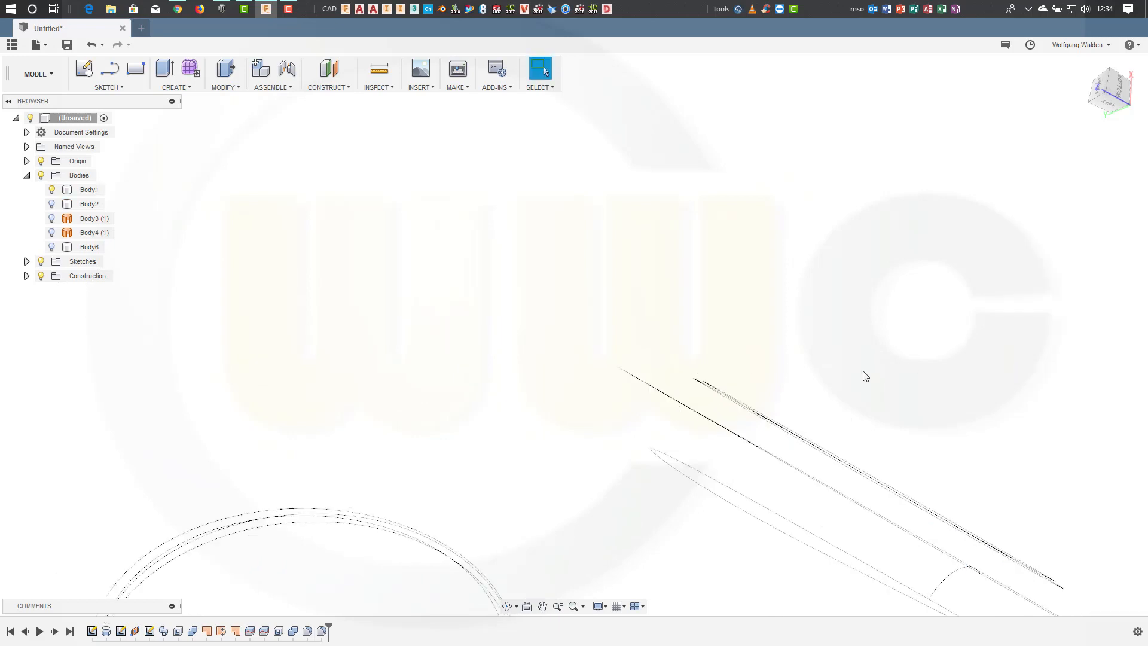
click(88, 190)
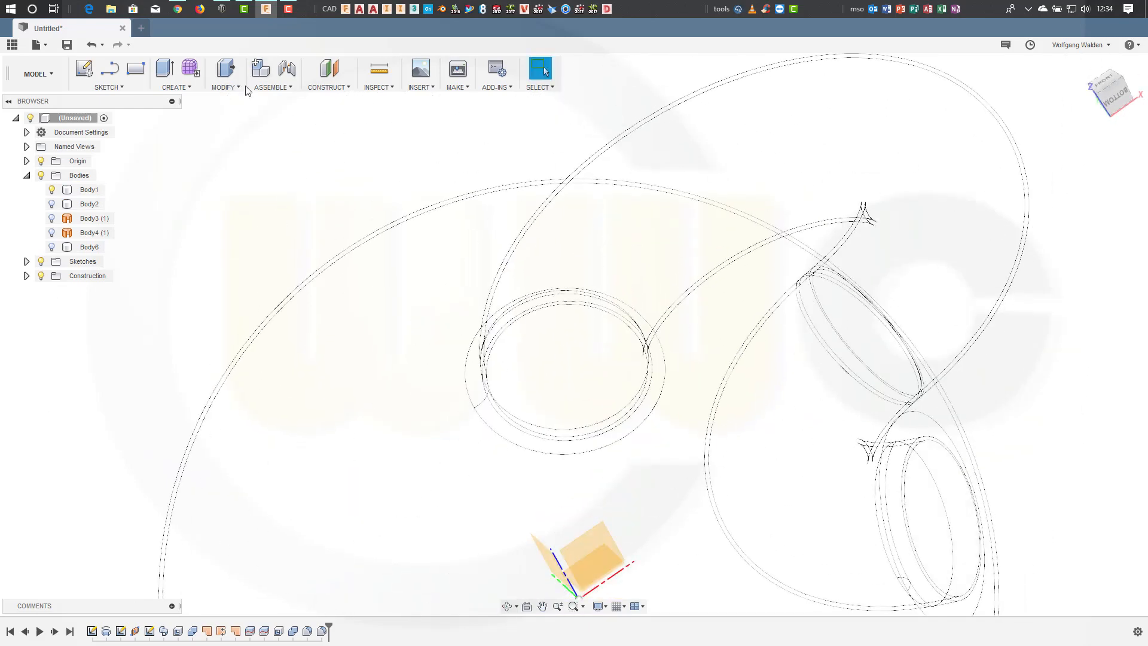
Step: Fillet the right-hand tube opening edge at 5 mm, then repeat the fillet on another opening edge
click(224, 73)
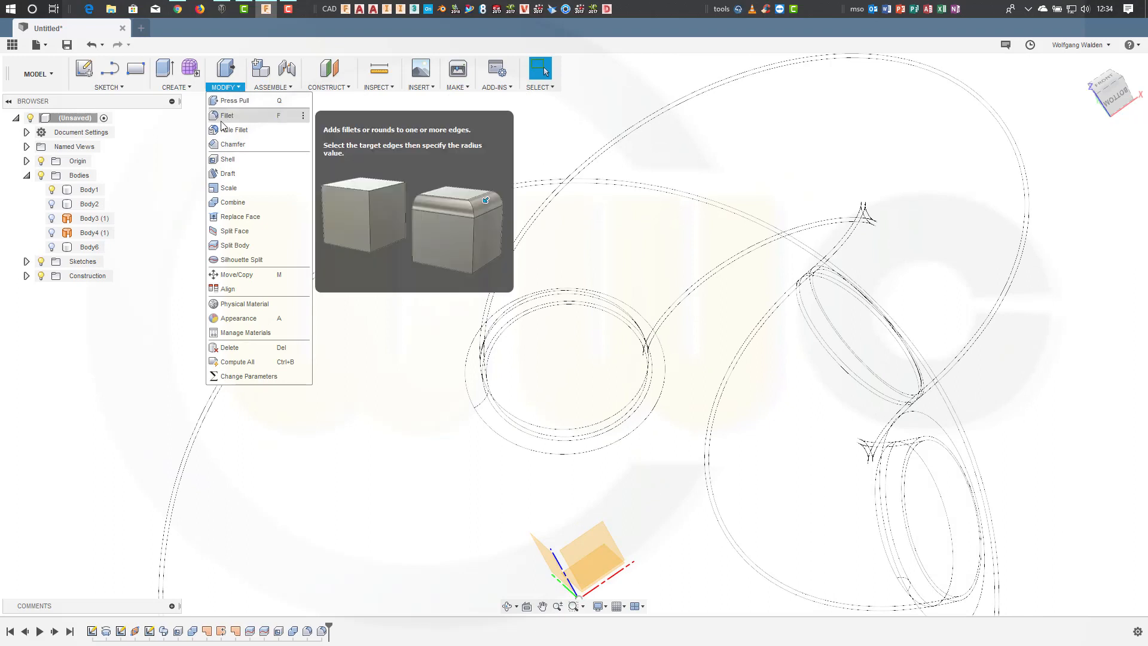
click(226, 114)
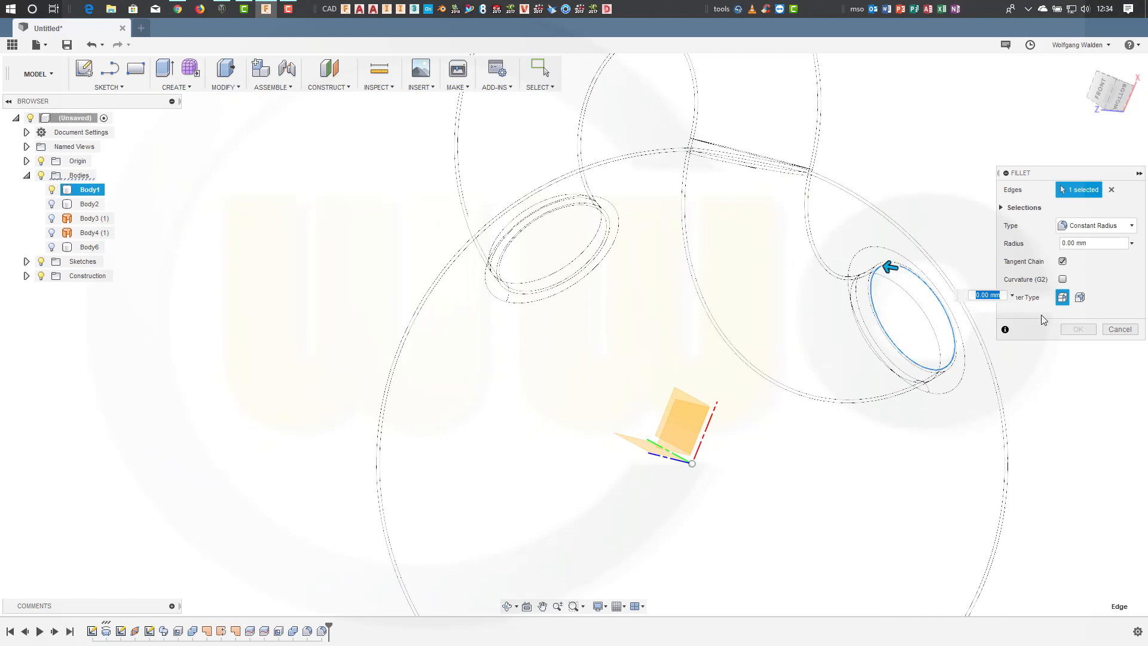
mouse_move(1038, 315)
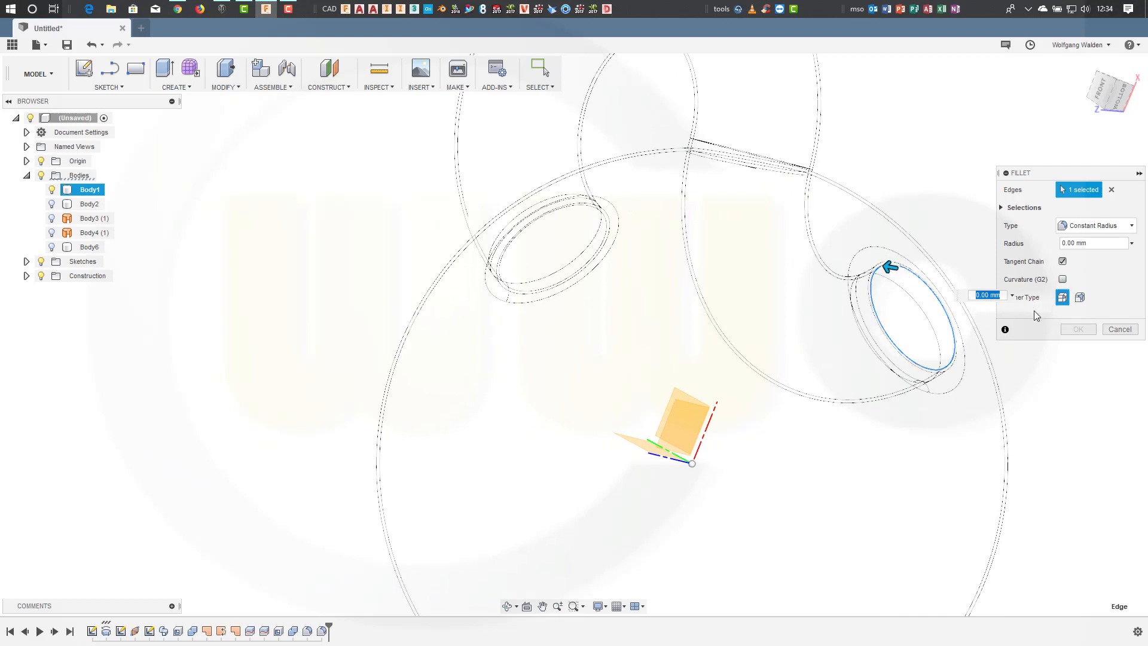
text(5)
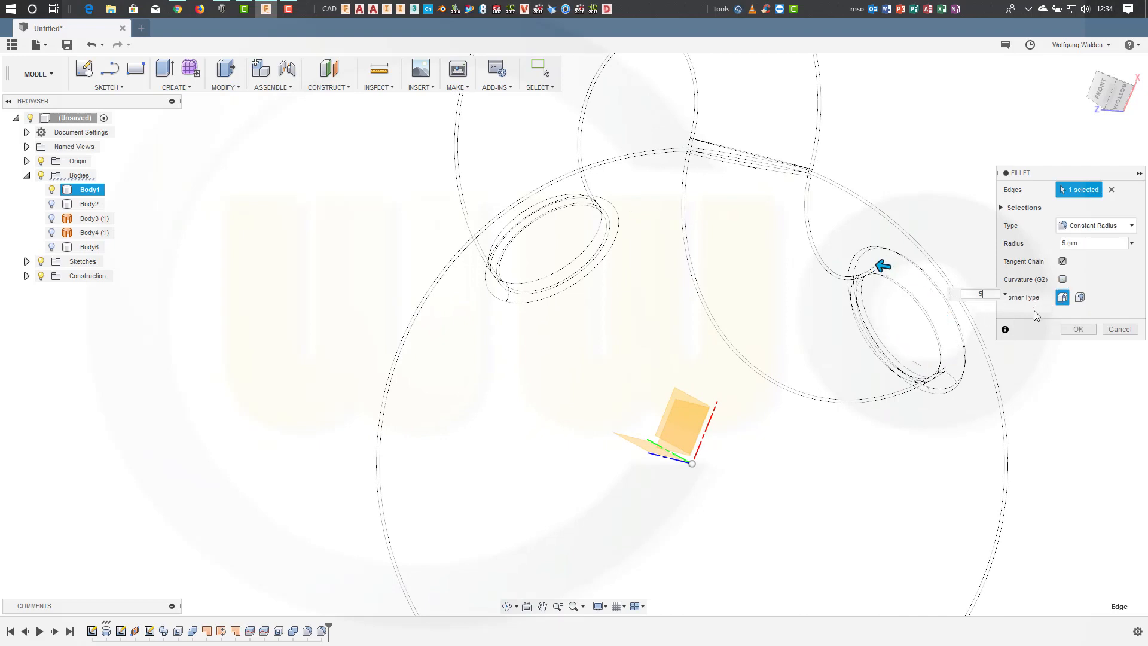
click(1119, 329)
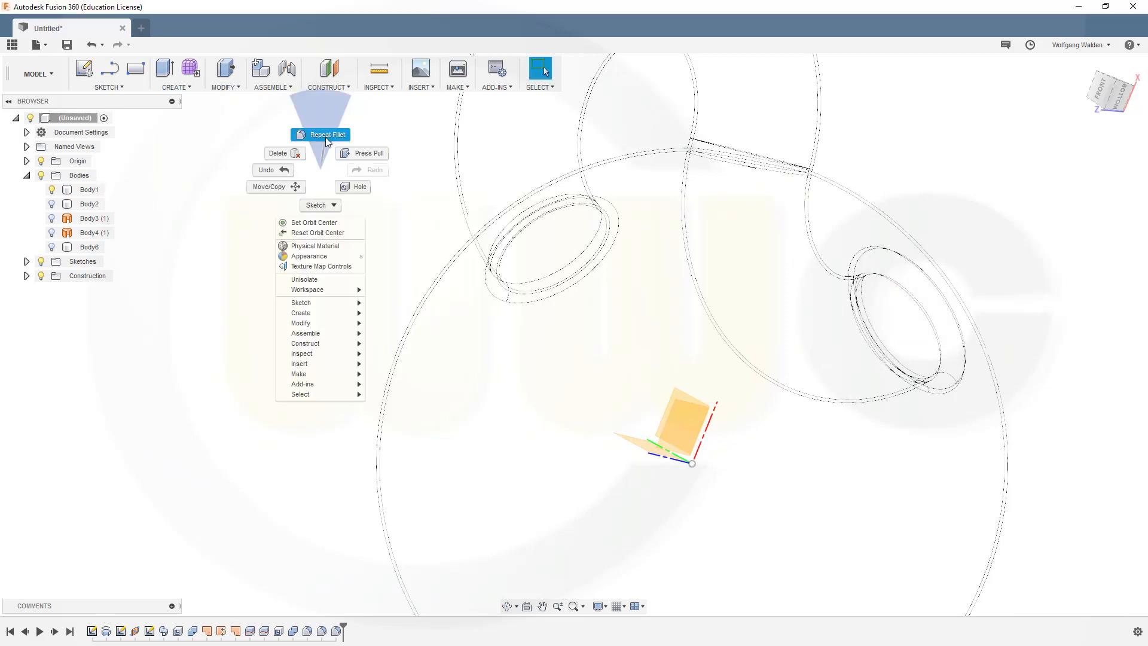
click(327, 134)
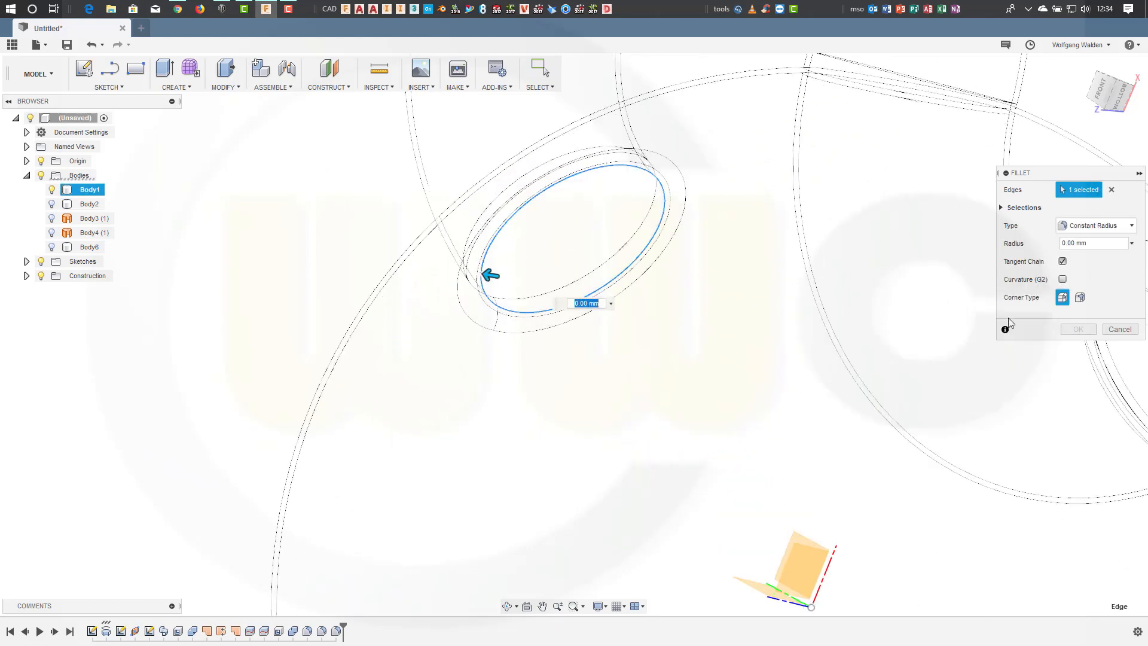
mouse_move(763, 320)
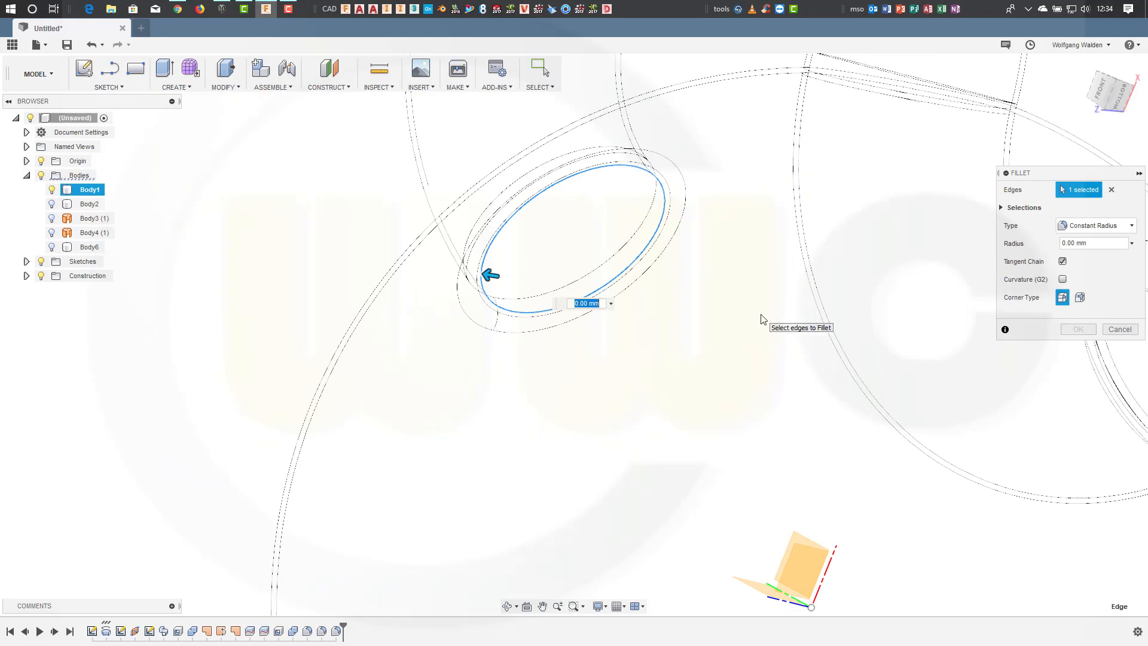
click(1119, 329)
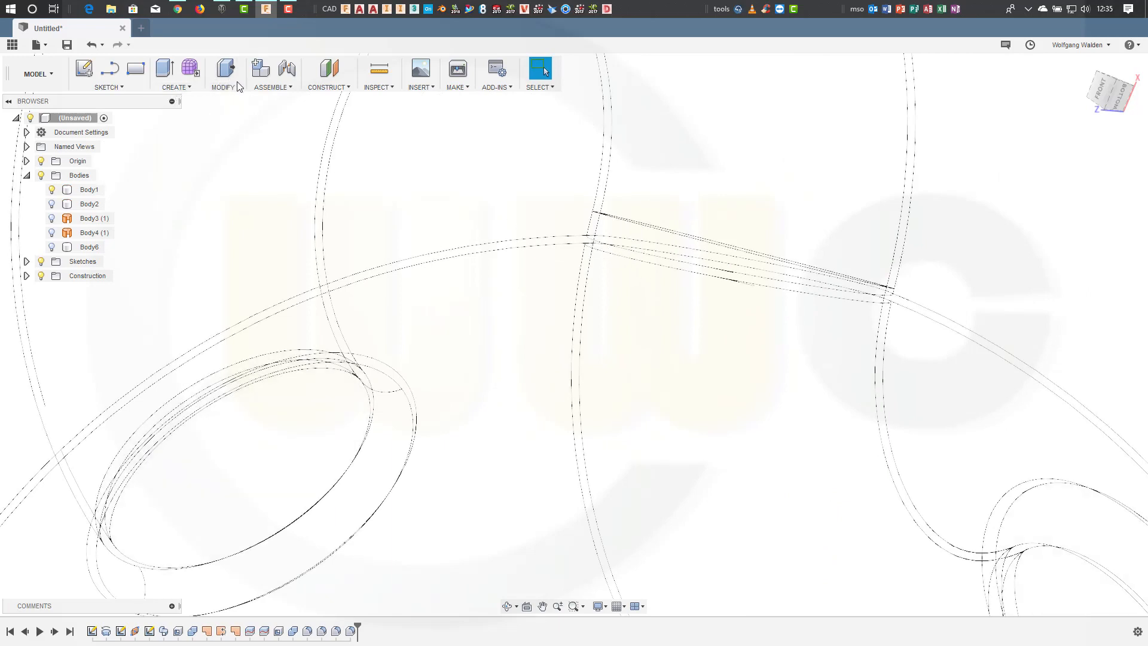
click(223, 73)
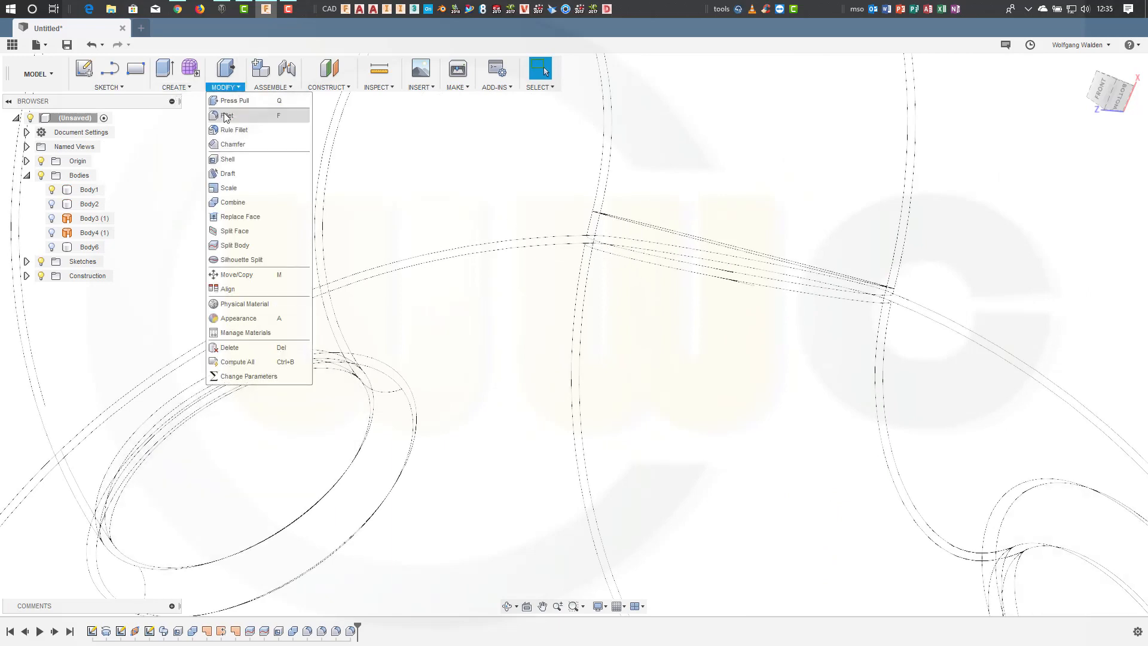
click(228, 115)
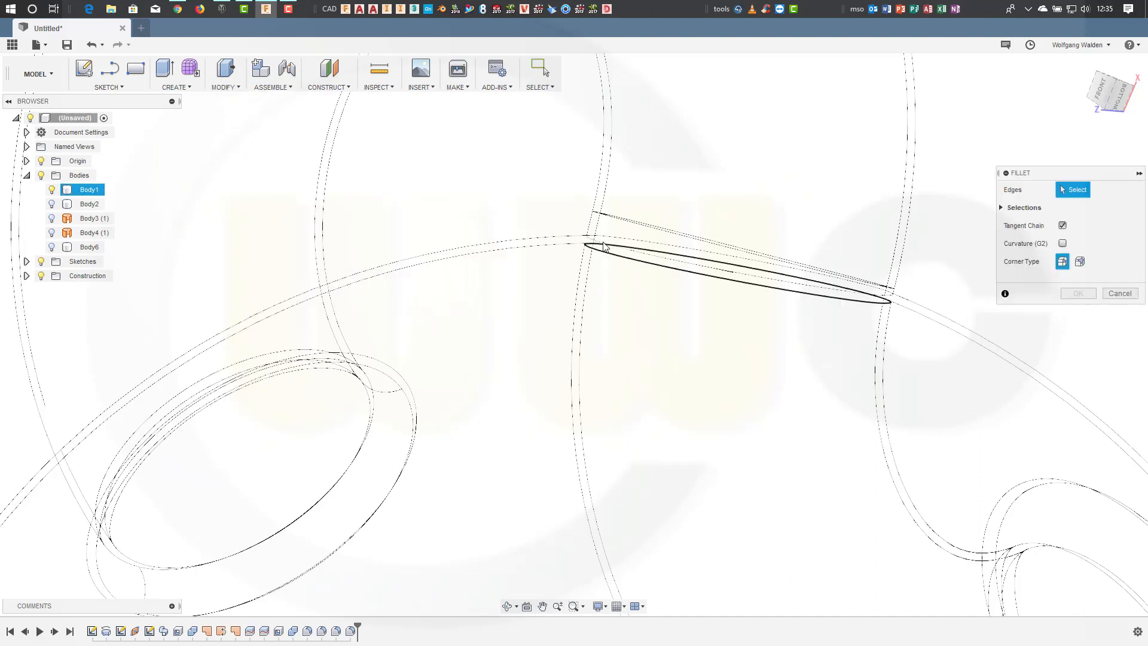
click(589, 234)
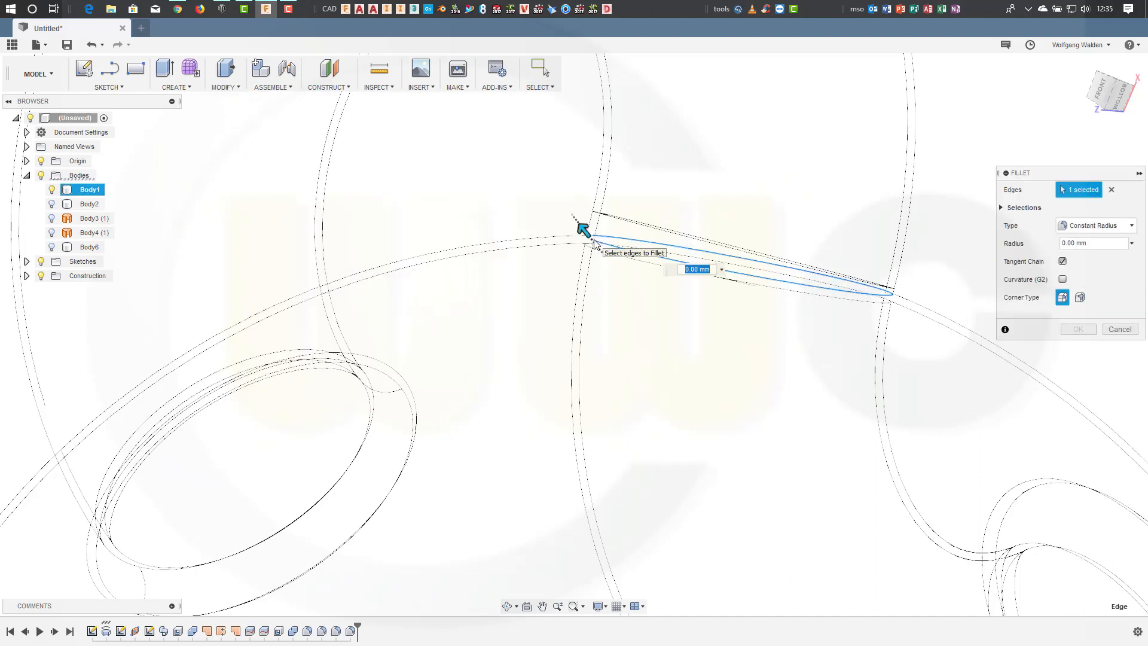
text(5)
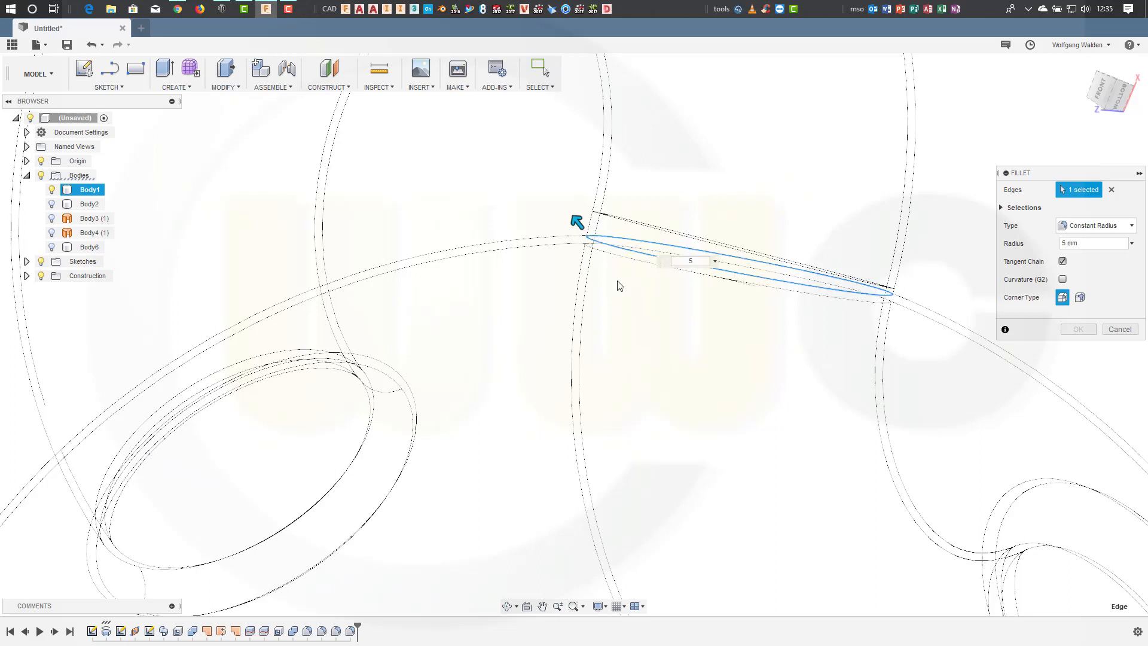
click(593, 245)
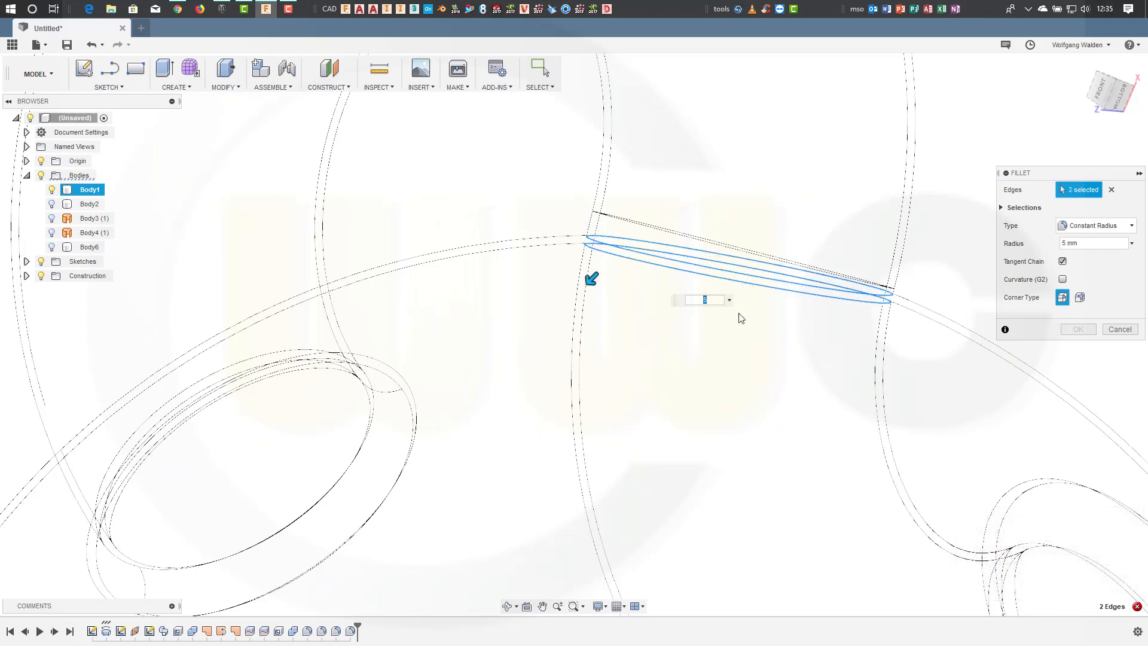
mouse_move(681, 288)
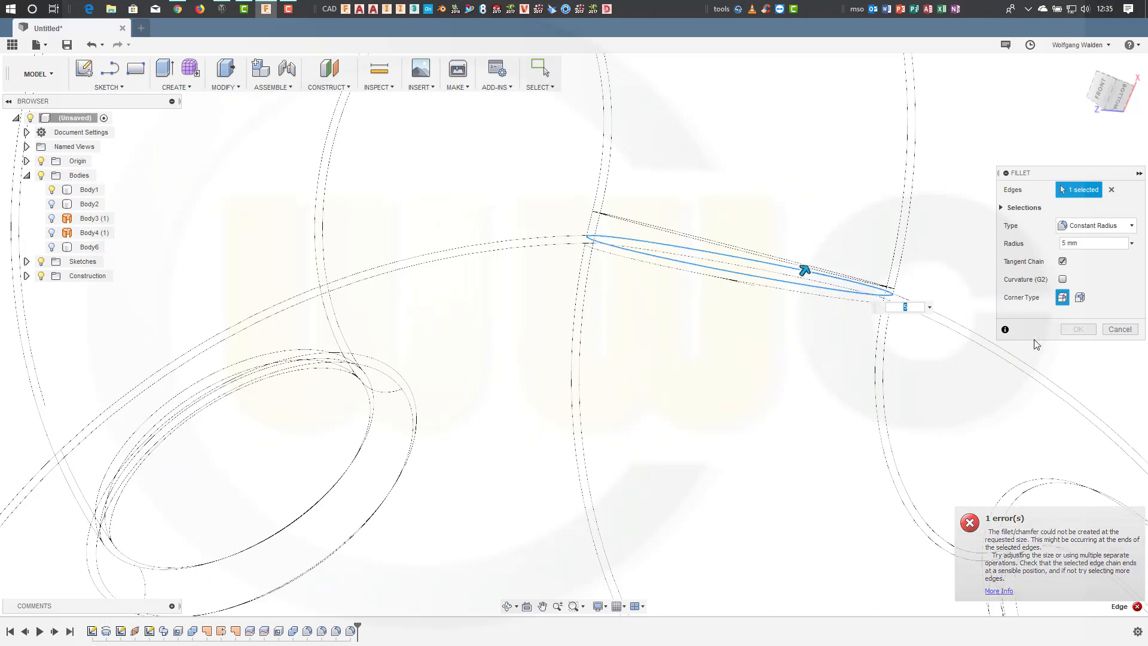
click(969, 522)
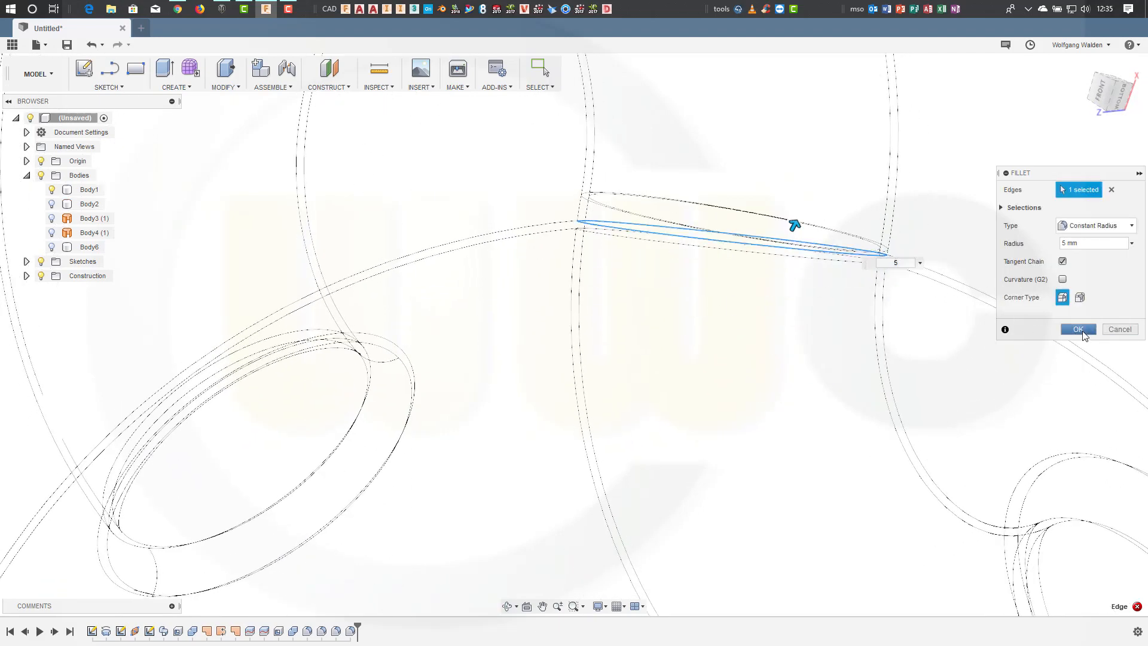
click(1077, 329)
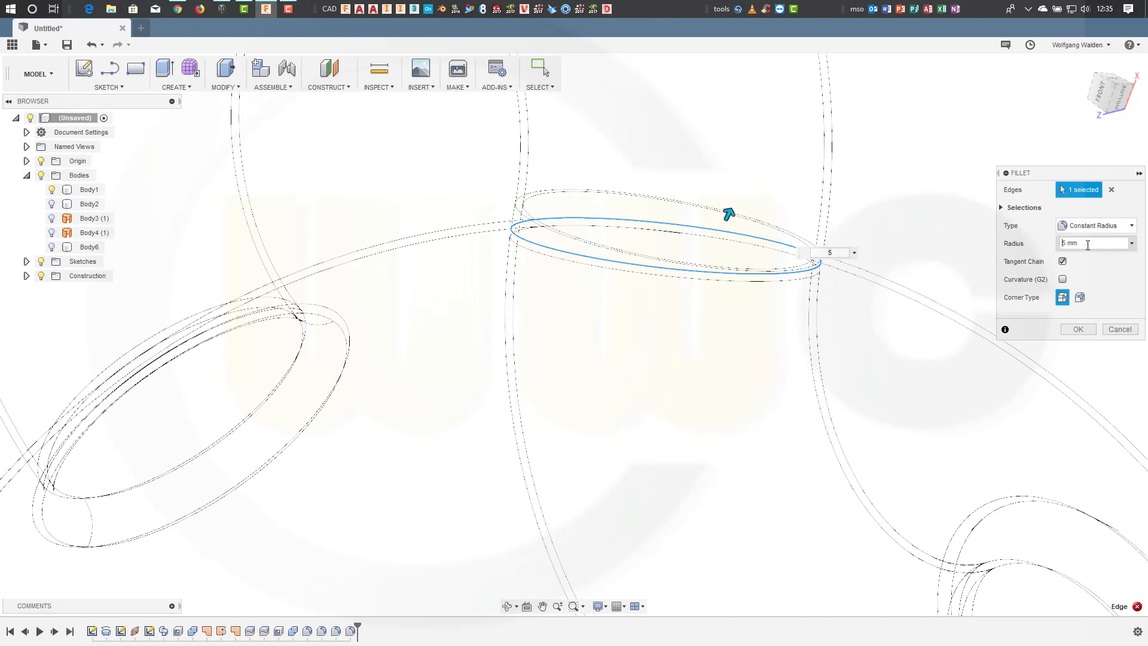
text(3)
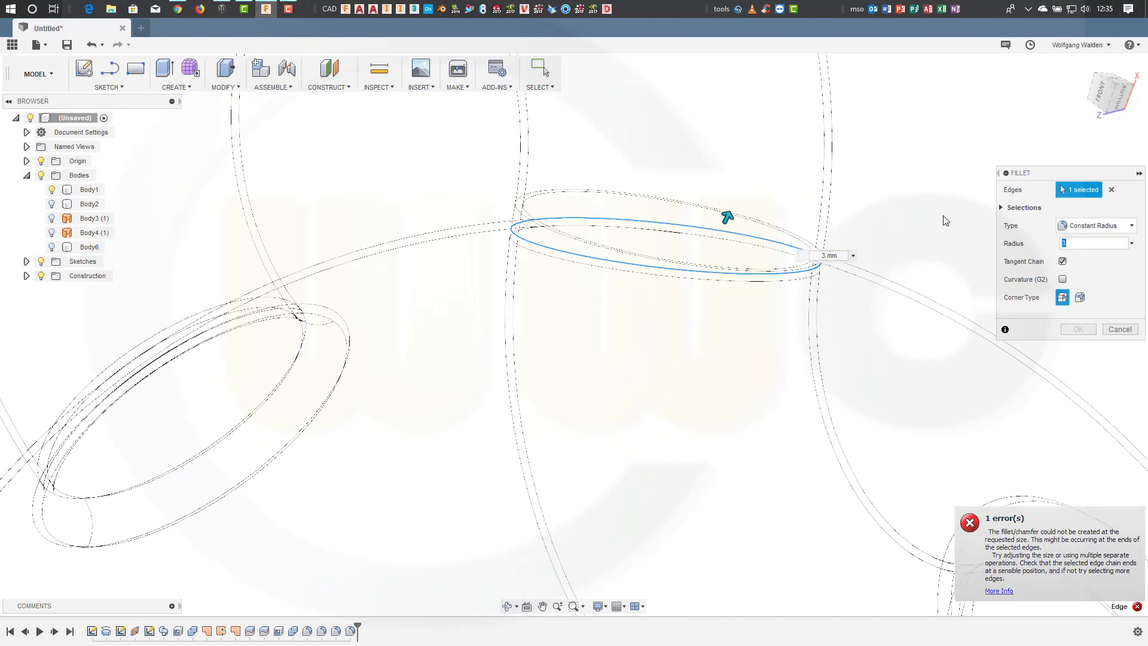
click(969, 521)
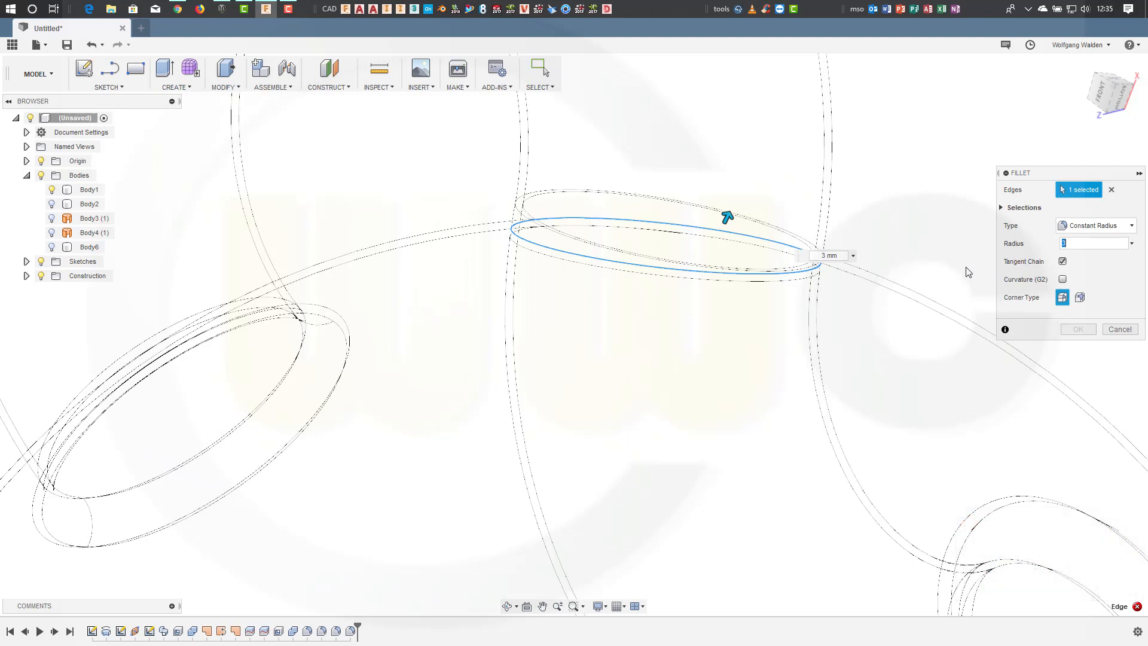
click(1076, 329)
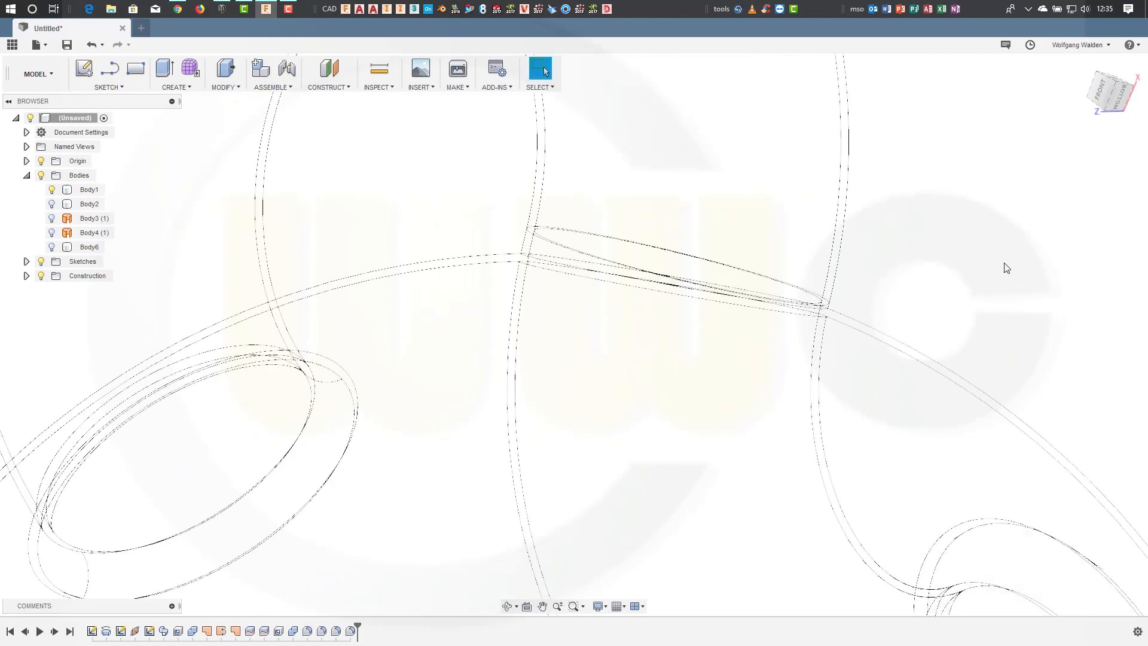
Step: Round the tube handle's junction edges with the sphere using a 2 mm fillet
click(225, 73)
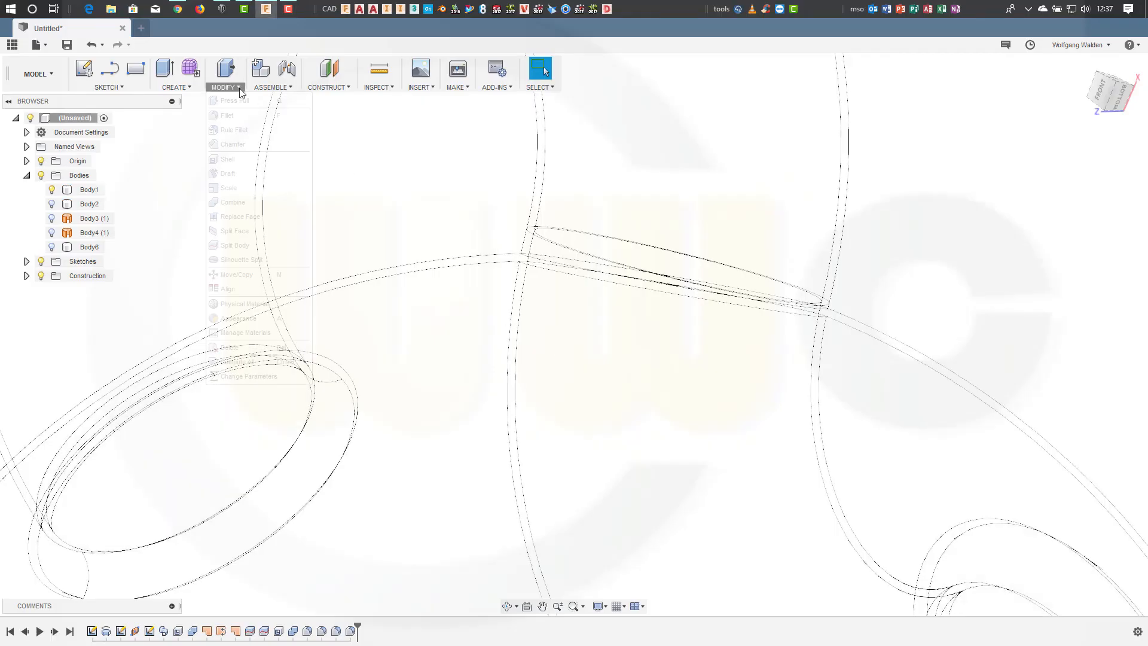
click(227, 114)
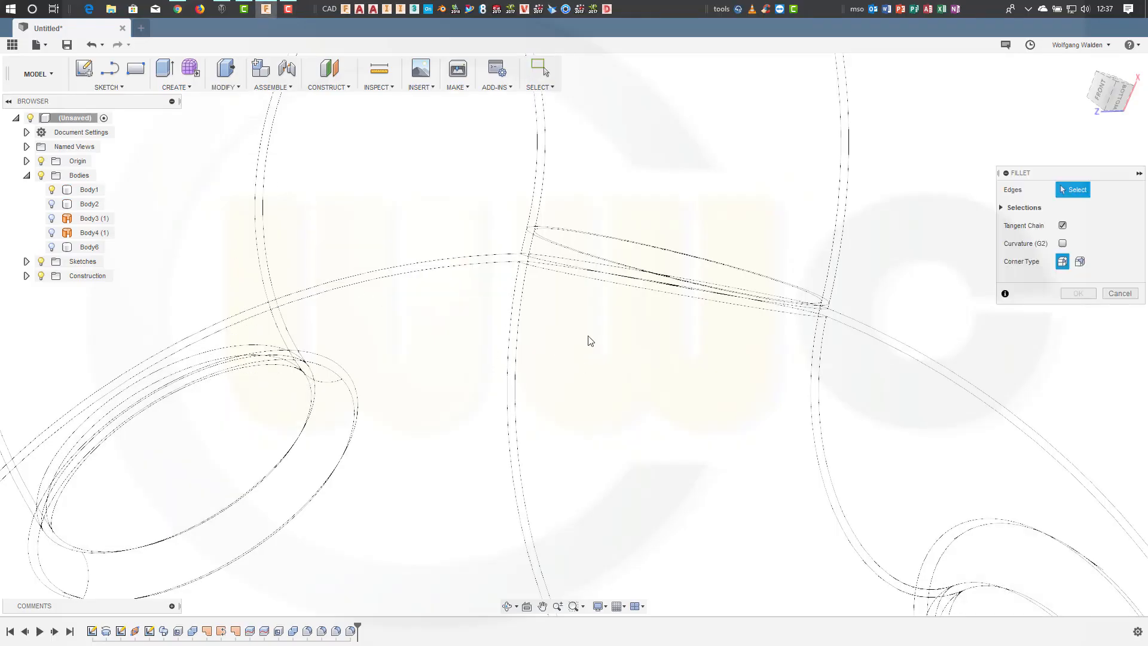
click(674, 271)
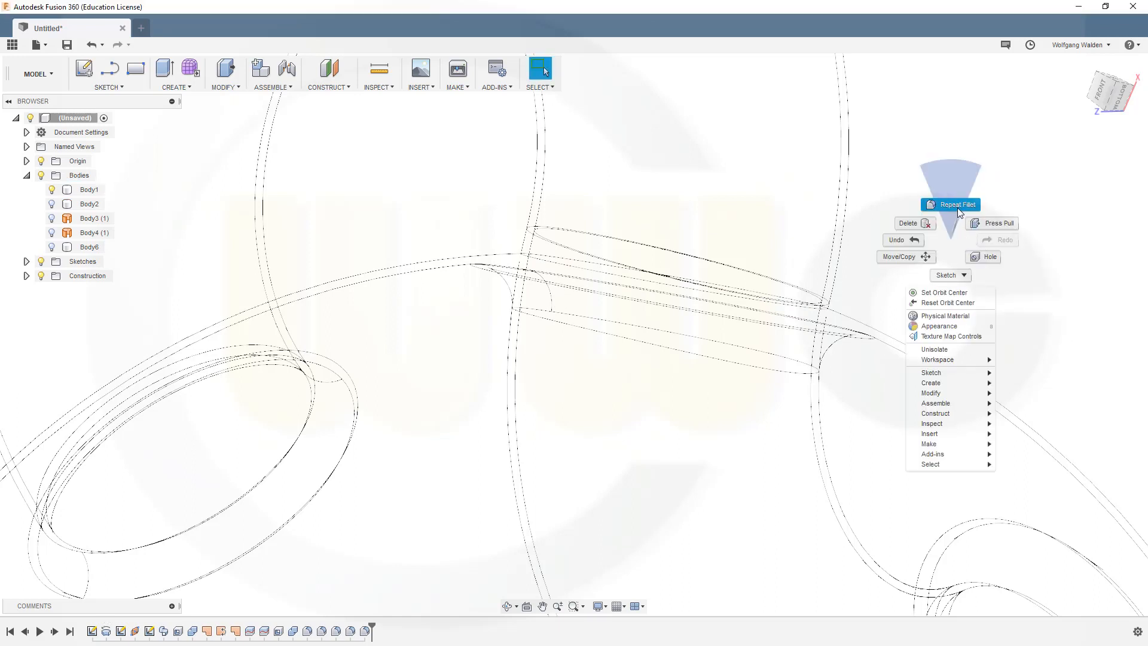
click(955, 204)
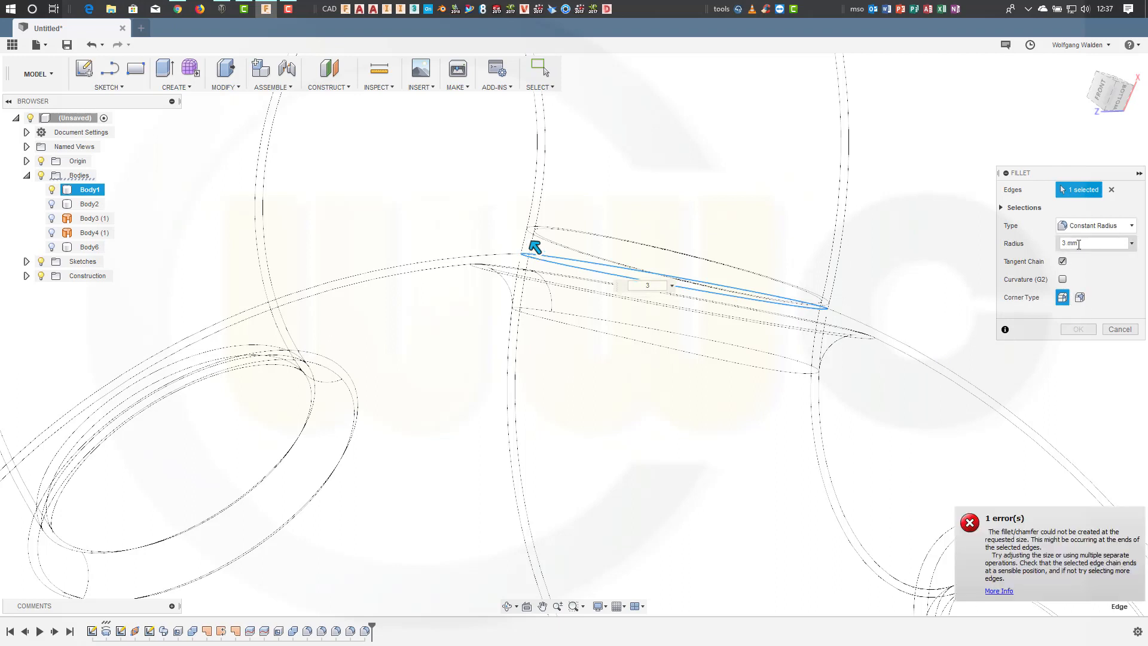
text(2)
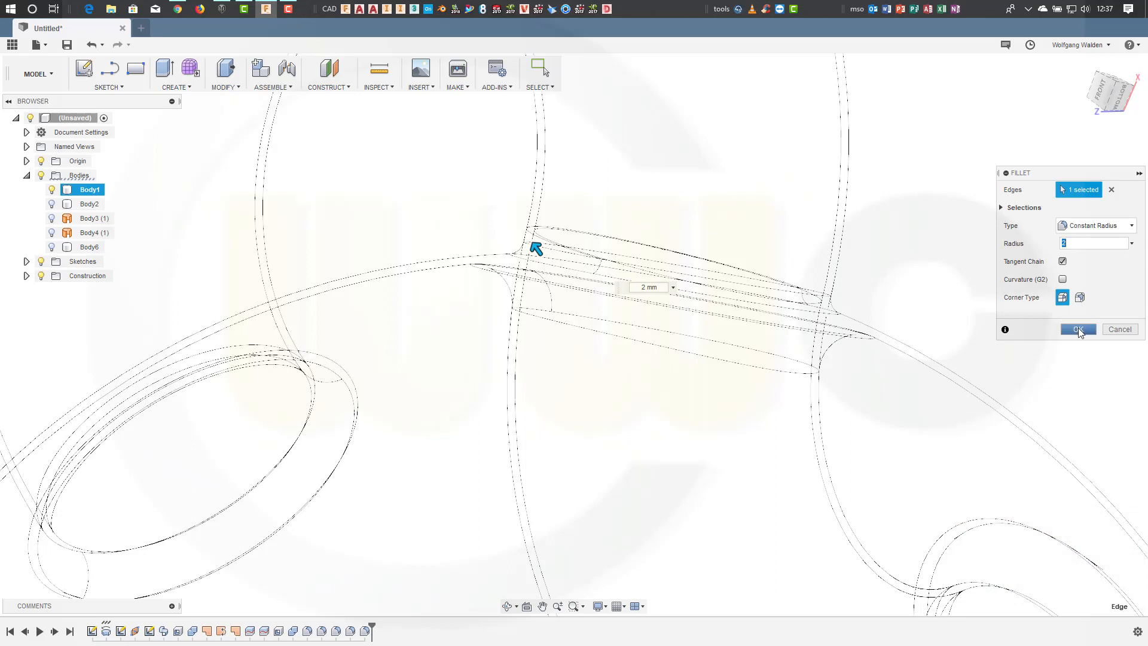
click(1077, 329)
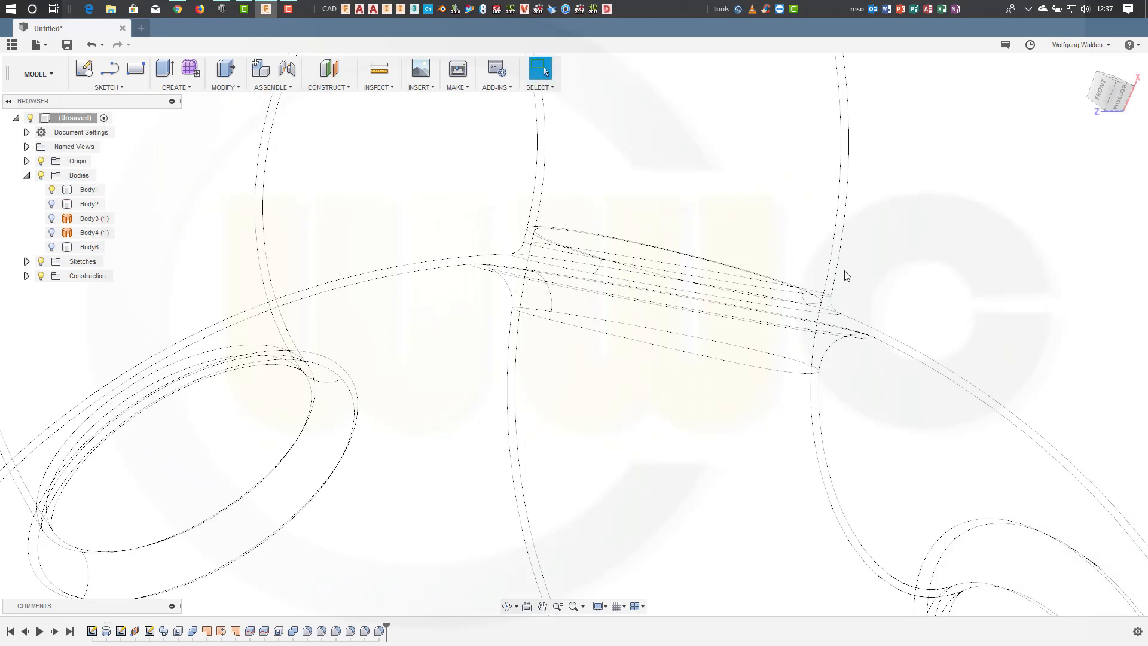
click(89, 189)
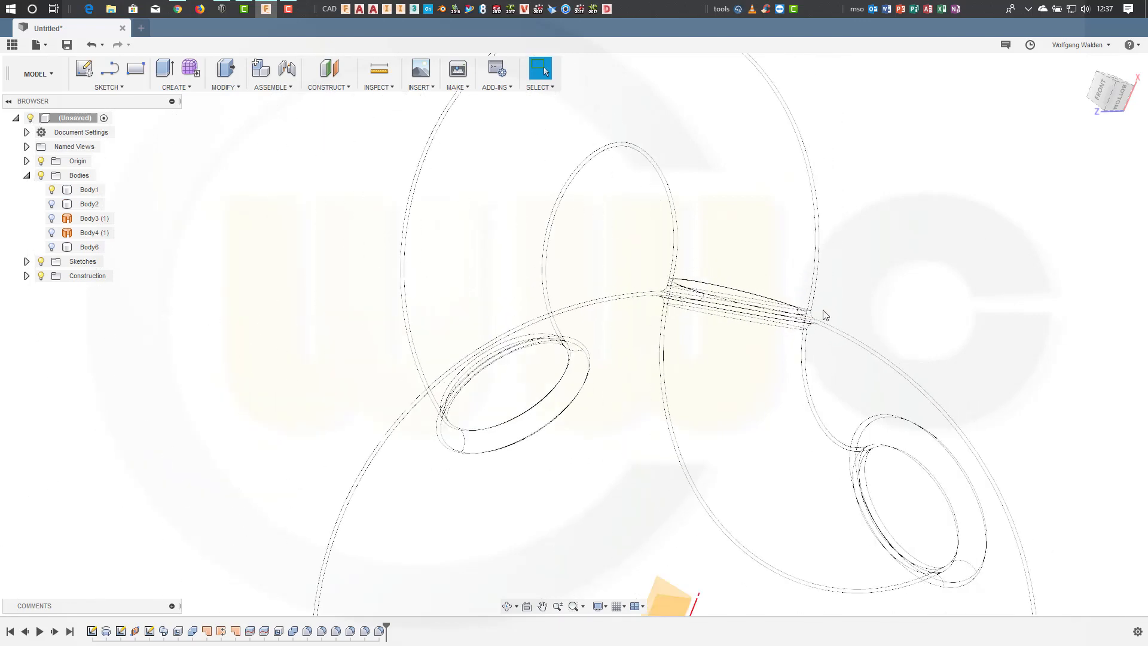
Step: Switch the display's visual style to Shaded with Hidden Edges
click(598, 605)
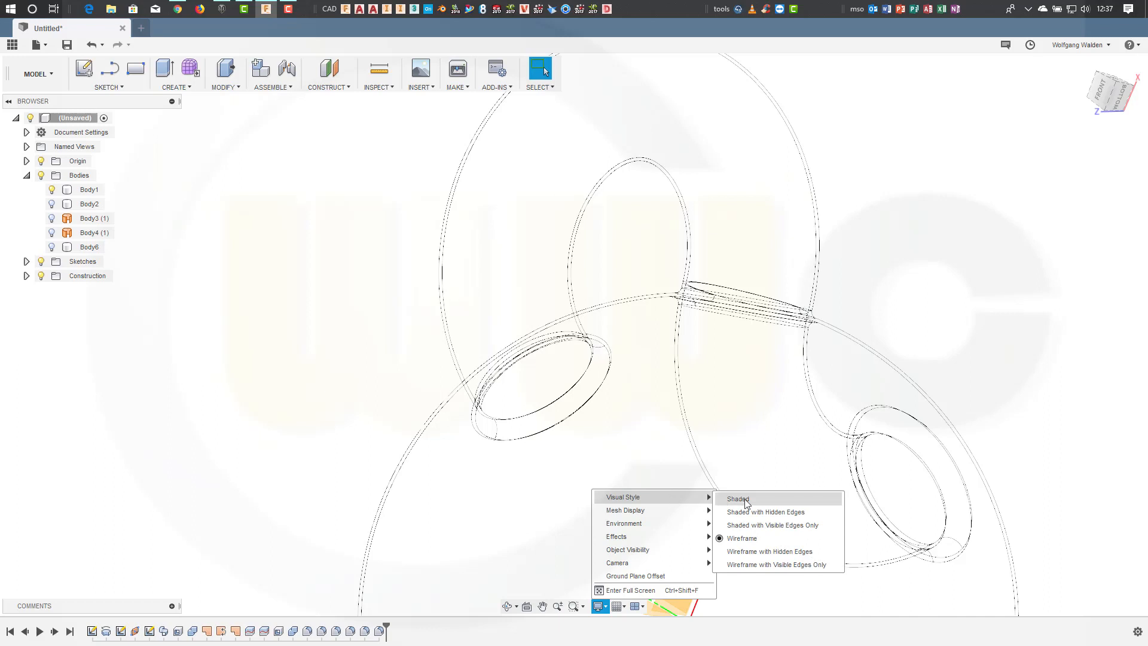
mouse_move(765, 512)
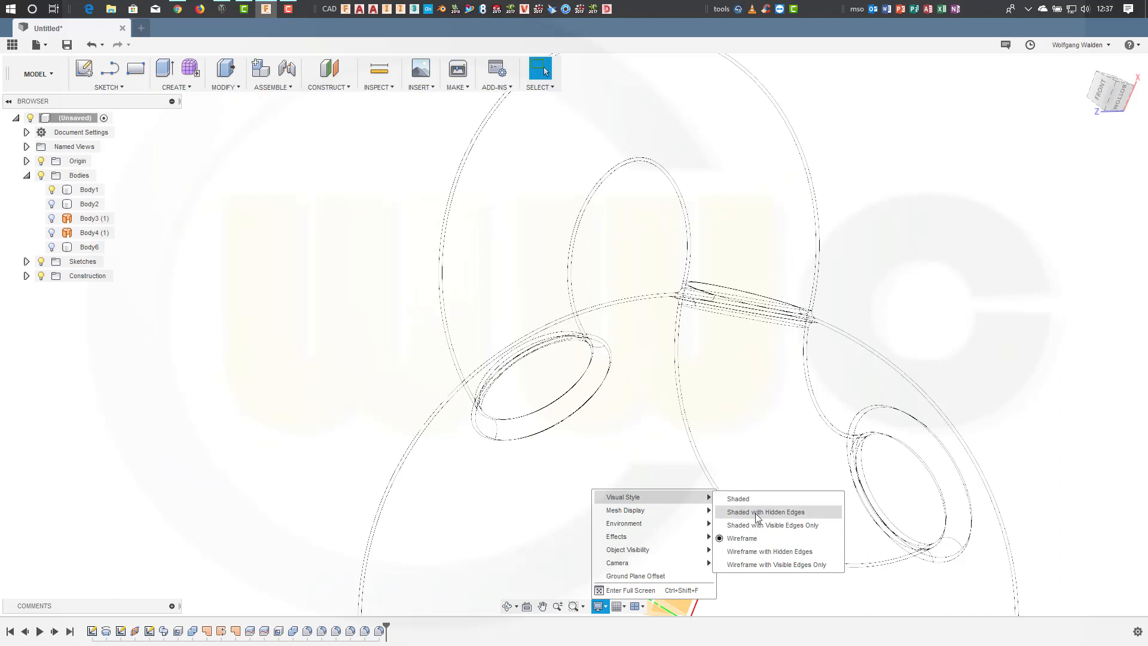
click(766, 512)
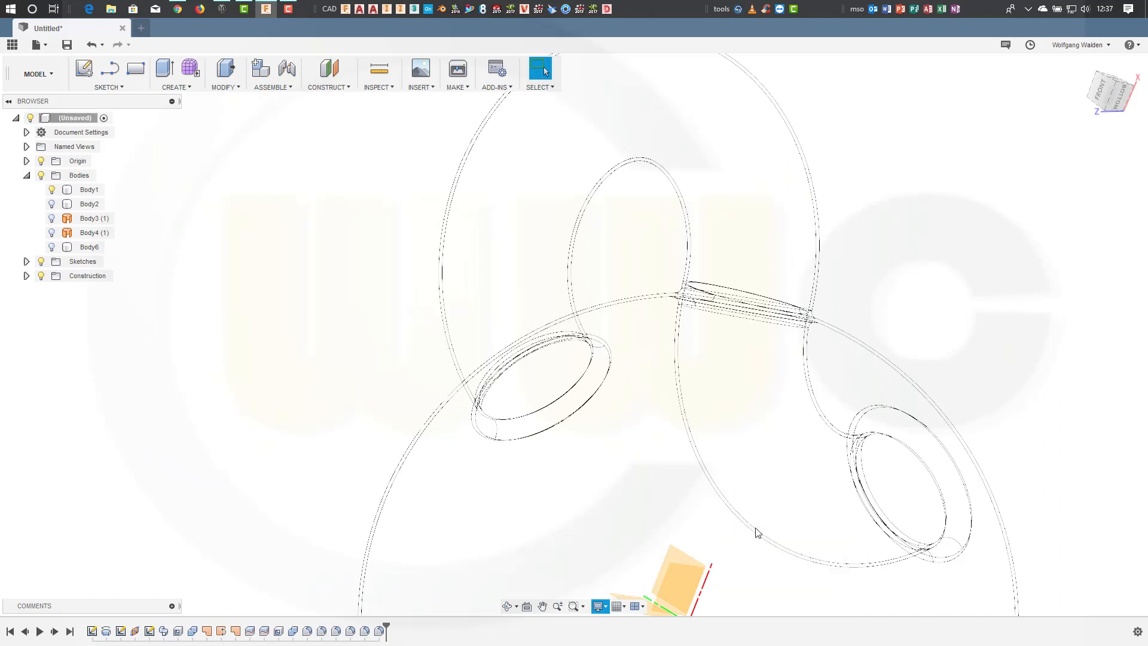